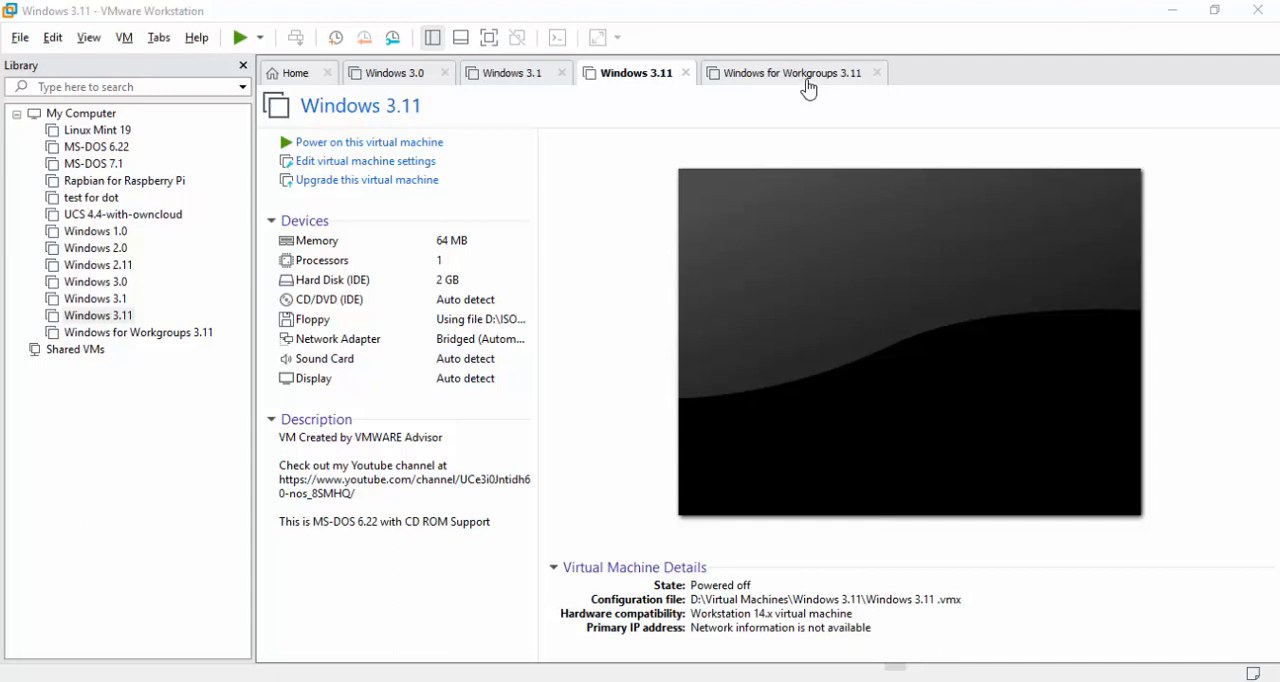
Review the Windows 3.11 machine's details, general options and memory allocation in its settings.
{"action": "left_click", "coordinate": [786, 72]}
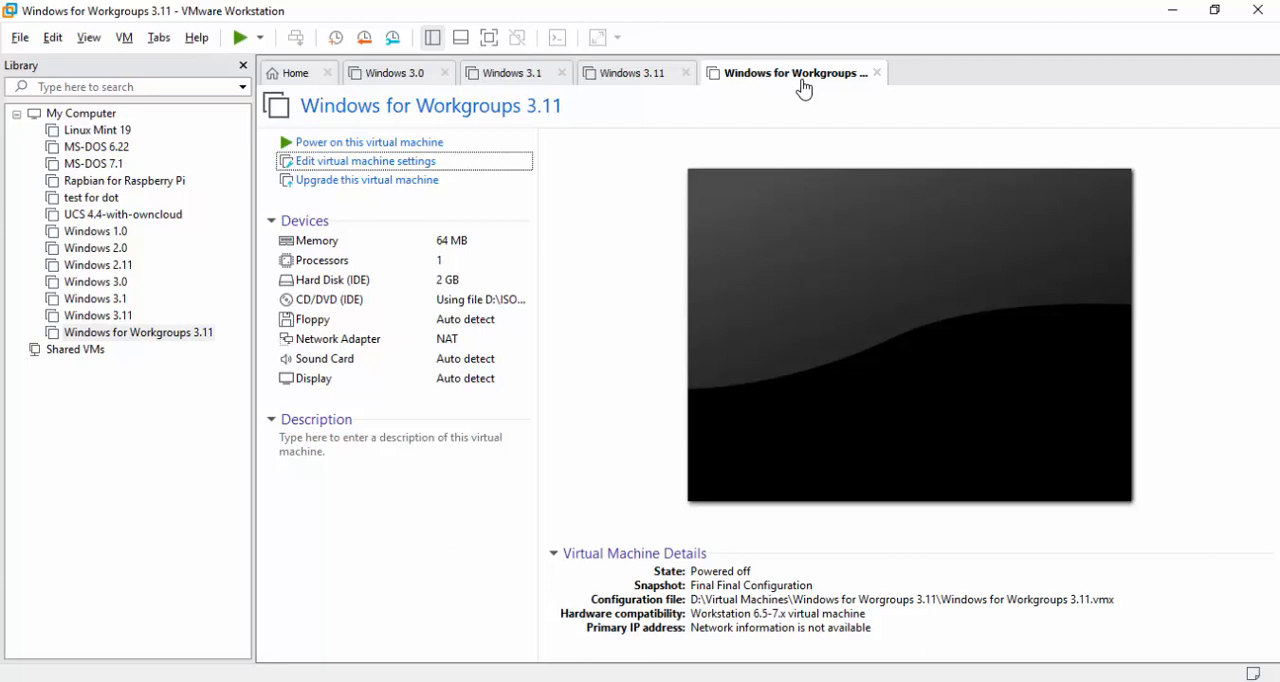
{"action": "left_click", "coordinate": [632, 72]}
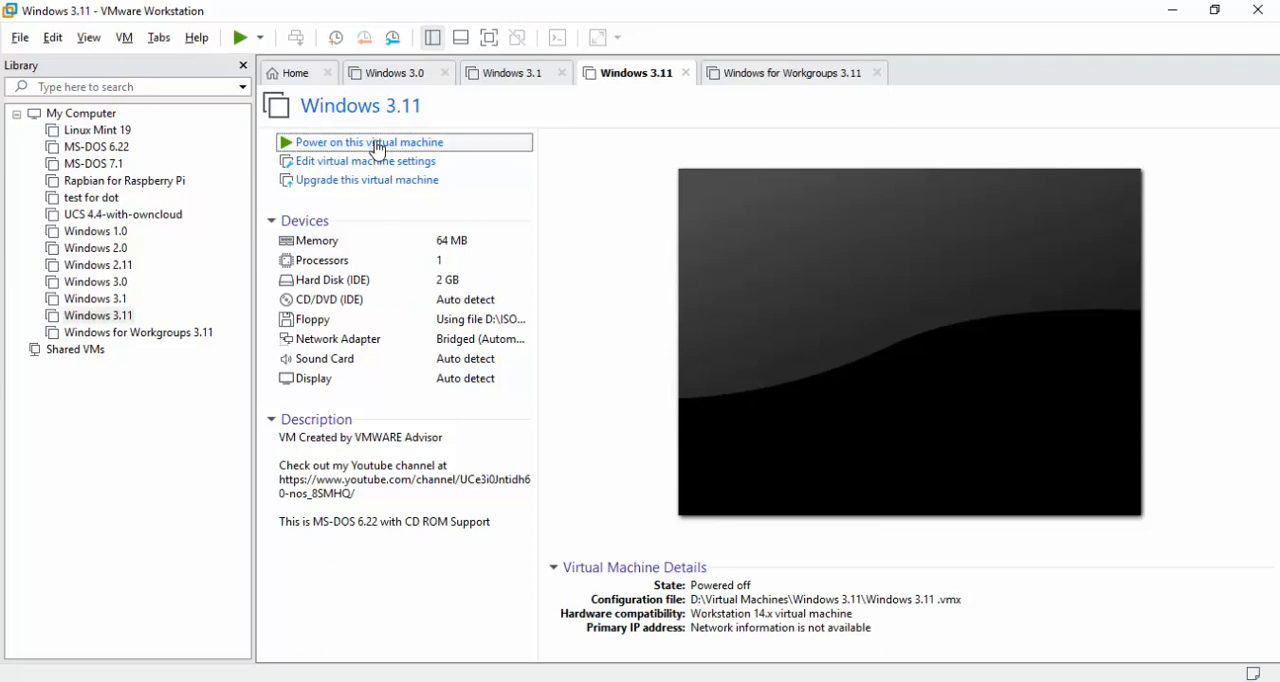
{"action": "mouse_move", "coordinate": [366, 160]}
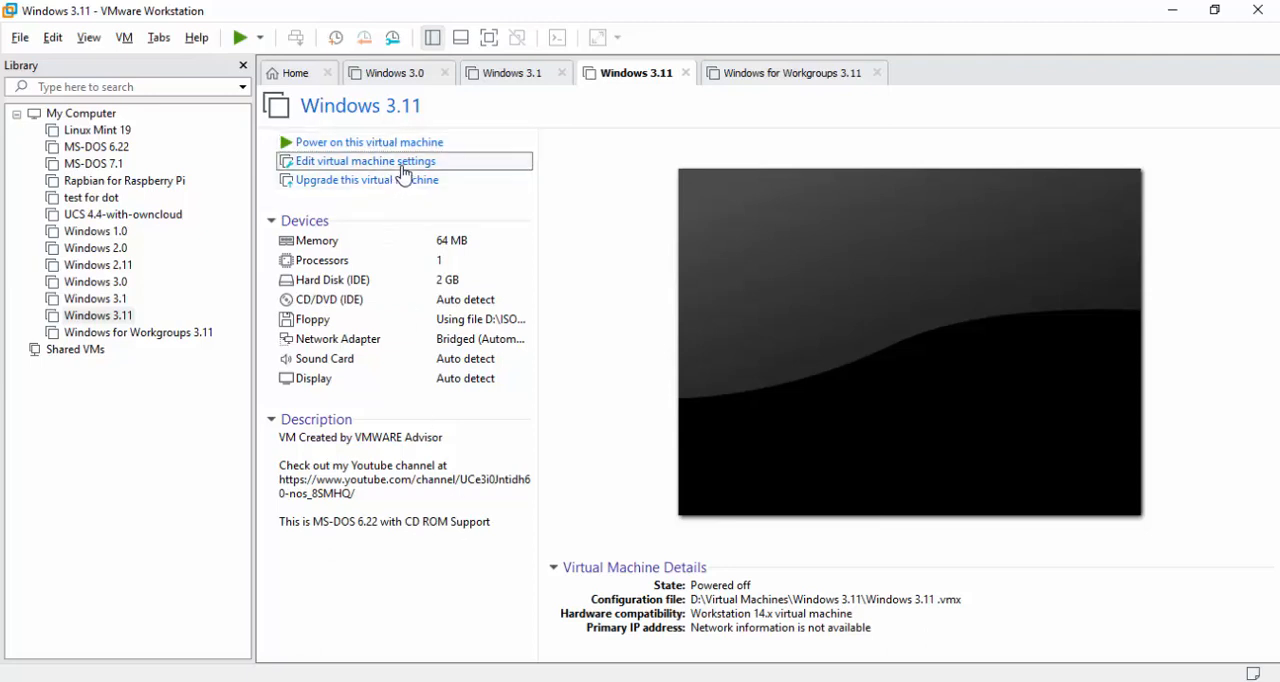
{"action": "left_click", "coordinate": [364, 160]}
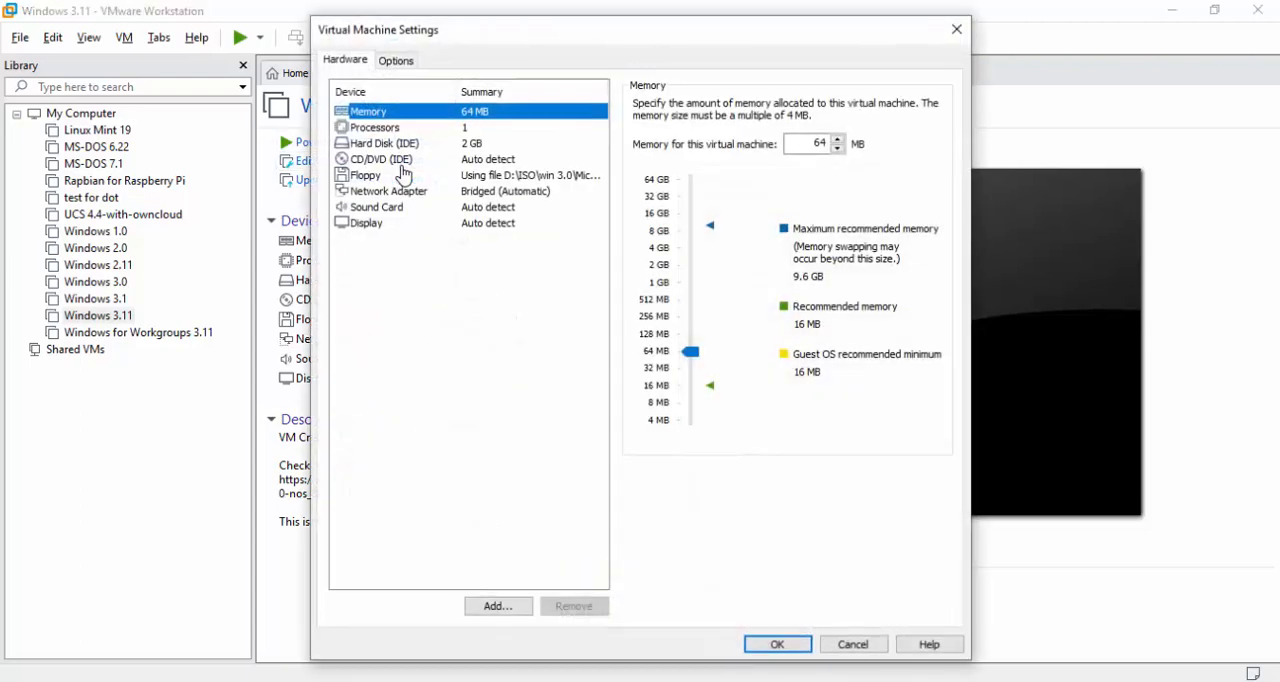
{"action": "left_click", "coordinate": [396, 60]}
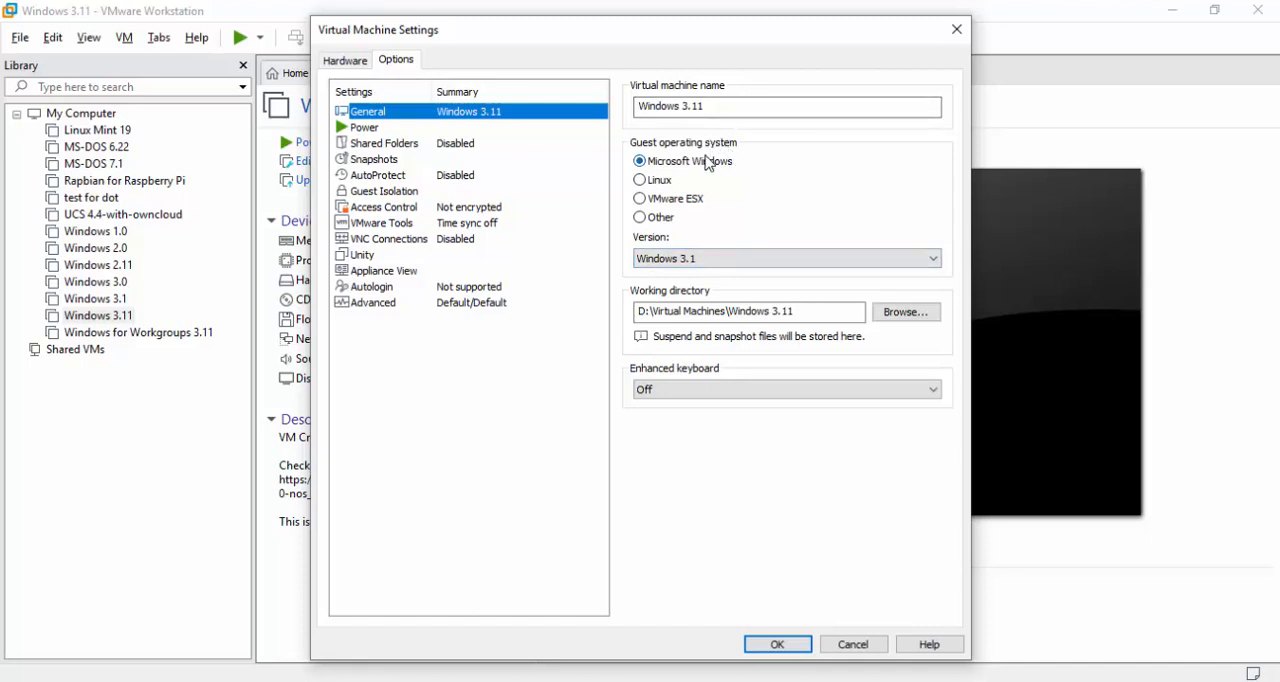
{"action": "left_click", "coordinate": [784, 258]}
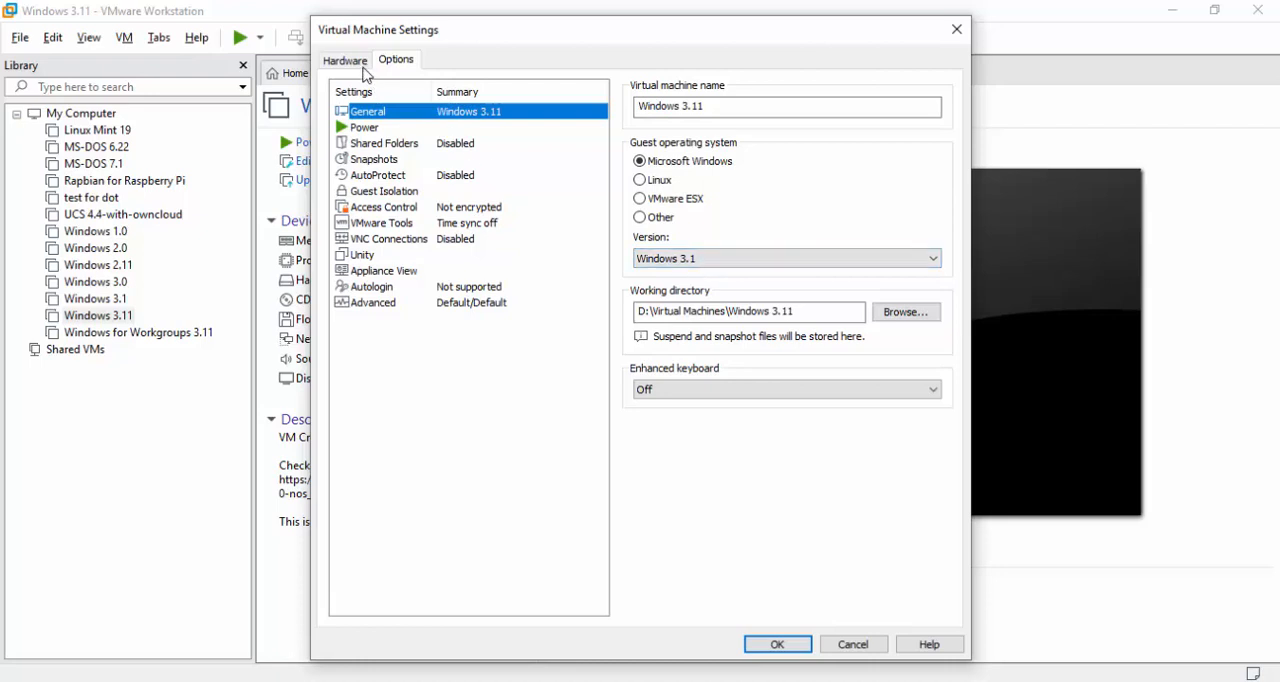
{"action": "left_click", "coordinate": [344, 60]}
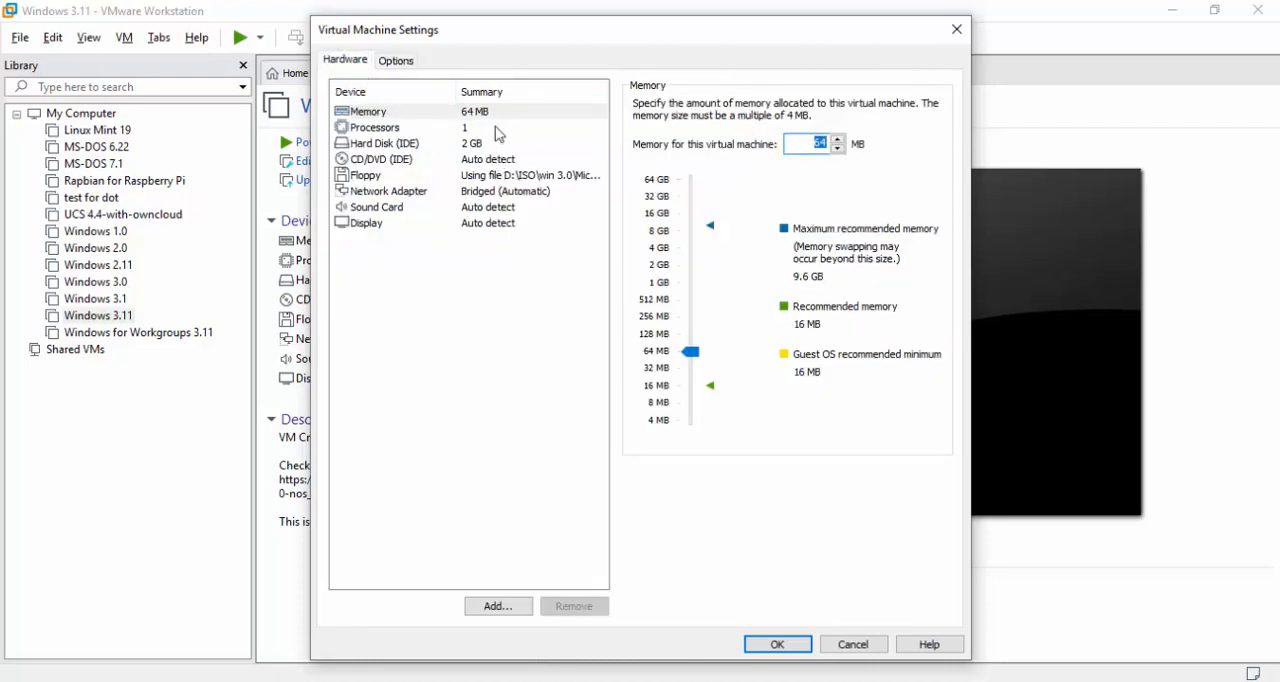
{"action": "mouse_move", "coordinate": [504, 122]}
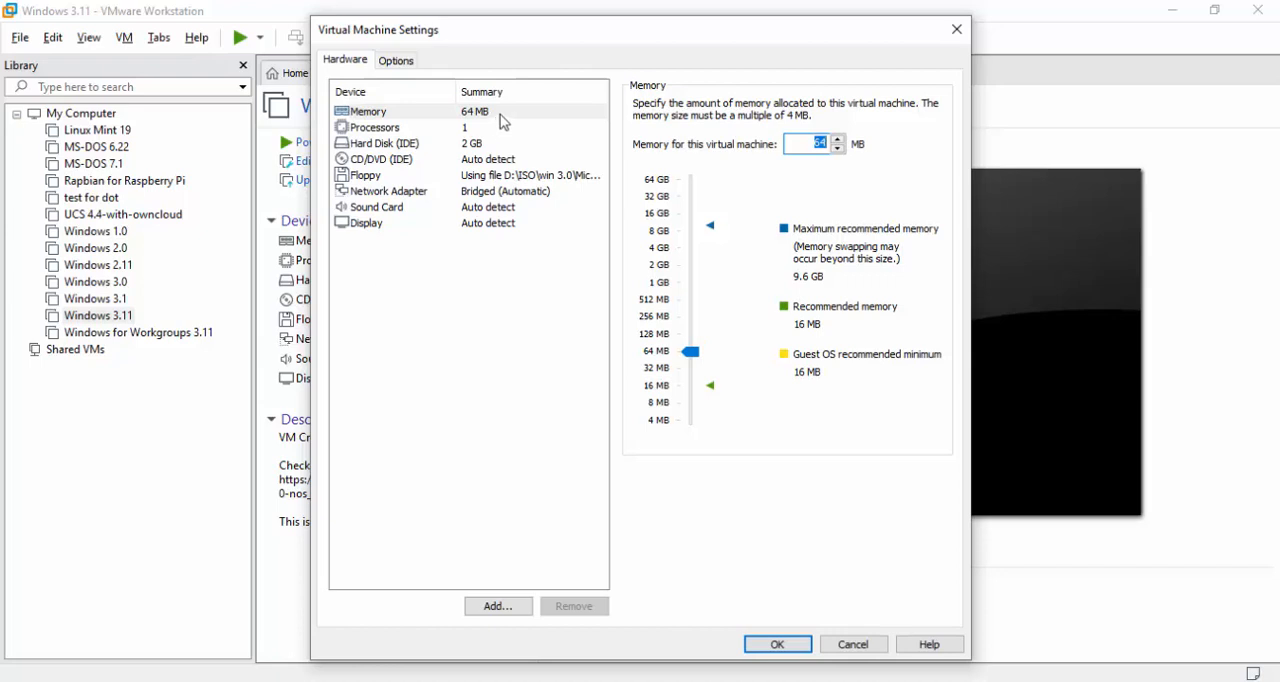
{"action": "left_click", "coordinate": [368, 112]}
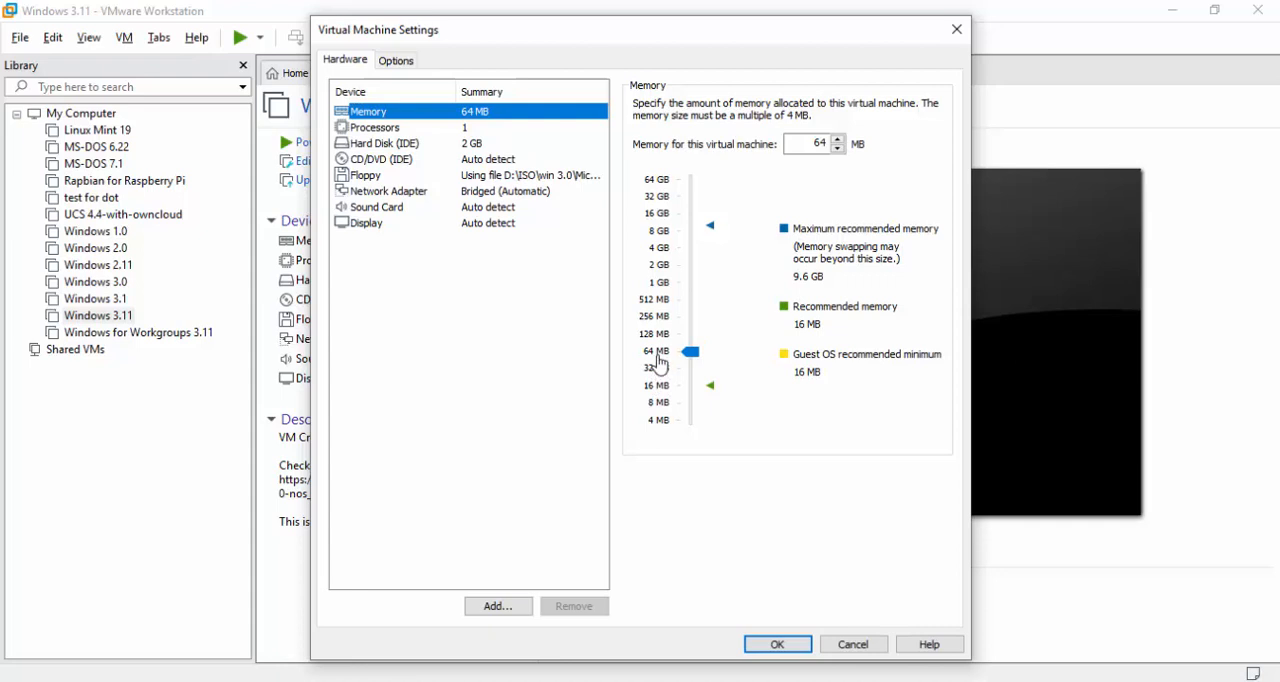
{"action": "mouse_move", "coordinate": [658, 364]}
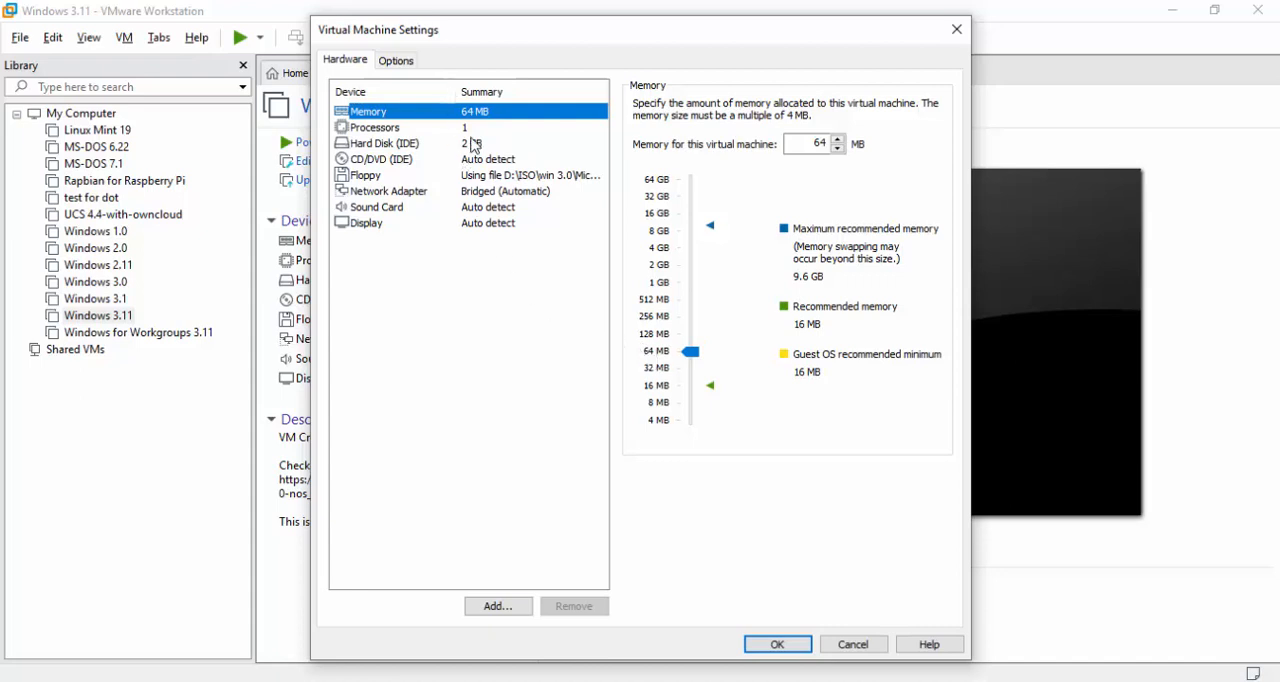
Inspect the CD/DVD and floppy settings, dismiss the Add Hardware wizard and close settings unchanged.
{"action": "left_click", "coordinate": [380, 160]}
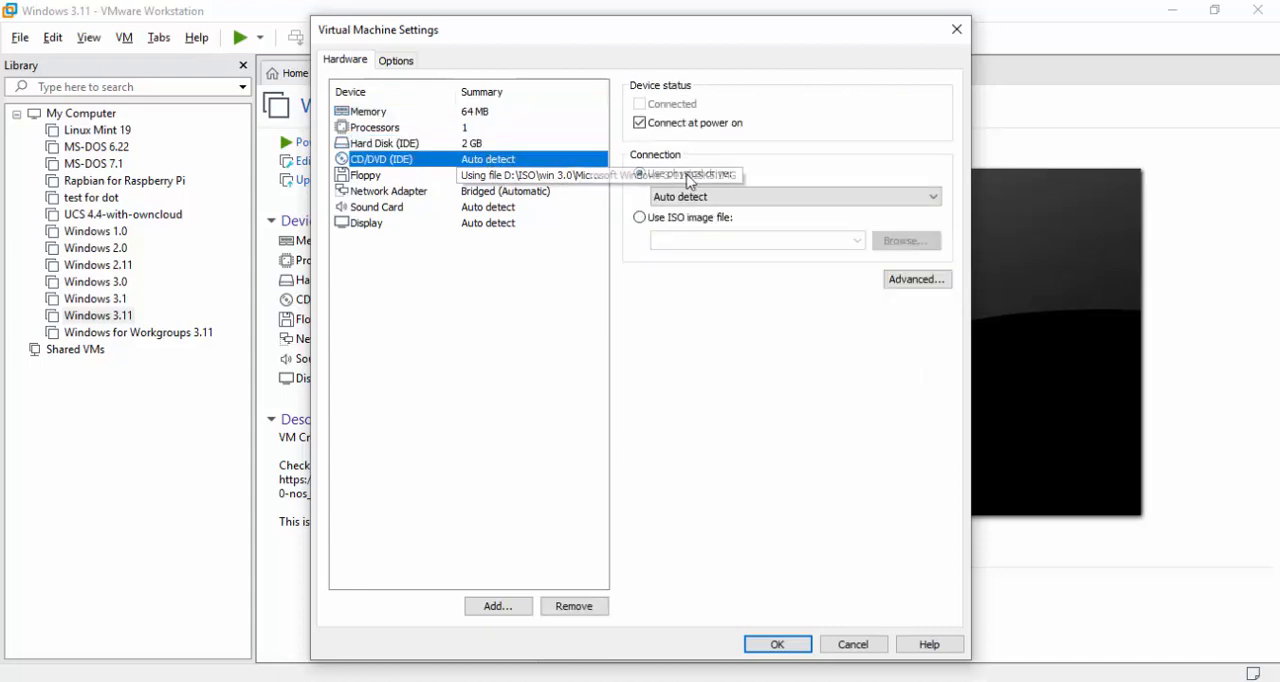
{"action": "left_click", "coordinate": [366, 176]}
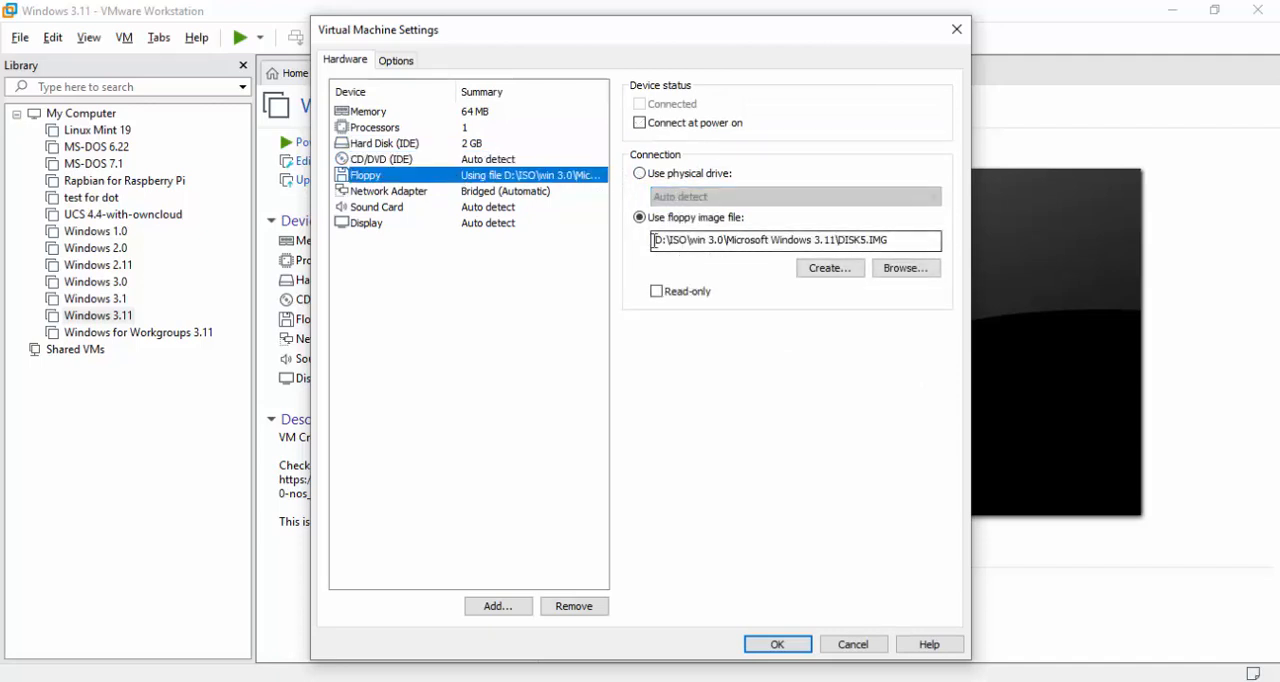
{"action": "left_click", "coordinate": [640, 122]}
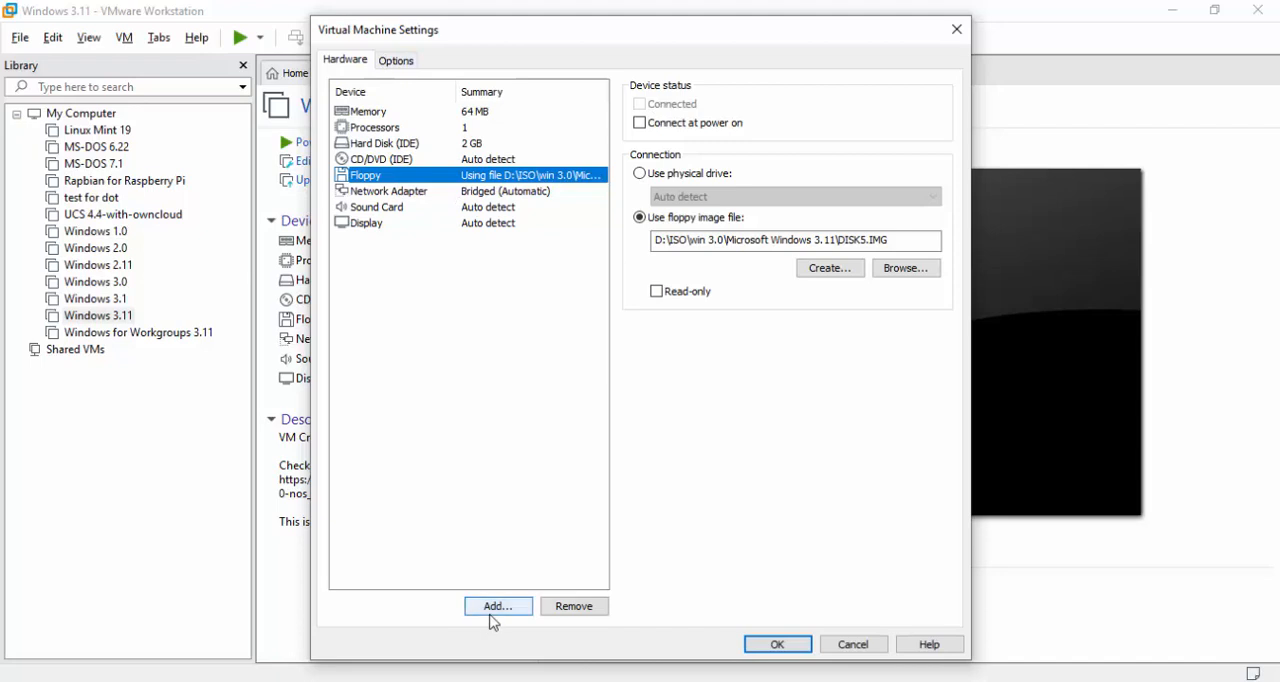
{"action": "left_click", "coordinate": [496, 606]}
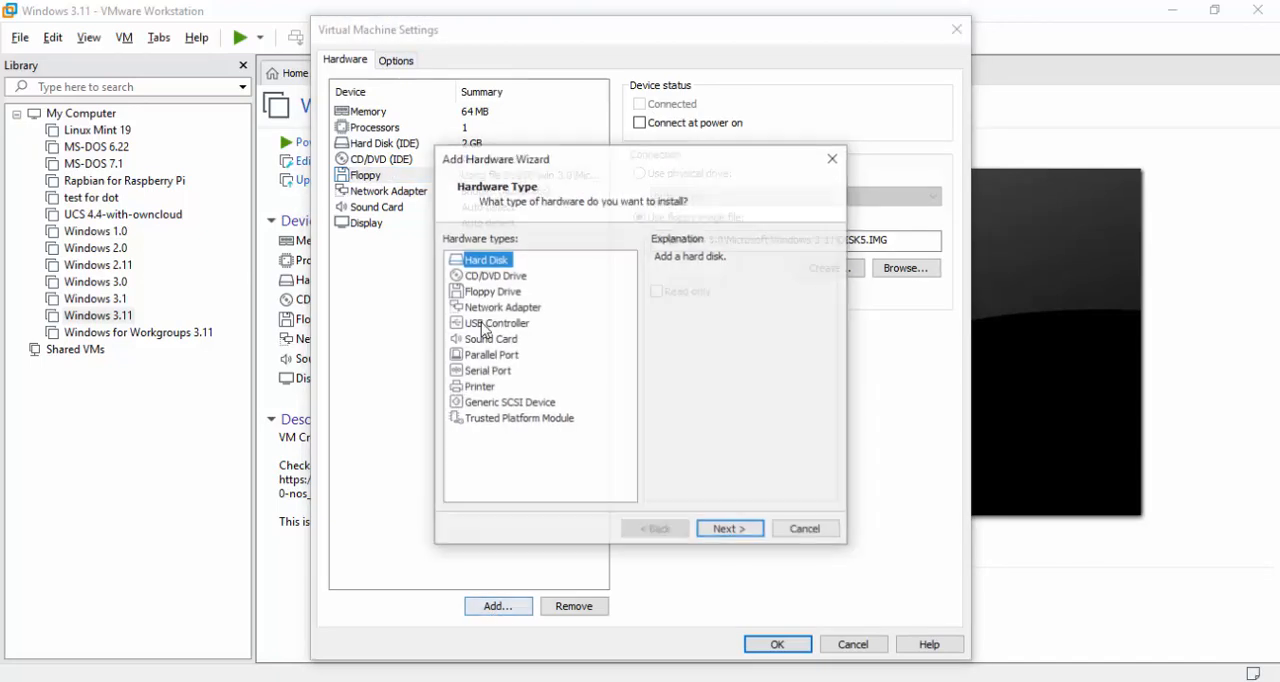
{"action": "left_click", "coordinate": [492, 292]}
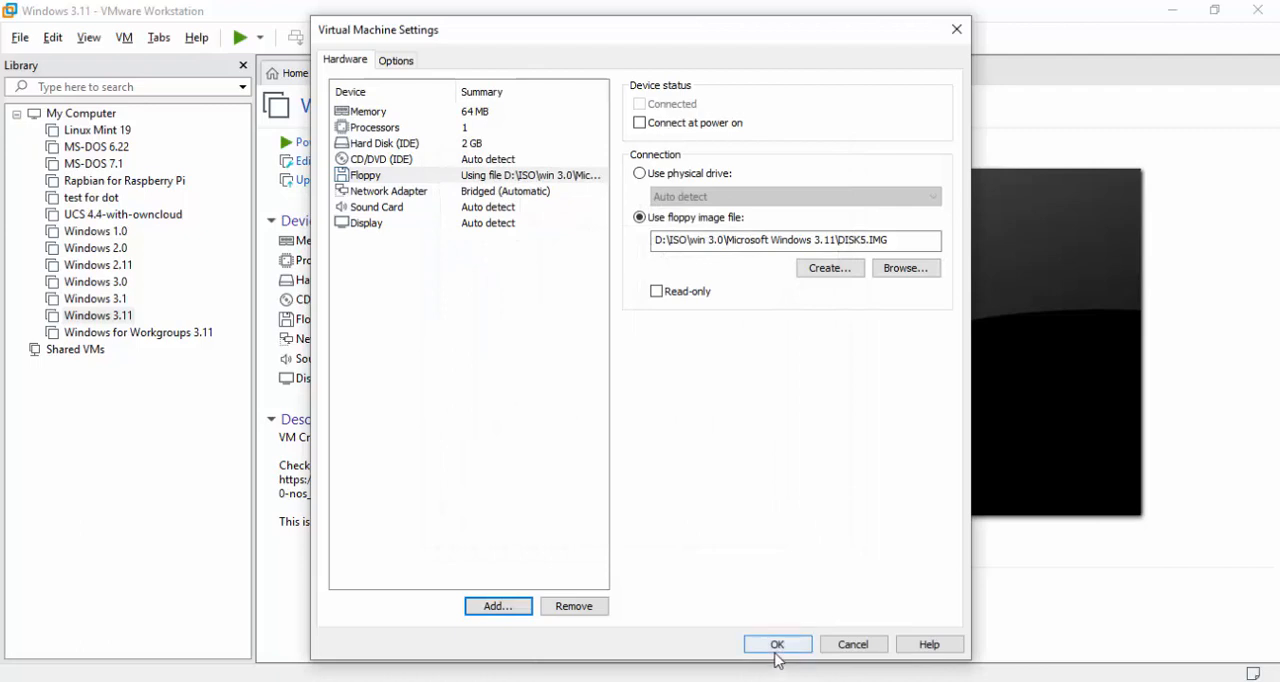
{"action": "left_click", "coordinate": [776, 644]}
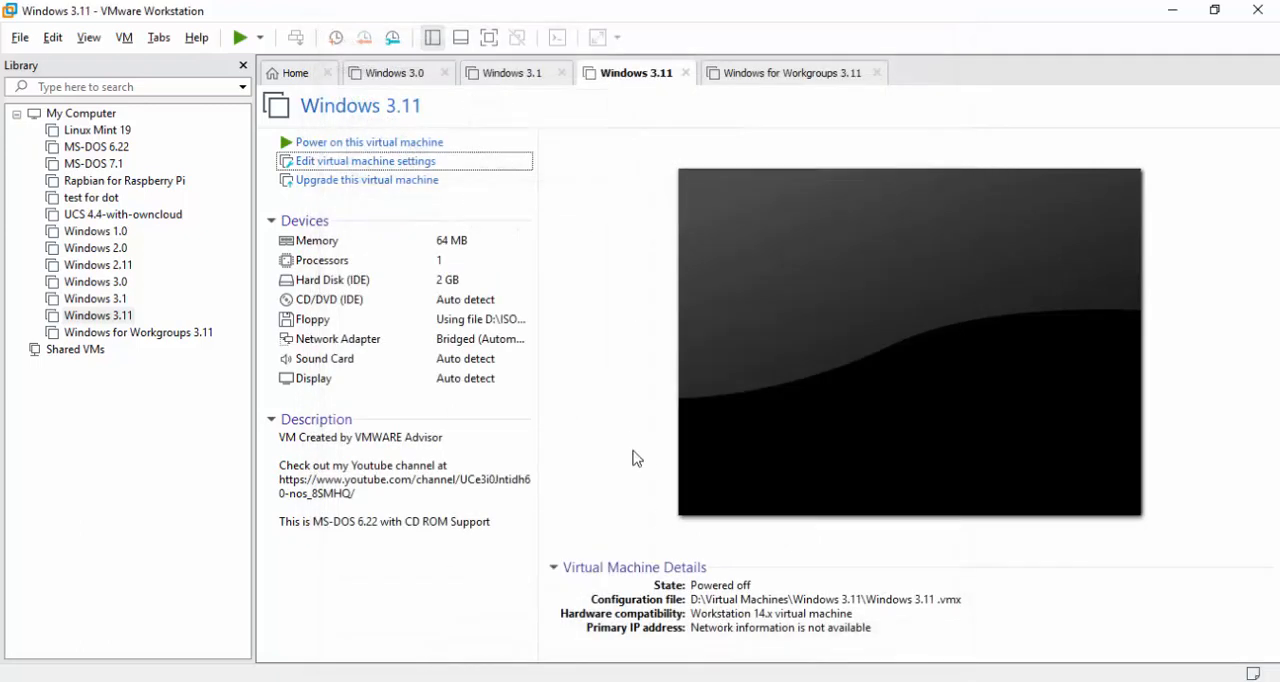
{"action": "mouse_move", "coordinate": [624, 436]}
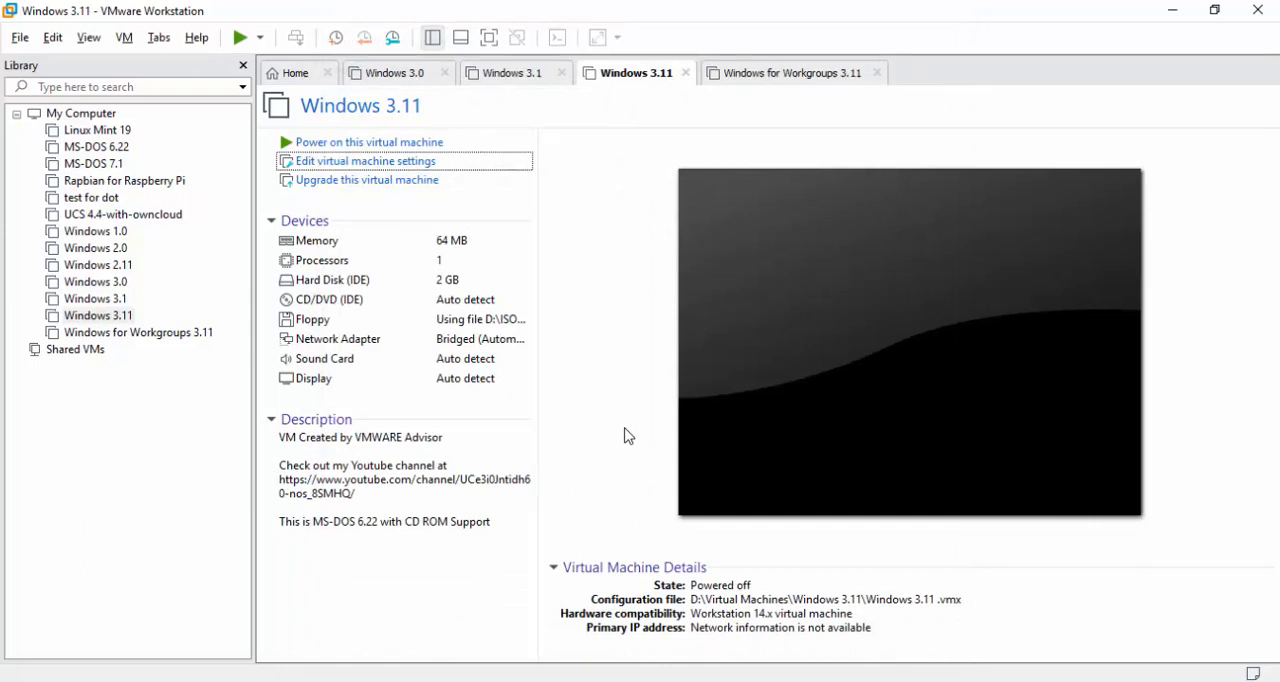
{"action": "mouse_move", "coordinate": [602, 432]}
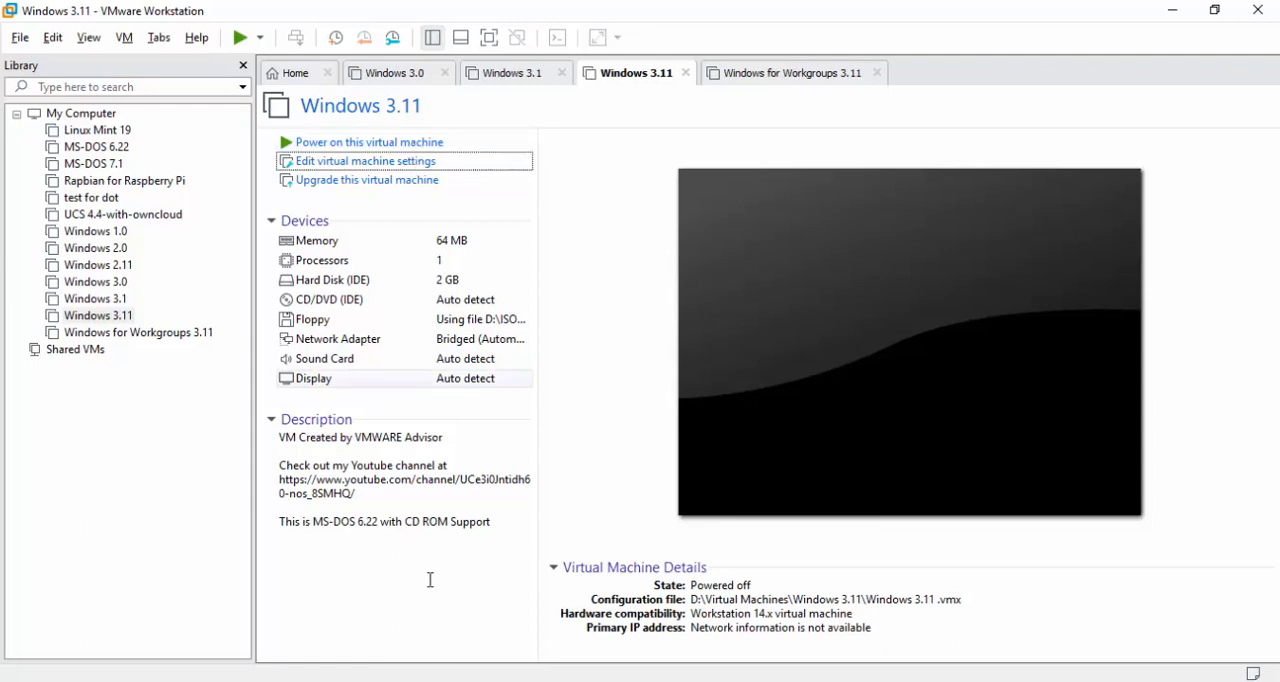
{"action": "mouse_move", "coordinate": [380, 180]}
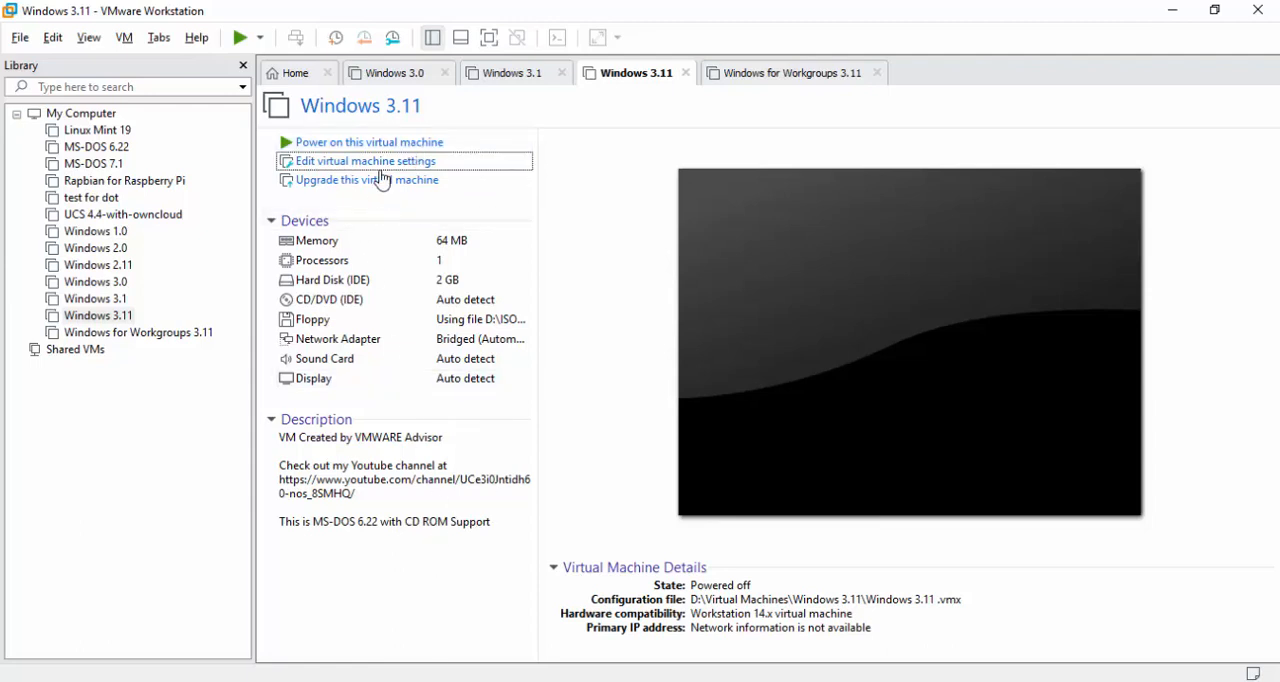
{"action": "mouse_move", "coordinate": [392, 148]}
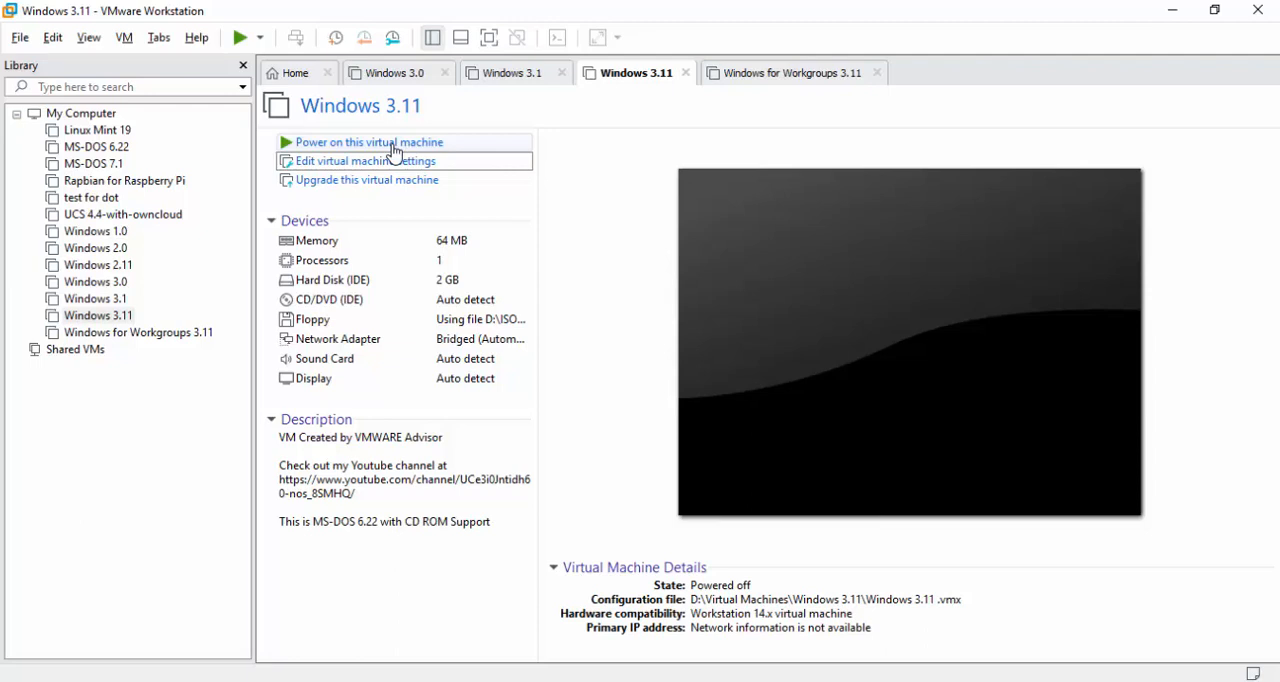
{"action": "mouse_move", "coordinate": [448, 160]}
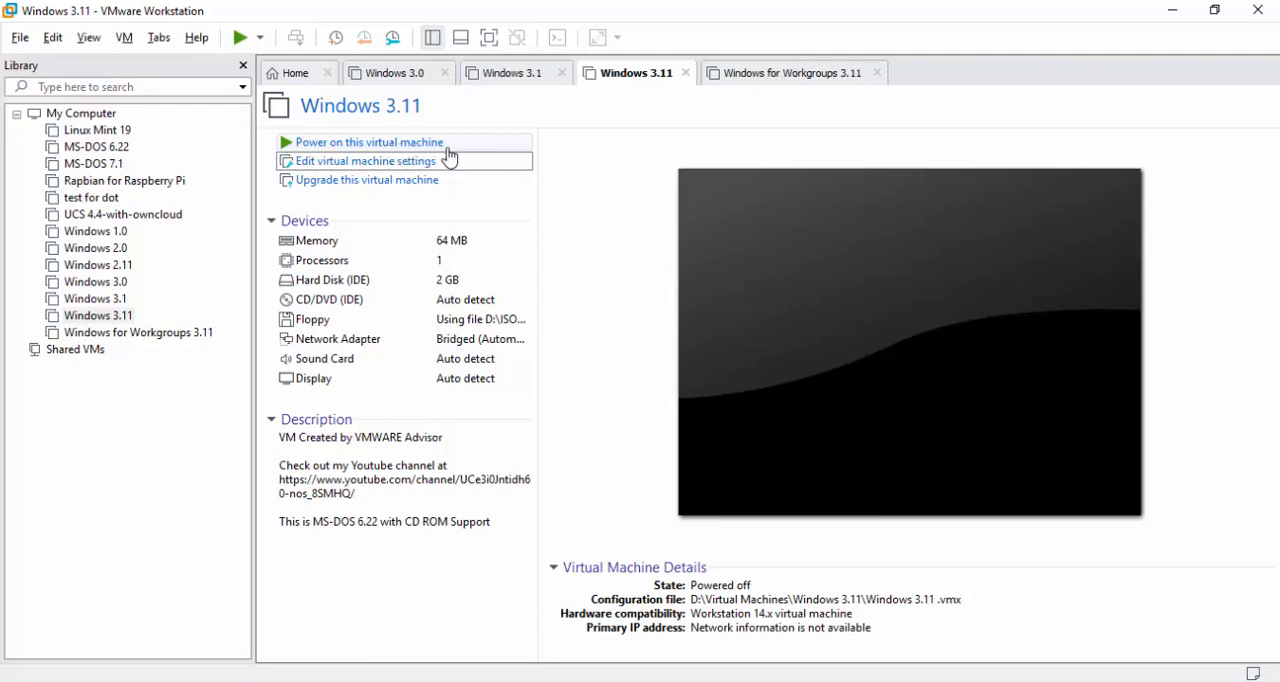
{"action": "mouse_move", "coordinate": [468, 156]}
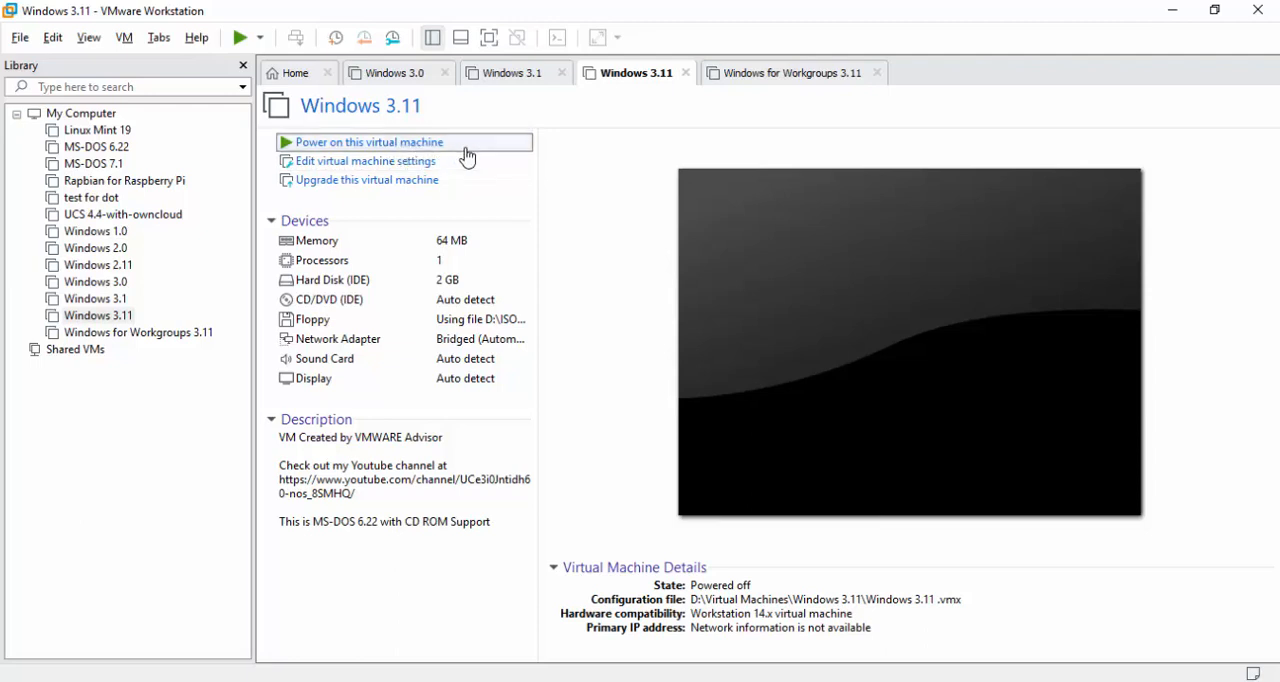
Power on the VM and point its floppy drive at the DISK1.IMG image.
{"action": "left_click", "coordinate": [370, 140]}
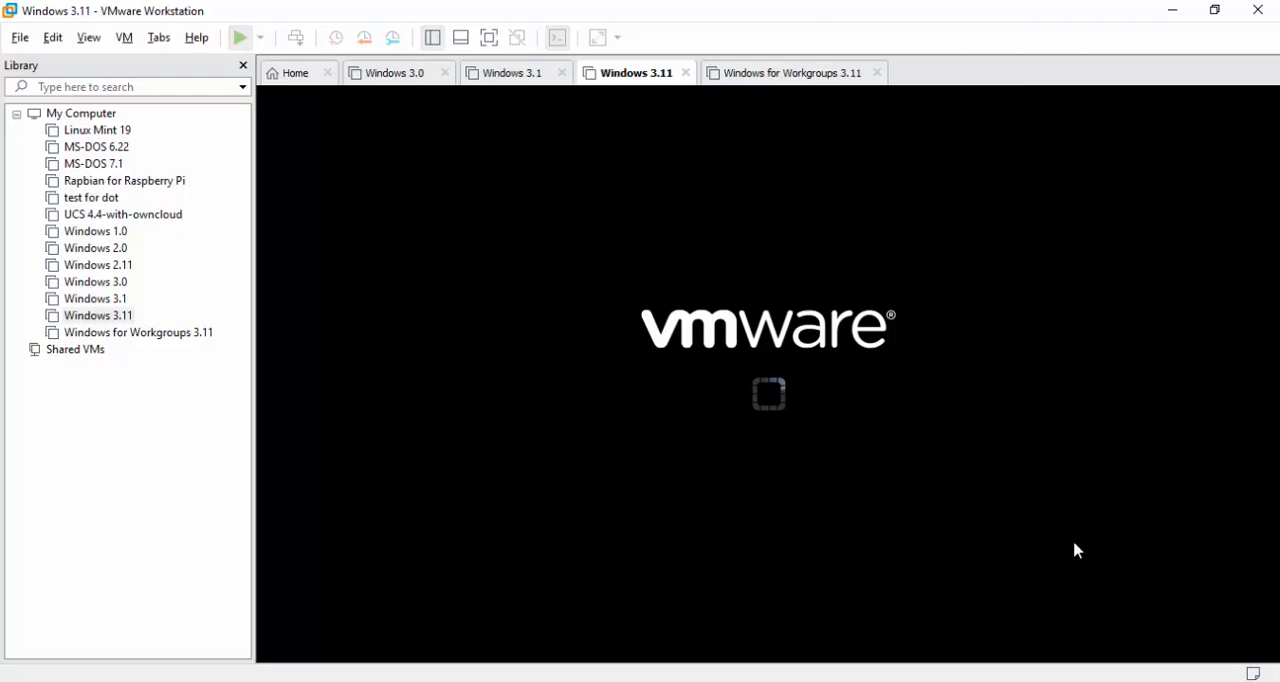
{"action": "left_click", "coordinate": [238, 36]}
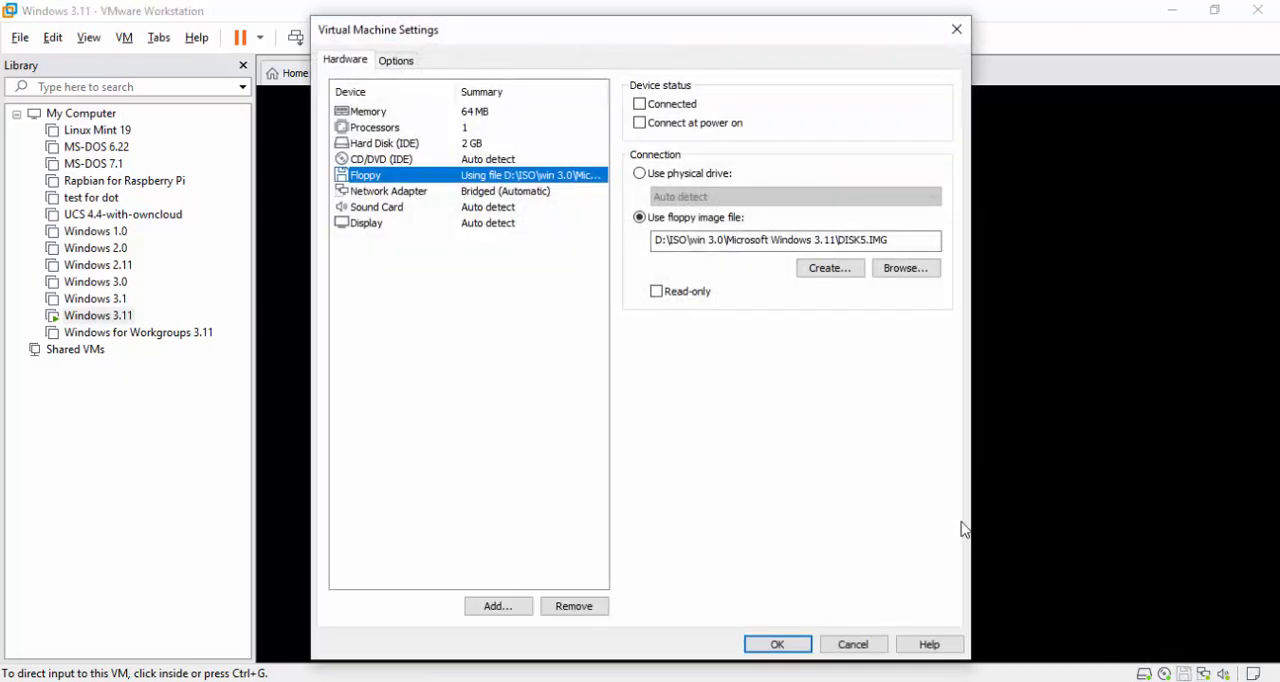
{"action": "left_click", "coordinate": [904, 268]}
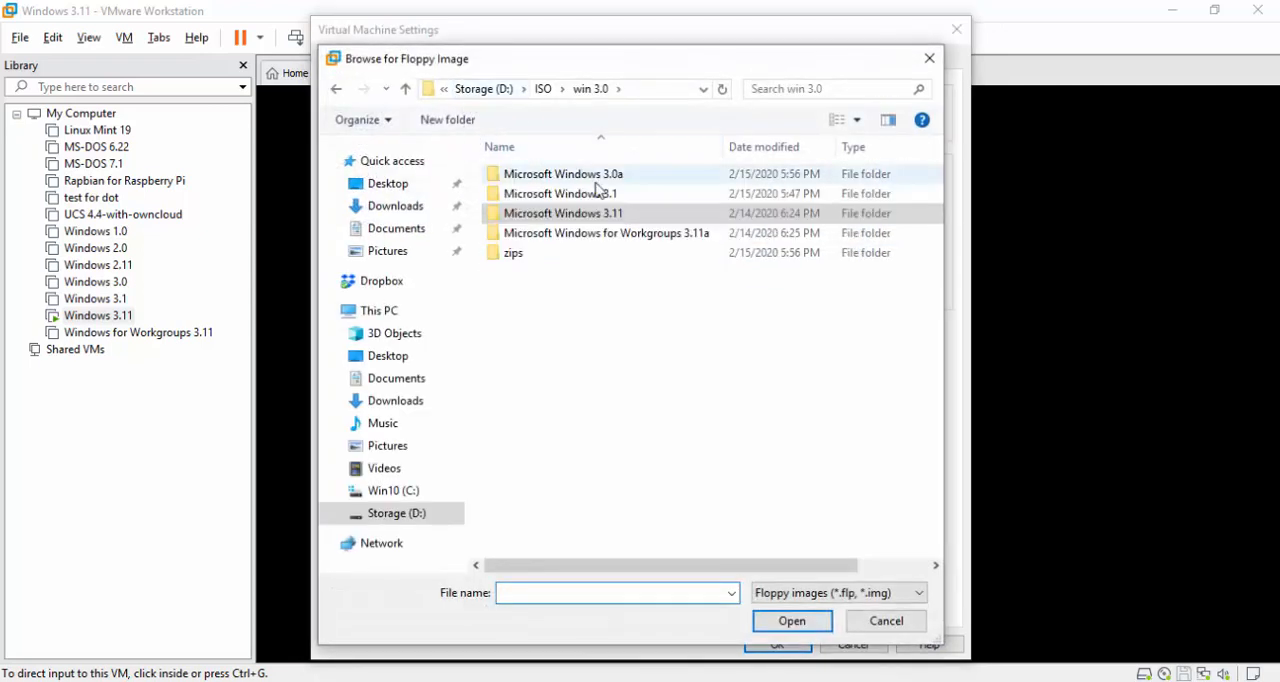
{"action": "mouse_move", "coordinate": [630, 220]}
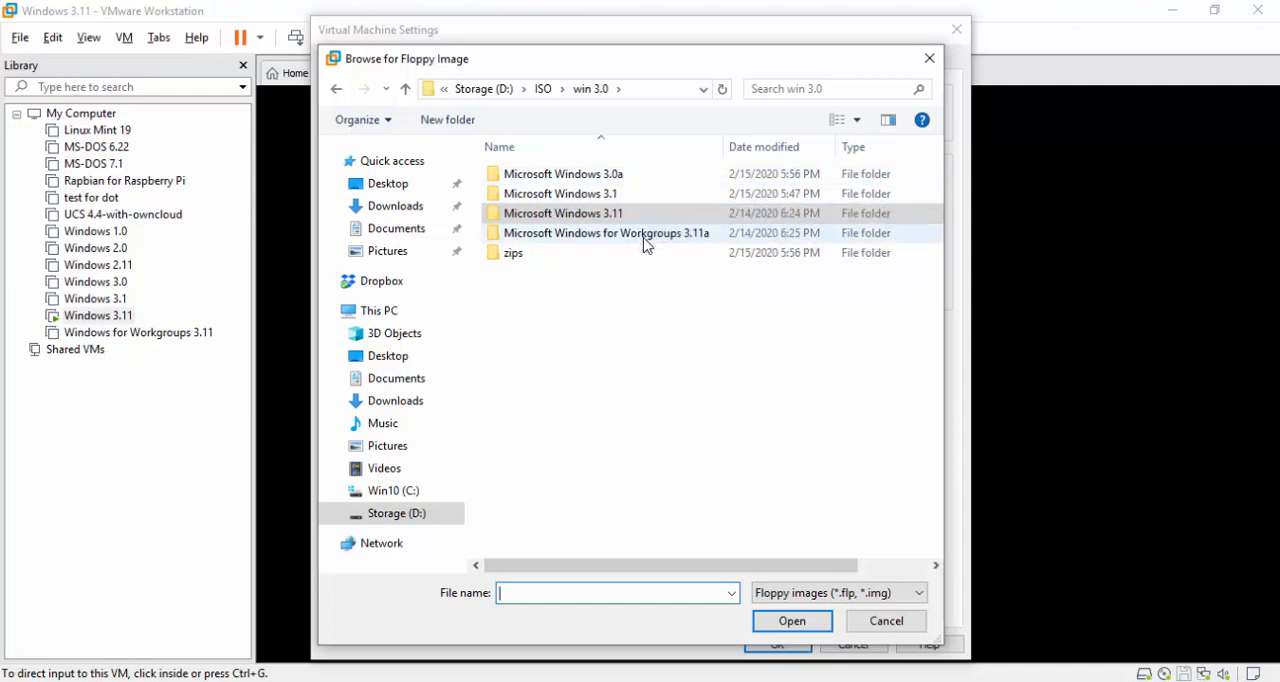
{"action": "double_click", "coordinate": [562, 212]}
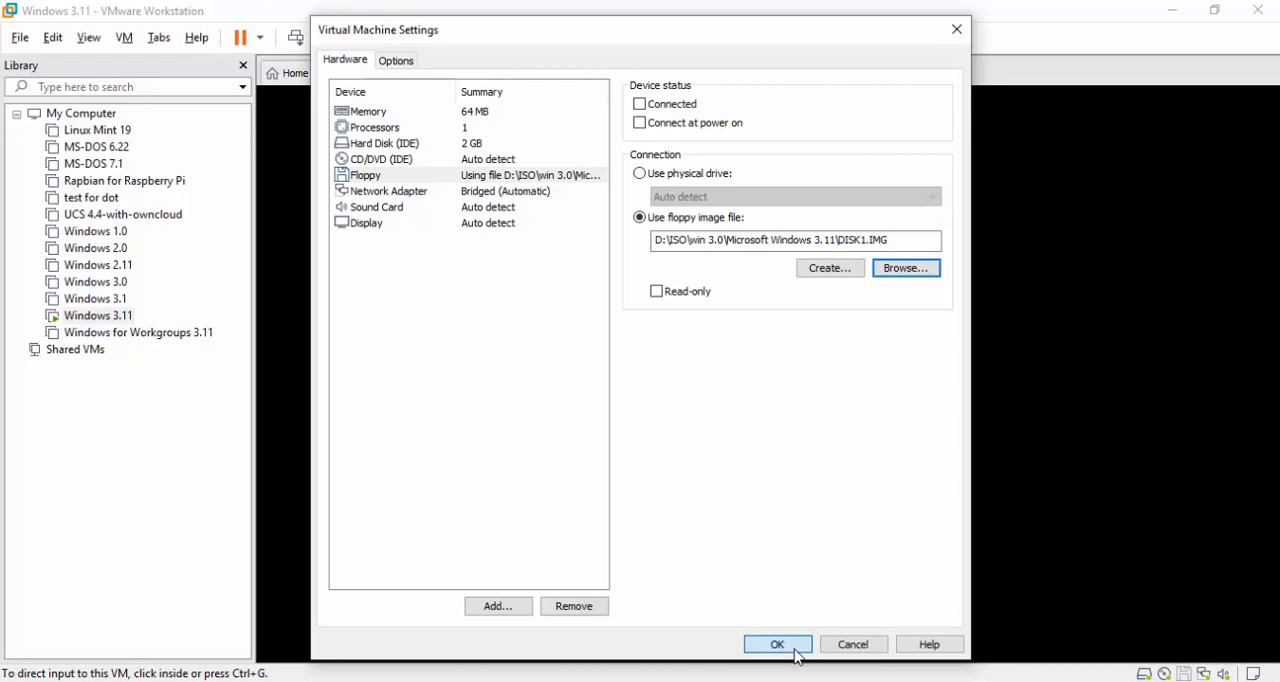
{"action": "left_click", "coordinate": [776, 644]}
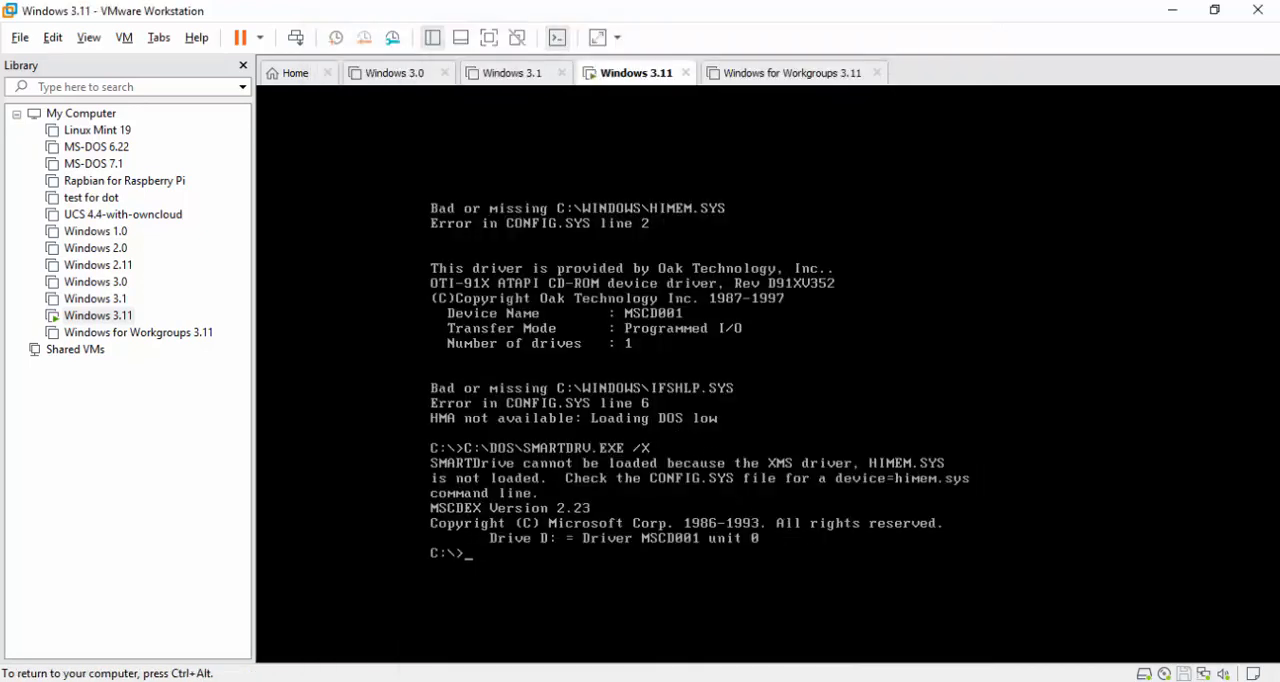
{"action": "mouse_move", "coordinate": [928, 600]}
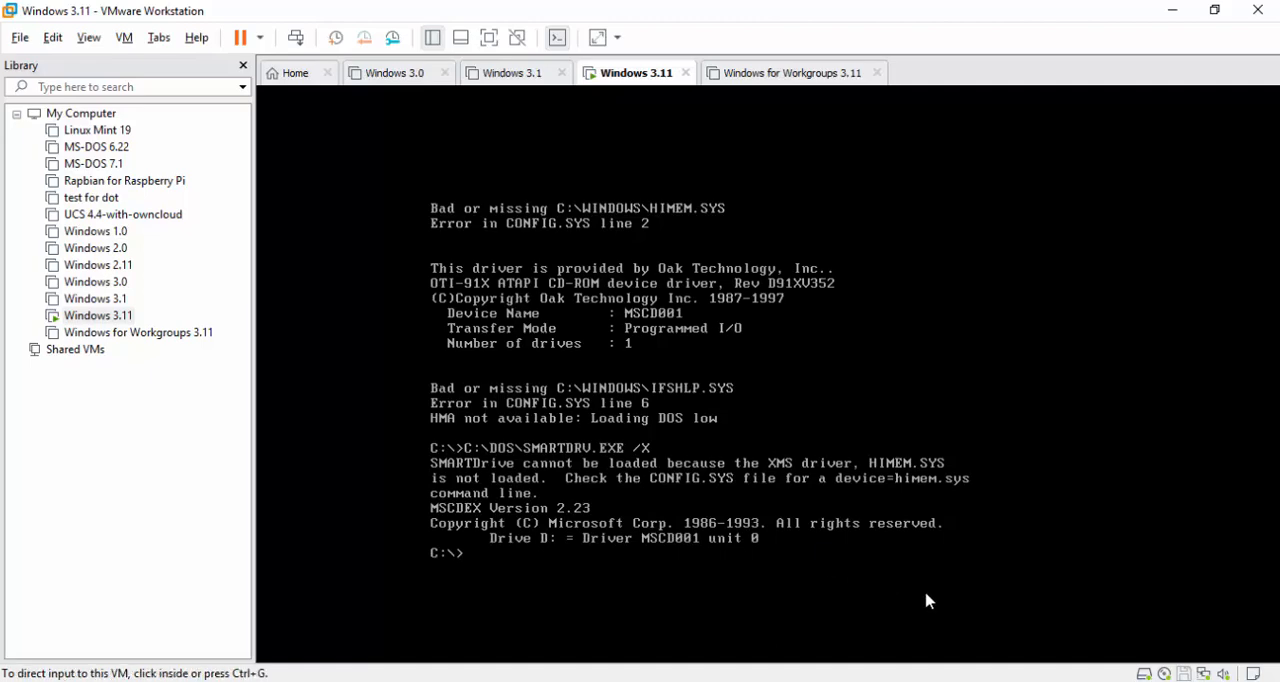
{"action": "mouse_move", "coordinate": [756, 396]}
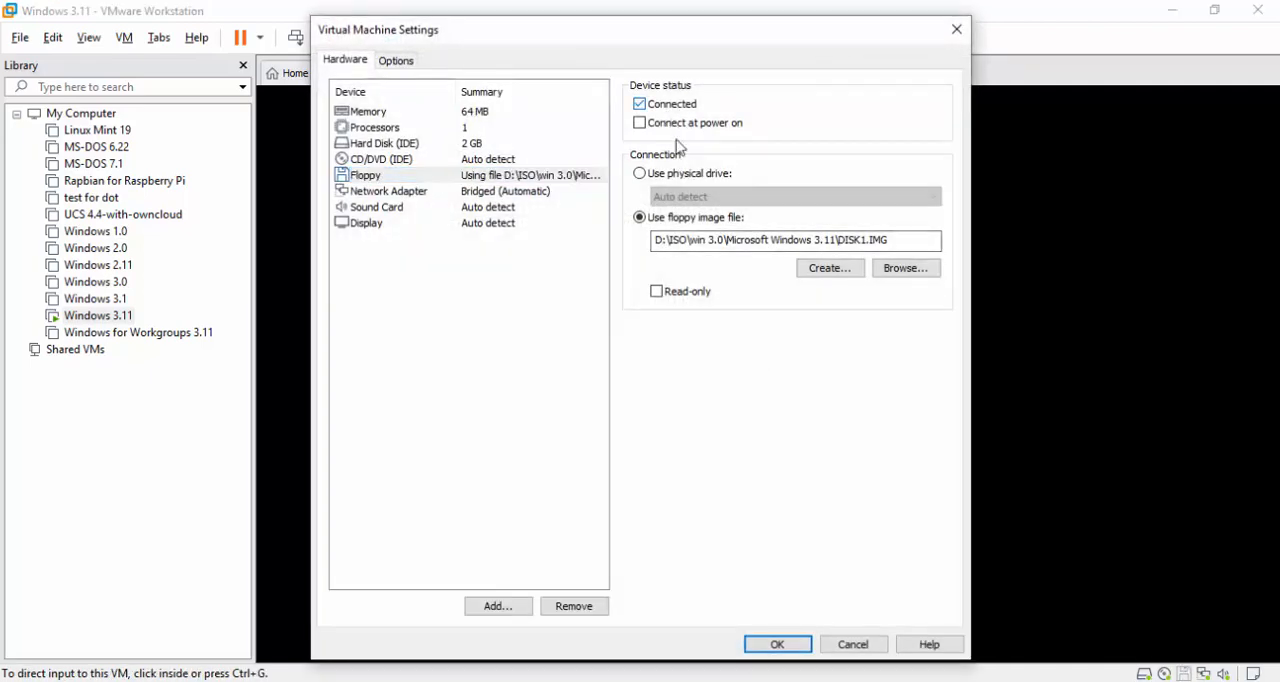
Apply the floppy image and run setup from drive A: inside the VM.
{"action": "left_click", "coordinate": [776, 644]}
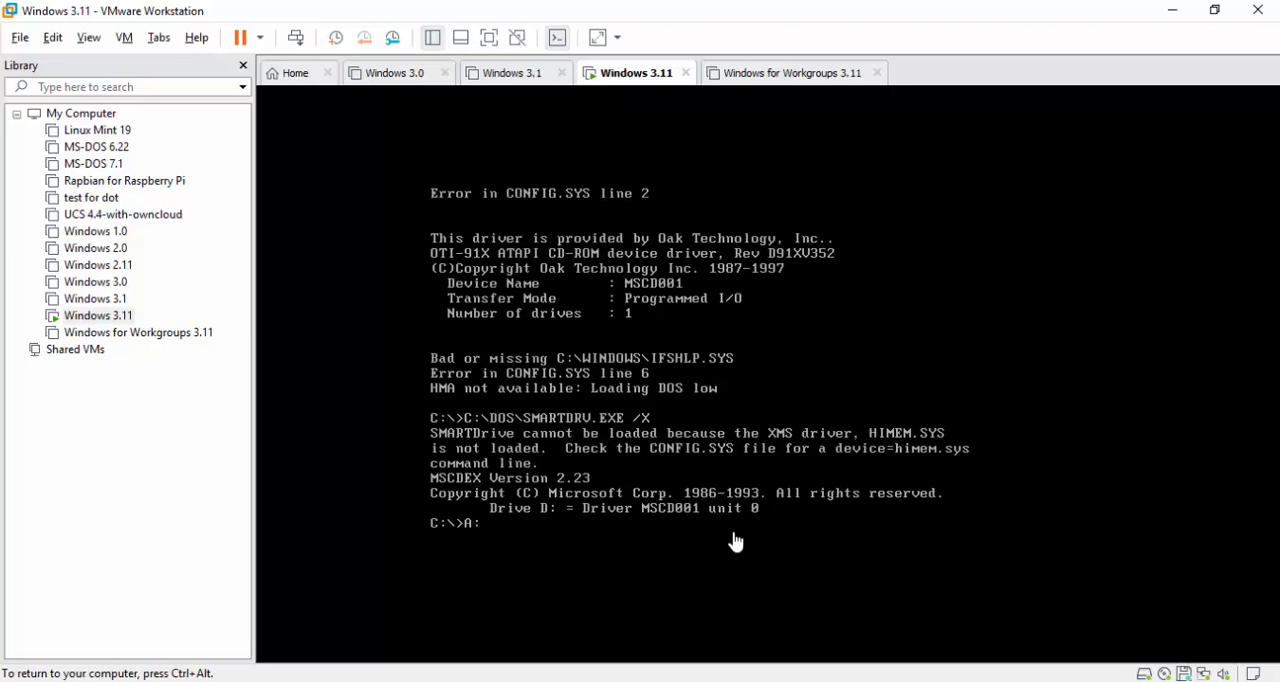
{"action": "type", "text": "setup"}
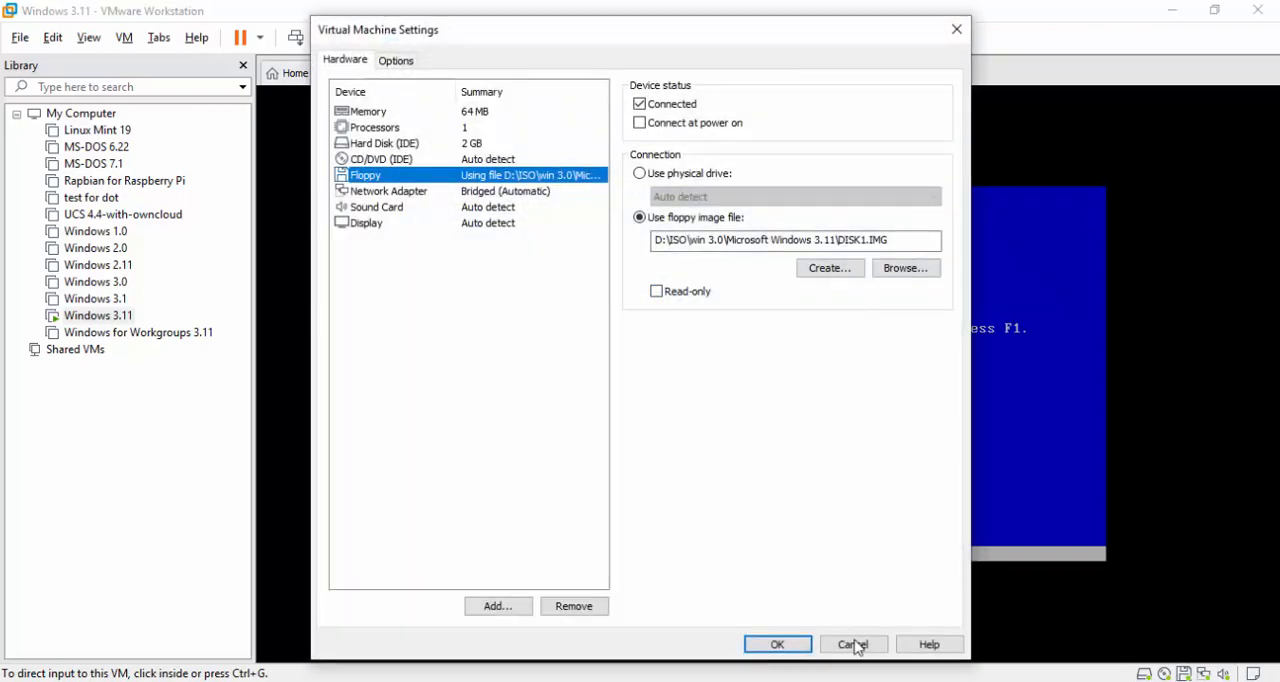
Cancel the settings dialog, accept the Setup welcome and choose Express Setup.
{"action": "left_click", "coordinate": [852, 644]}
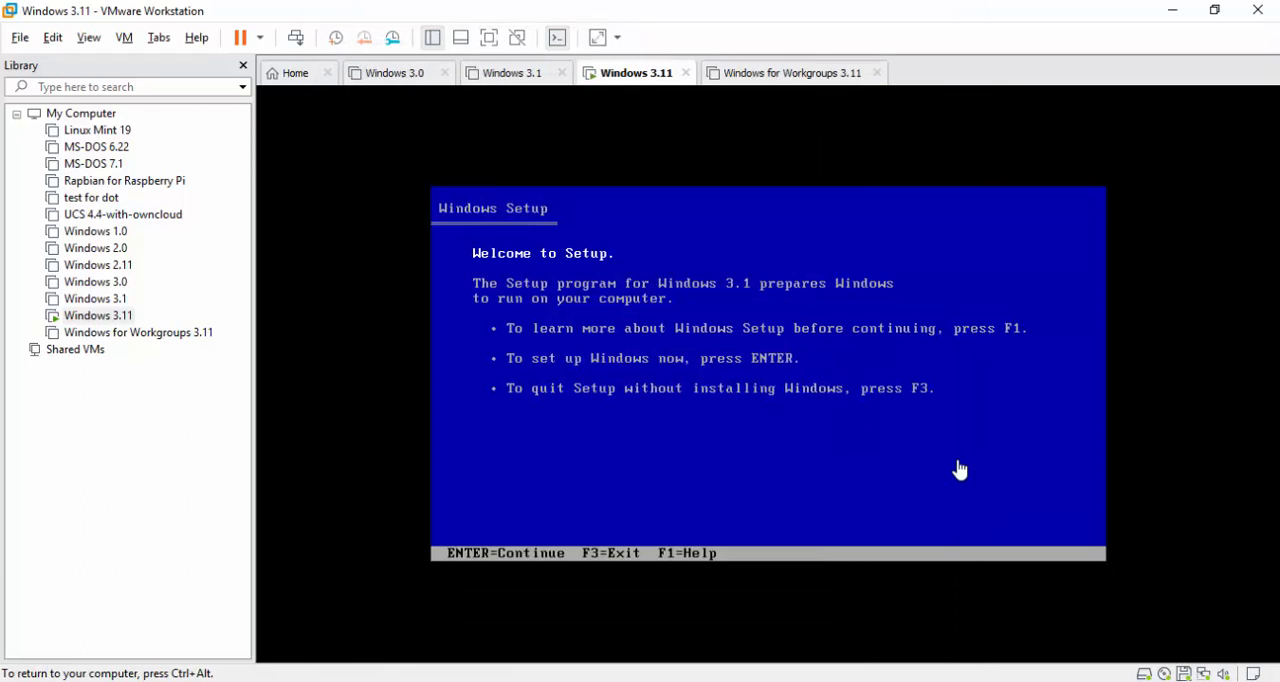
{"action": "key", "text": "enter"}
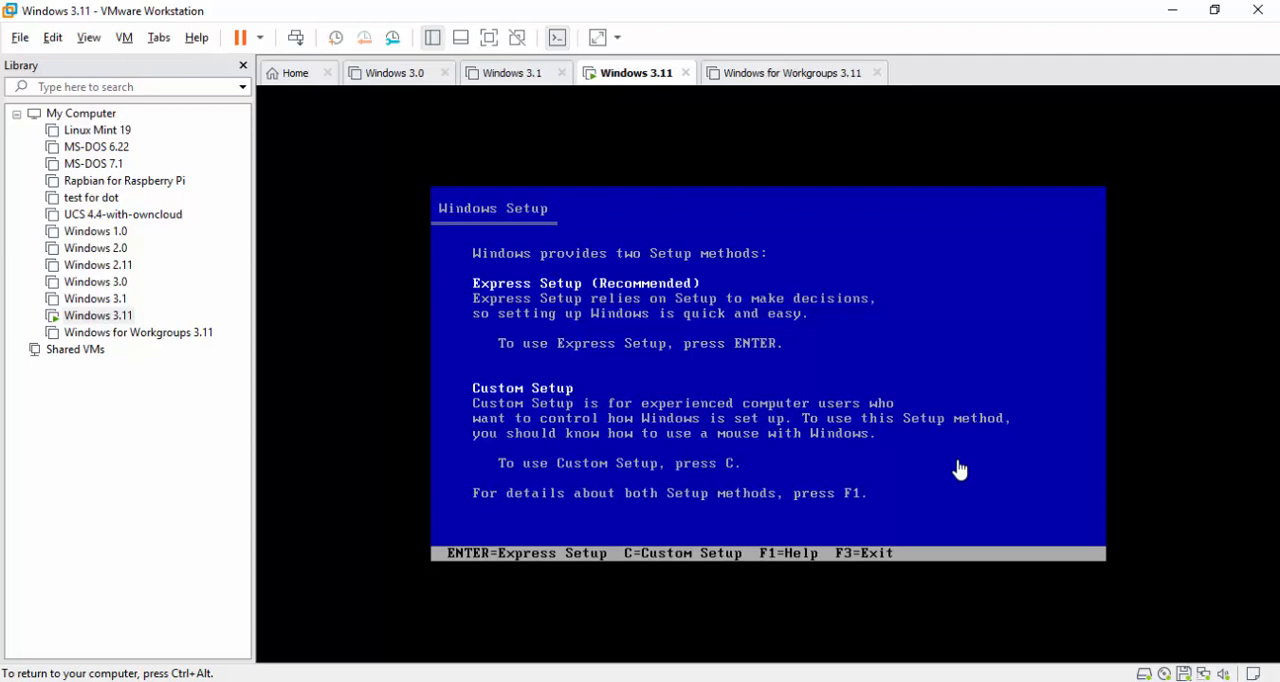
{"action": "key", "text": "enter"}
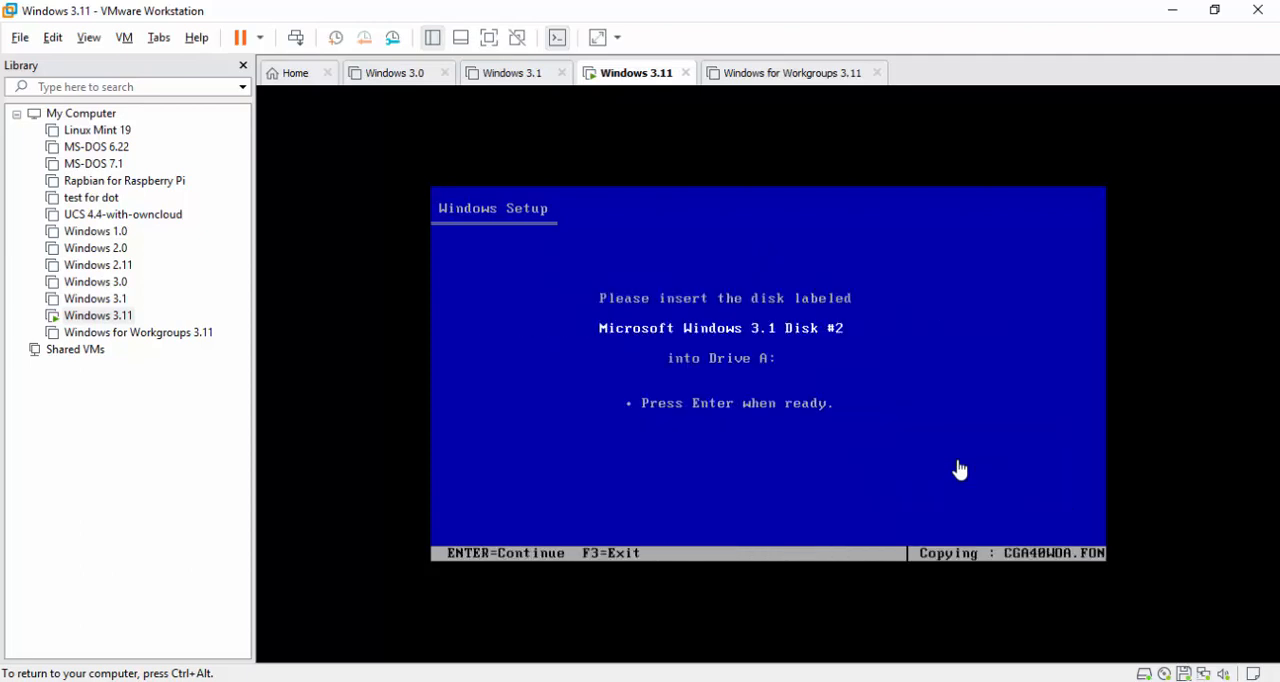
{"action": "mouse_move", "coordinate": [1148, 656]}
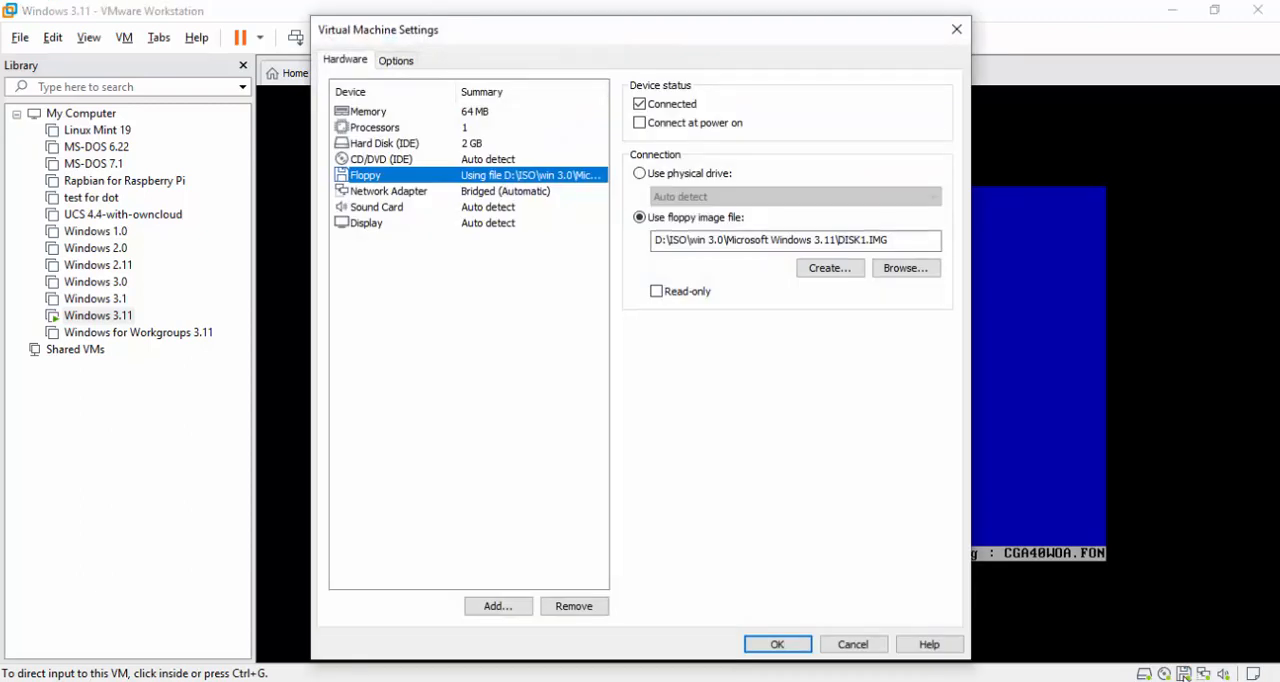
{"action": "mouse_move", "coordinate": [956, 470]}
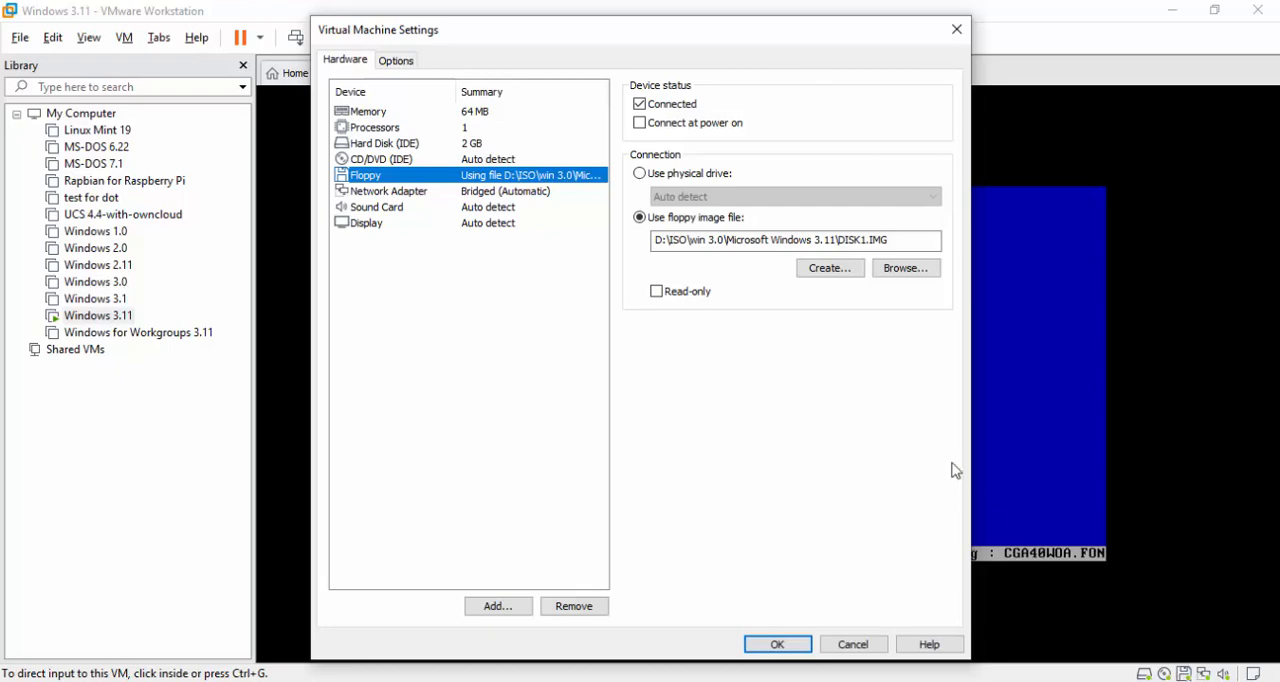
Swap the floppy to DISK2.IMG and then DISK3.IMG so Setup keeps copying.
{"action": "left_click", "coordinate": [904, 268]}
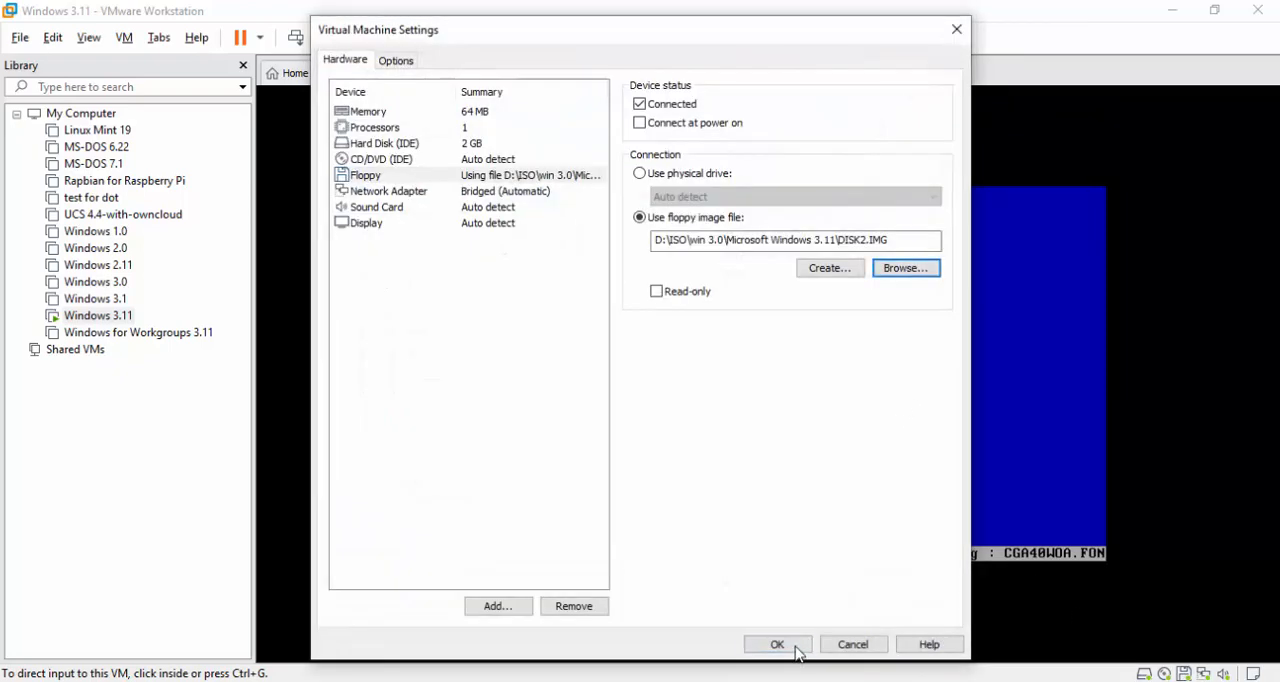
{"action": "left_click", "coordinate": [776, 644]}
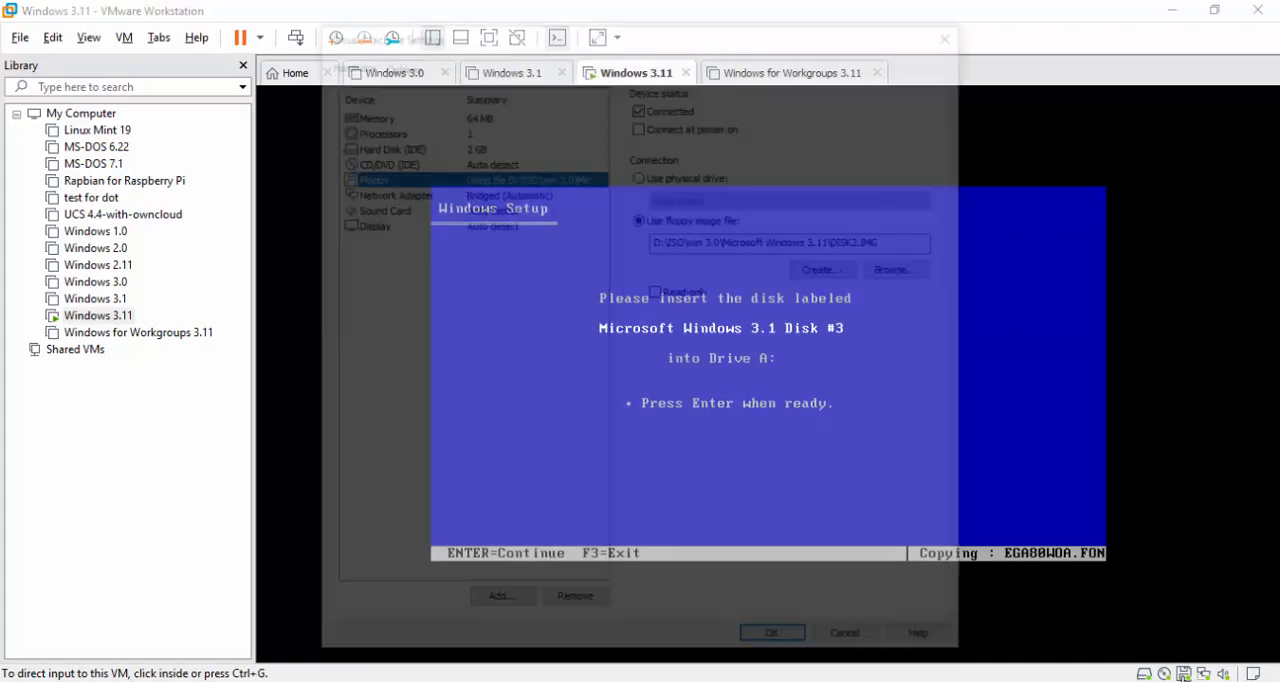
{"action": "left_click", "coordinate": [892, 268]}
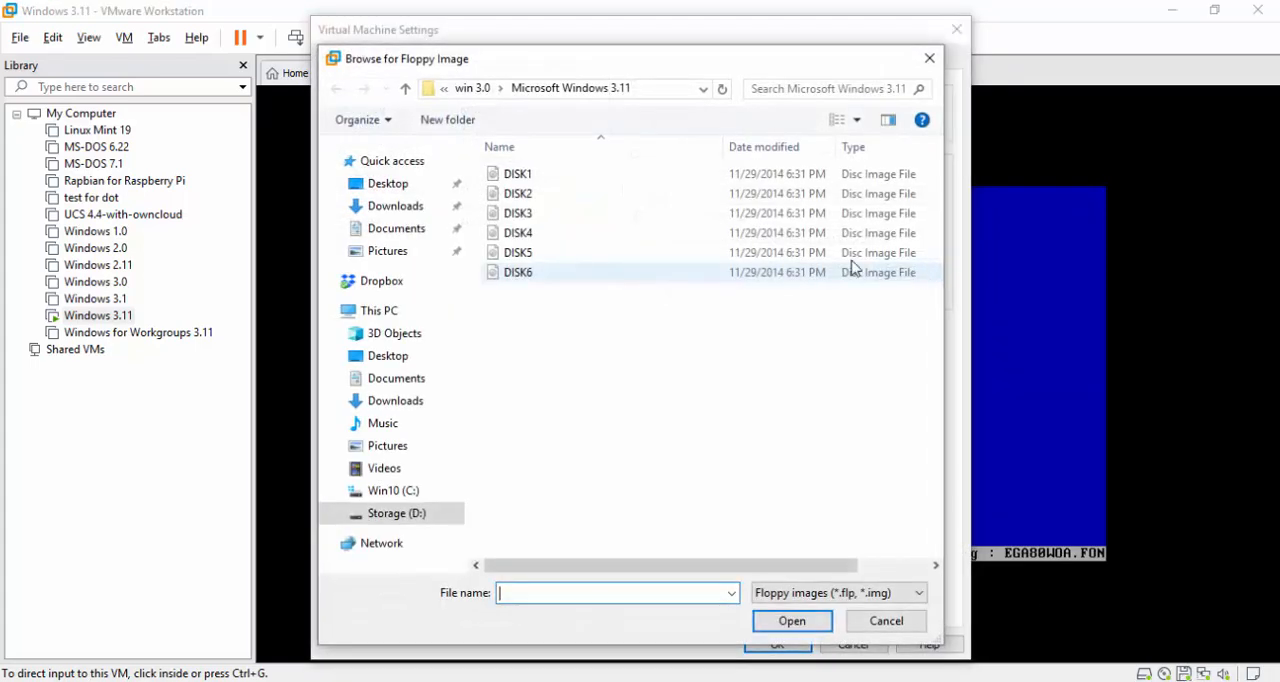
{"action": "left_click", "coordinate": [792, 620]}
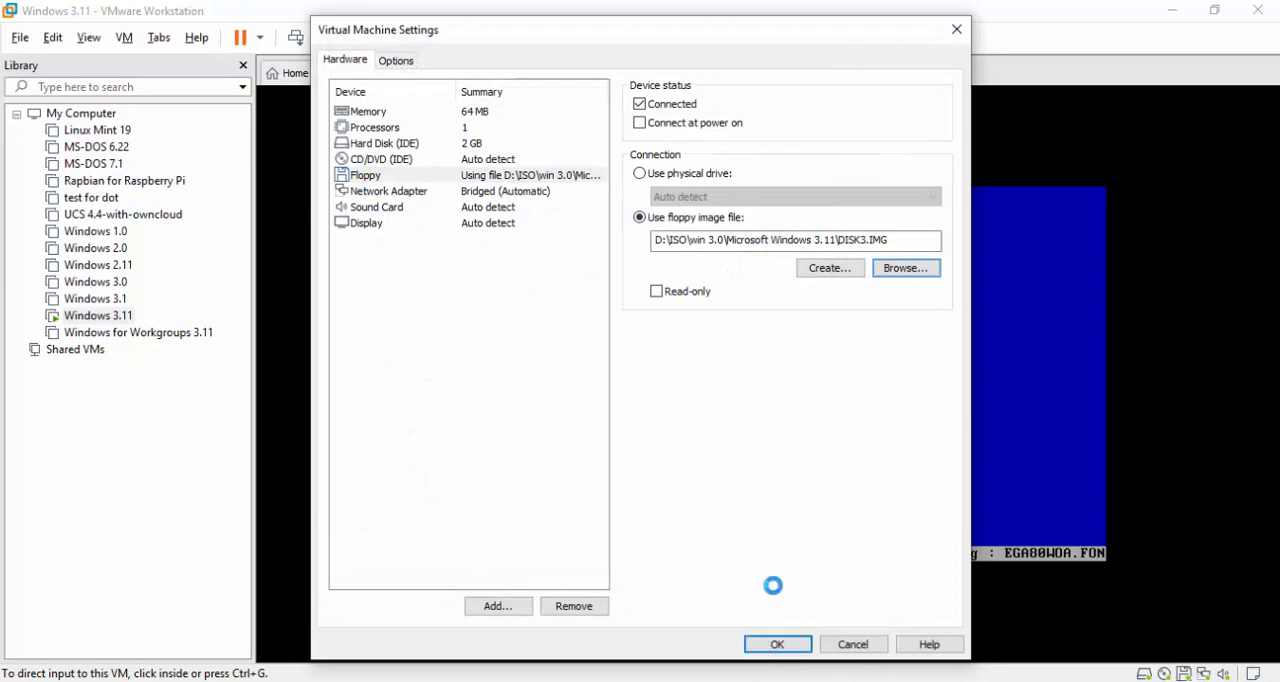
{"action": "left_click", "coordinate": [776, 644]}
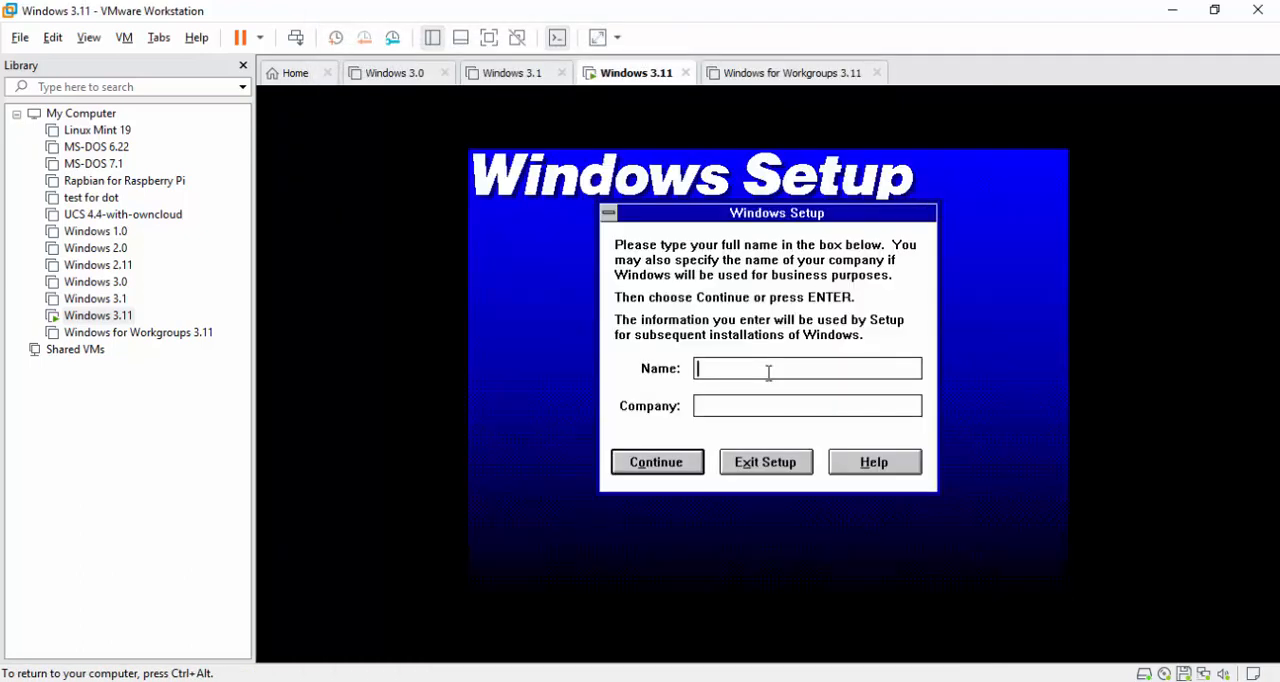
Enter name 'vmware advisor' and company 'vmware', then confirm the registration details.
{"action": "type", "text": "vmware adv"}
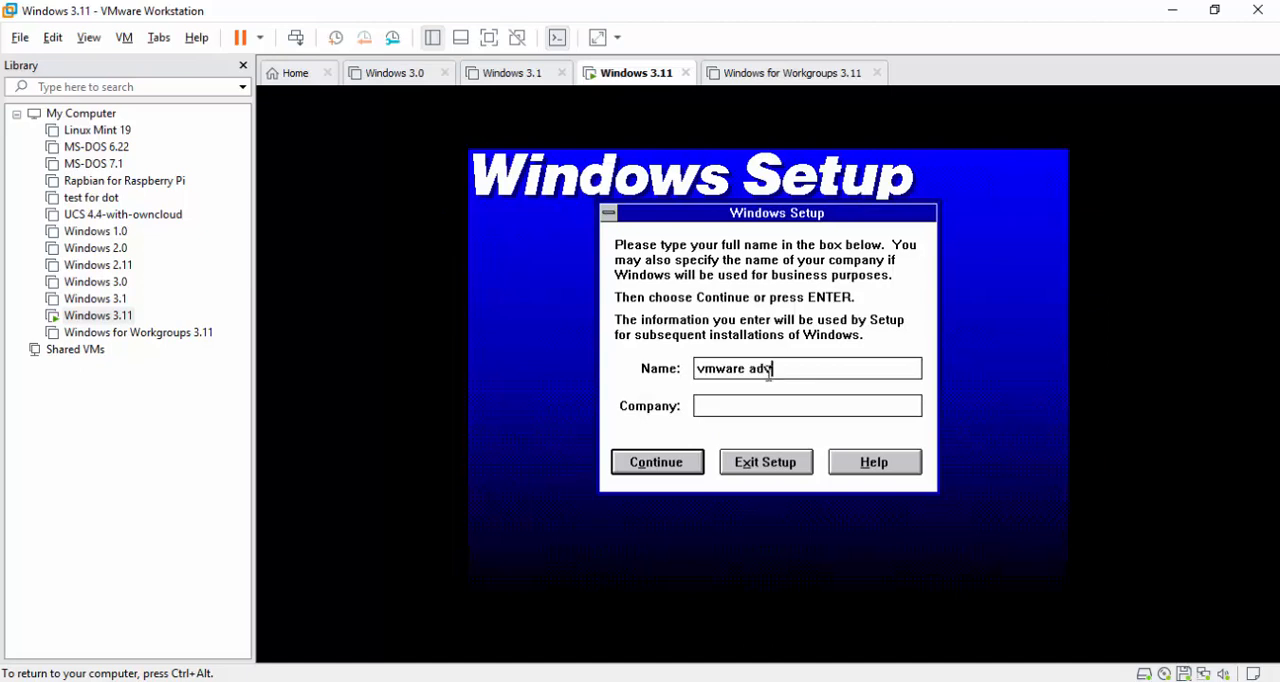
{"action": "type", "text": "isor"}
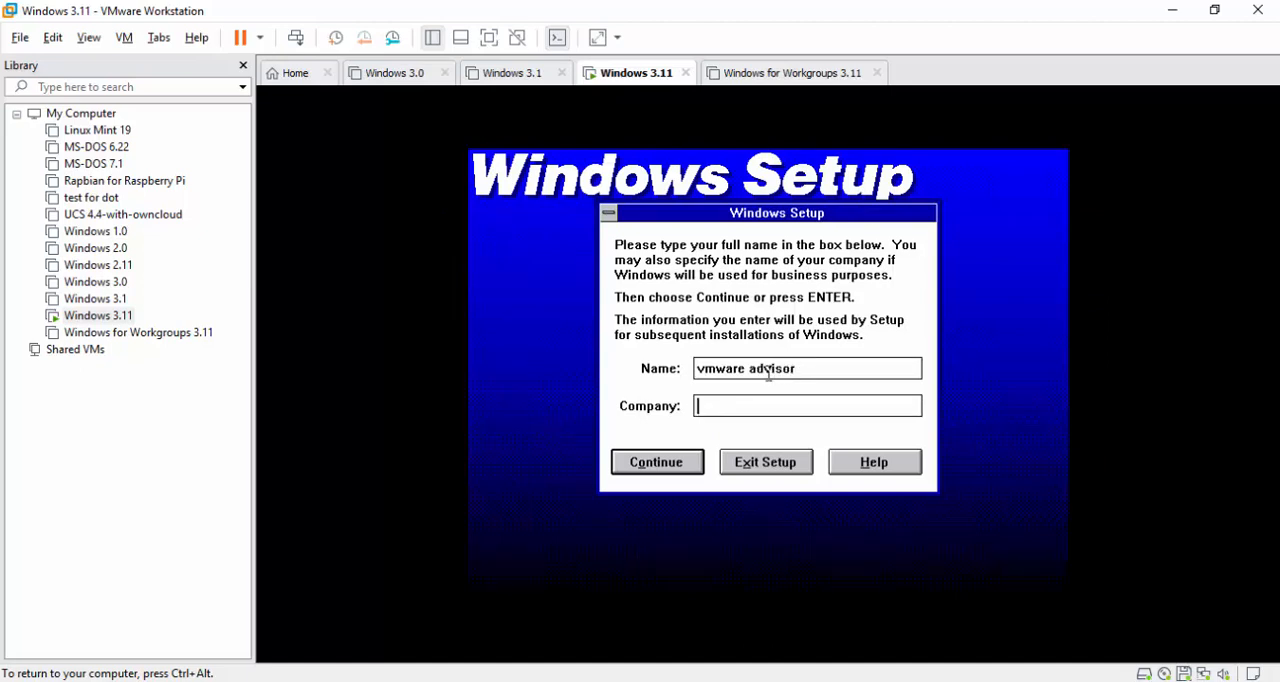
{"action": "type", "text": "vmware"}
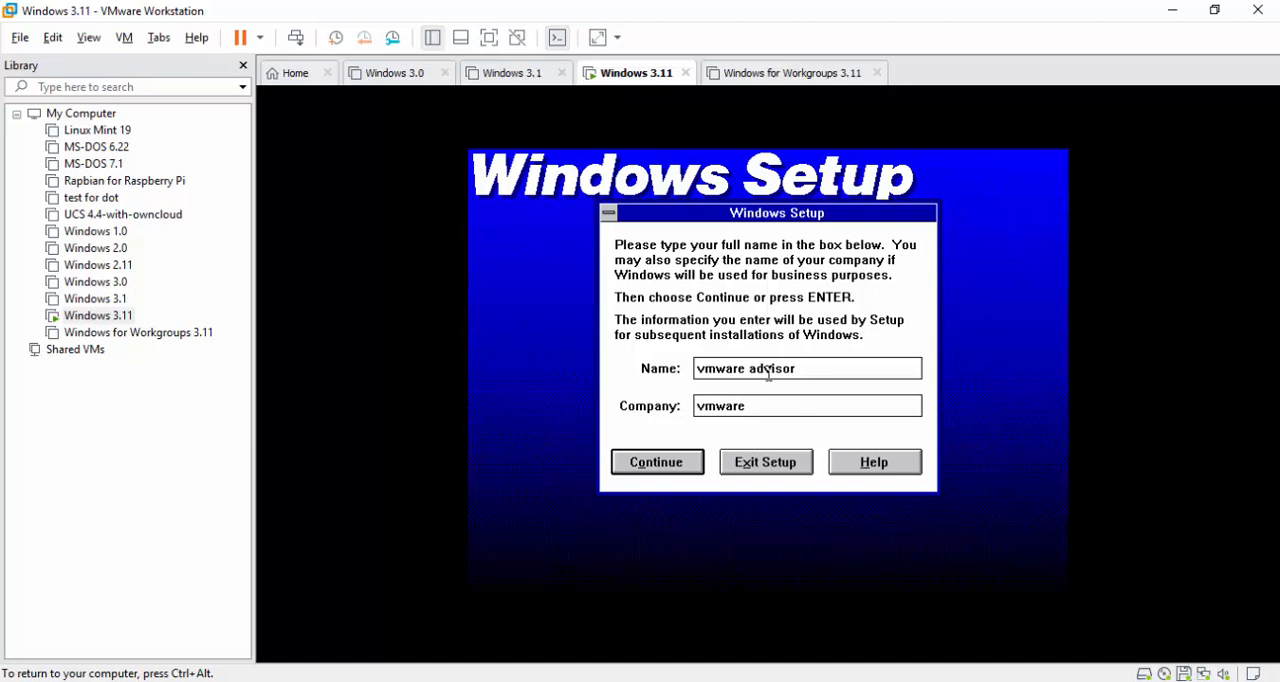
{"action": "mouse_move", "coordinate": [680, 532]}
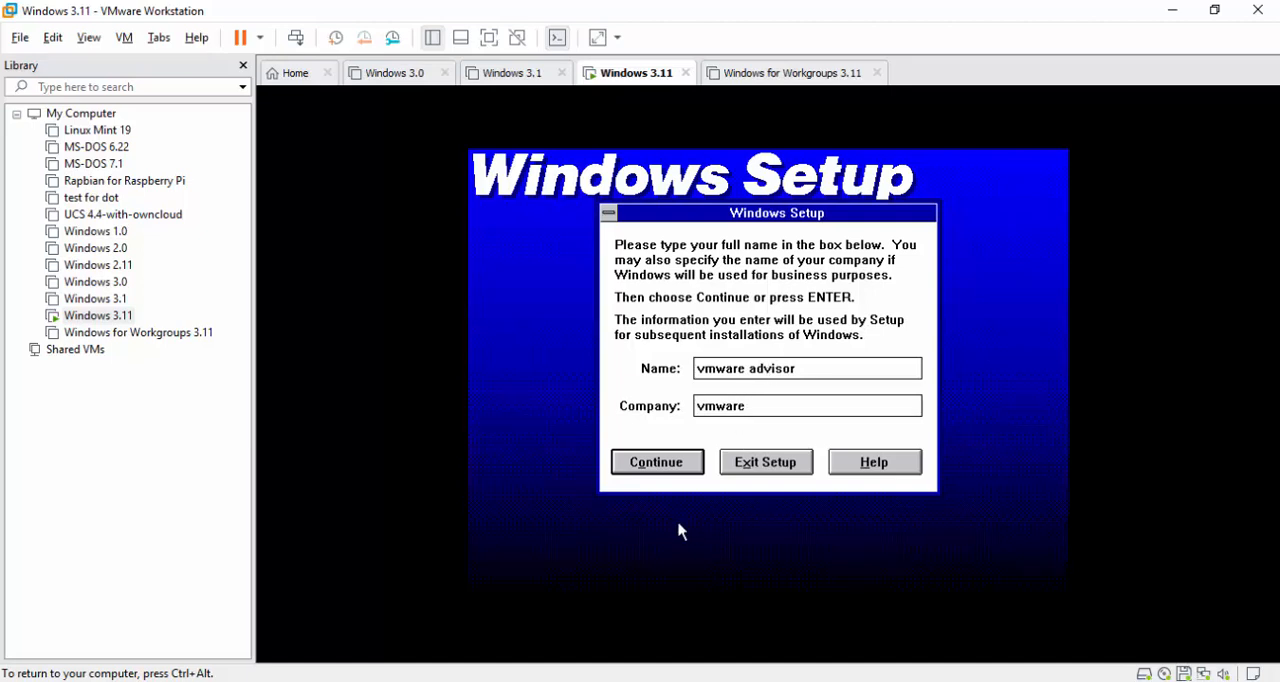
{"action": "left_click", "coordinate": [656, 460]}
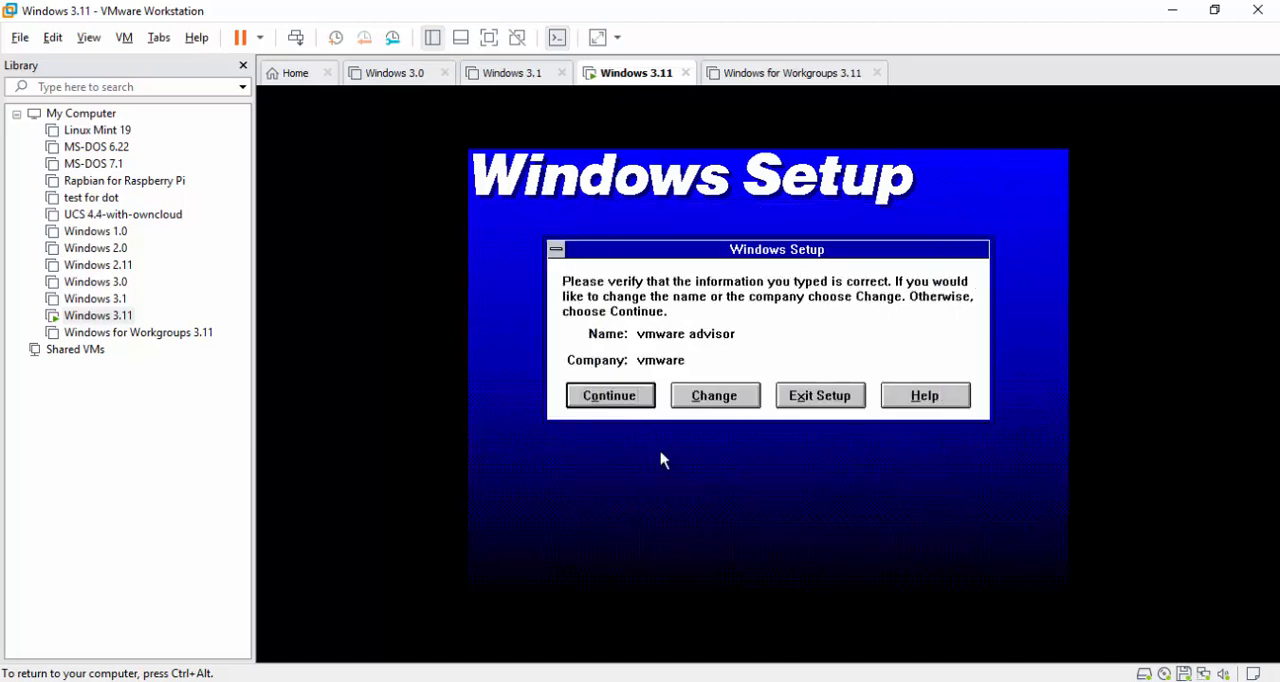
{"action": "left_click", "coordinate": [608, 396]}
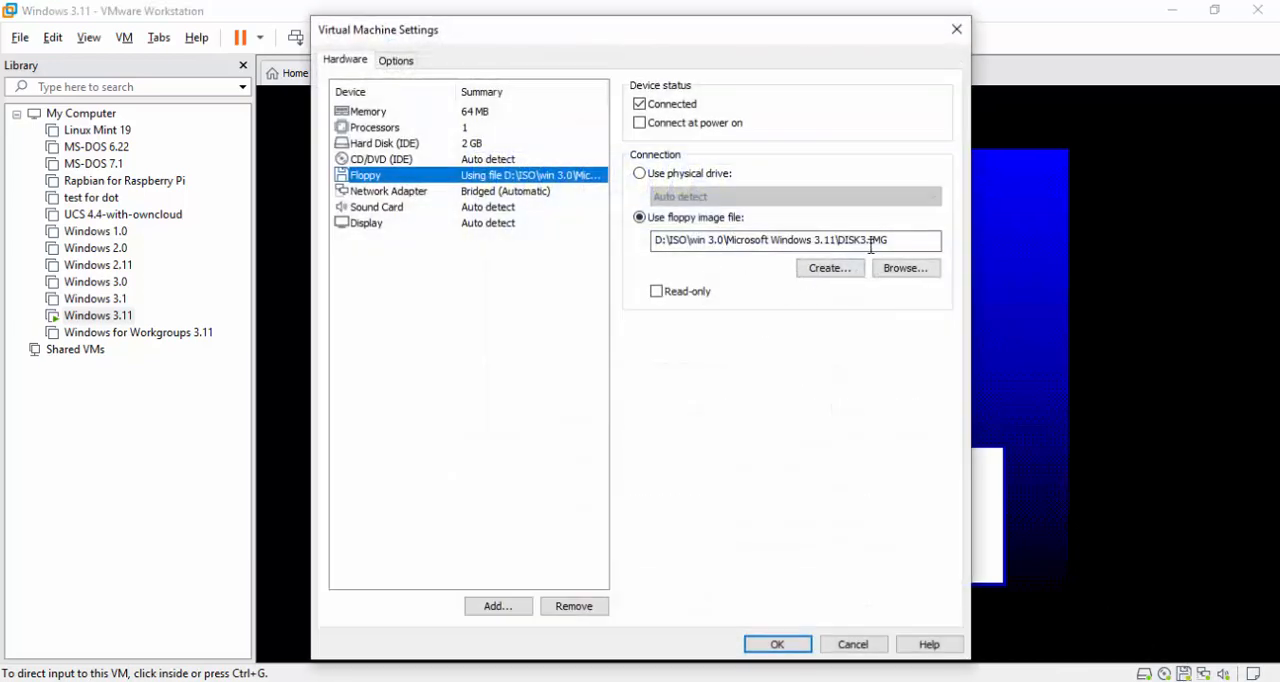
Insert DISK4.IMG, continue Setup and skip the locked MMSYSTEM.DLL copy error.
{"action": "left_click", "coordinate": [904, 268]}
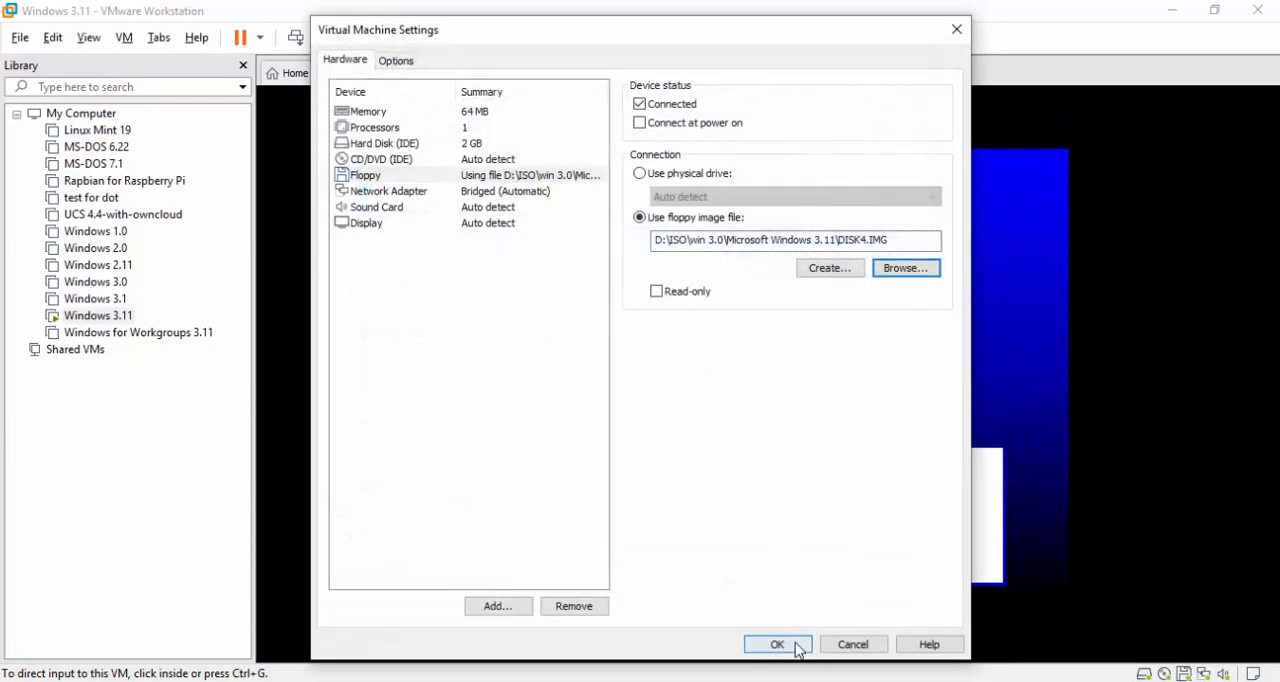
{"action": "left_click", "coordinate": [776, 644]}
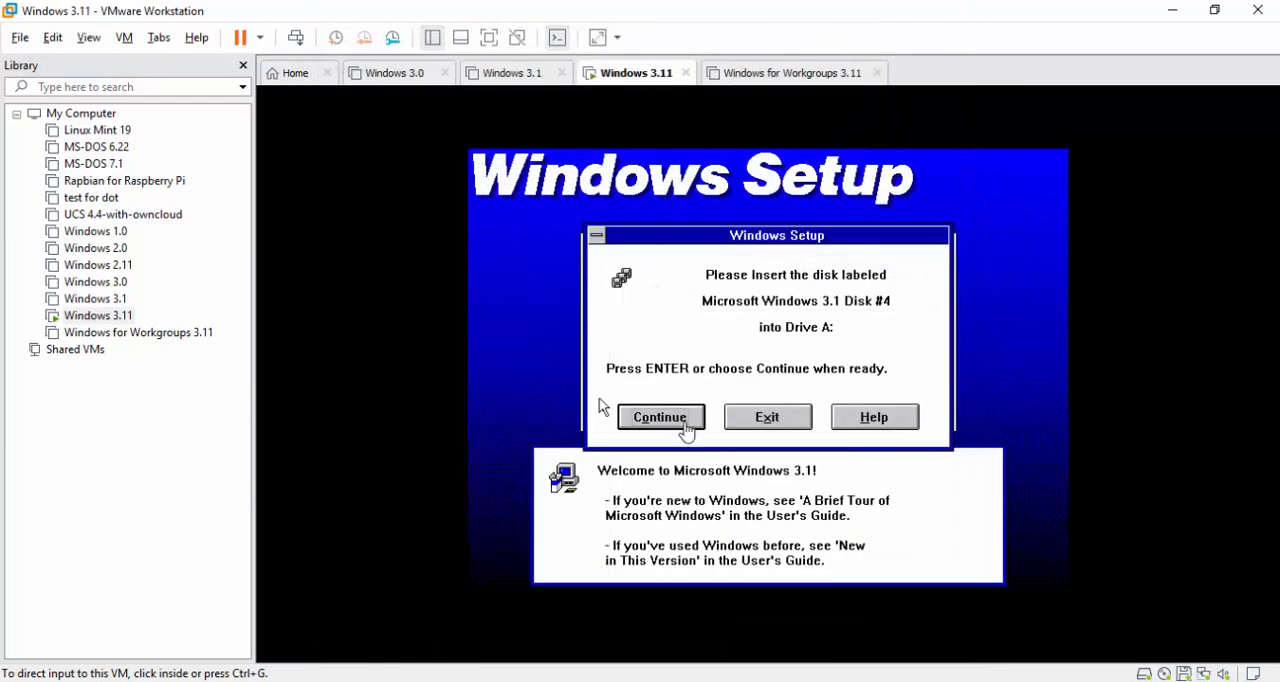
{"action": "left_click", "coordinate": [660, 416]}
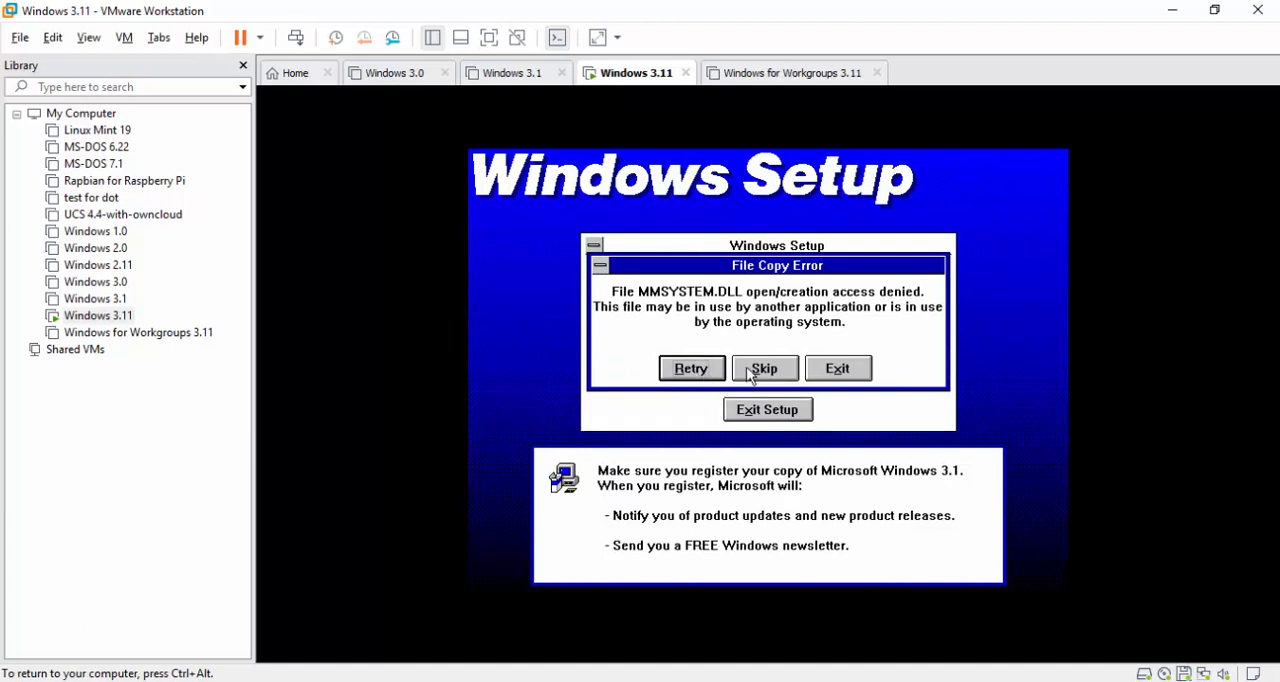
{"action": "left_click", "coordinate": [764, 368]}
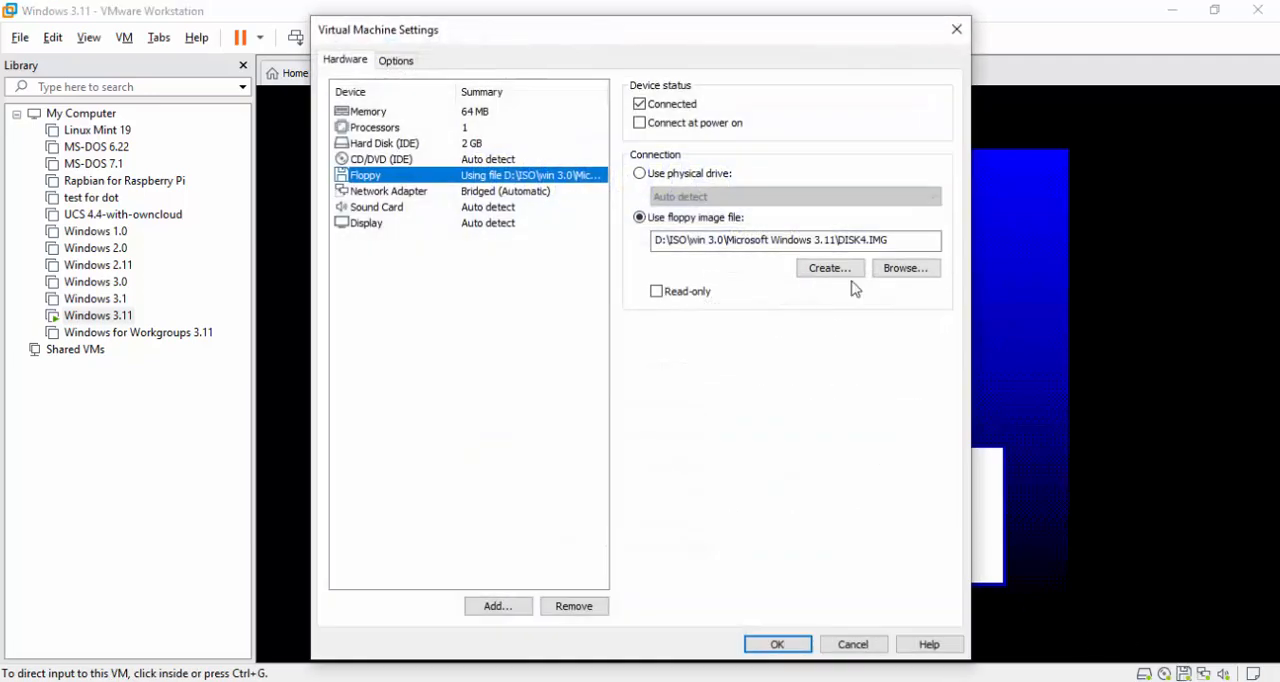
Insert DISK5.IMG, continue Setup and skip the locked TIMER.DRV copy error.
{"action": "left_click", "coordinate": [904, 268]}
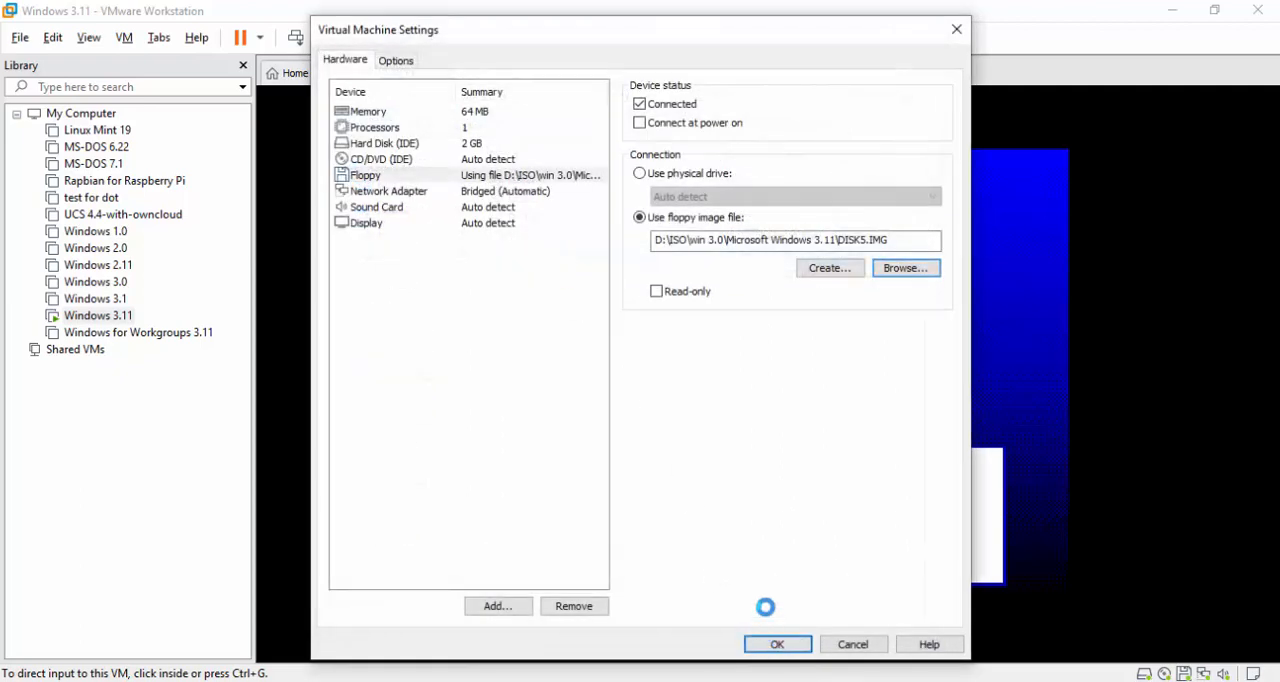
{"action": "left_click", "coordinate": [776, 644]}
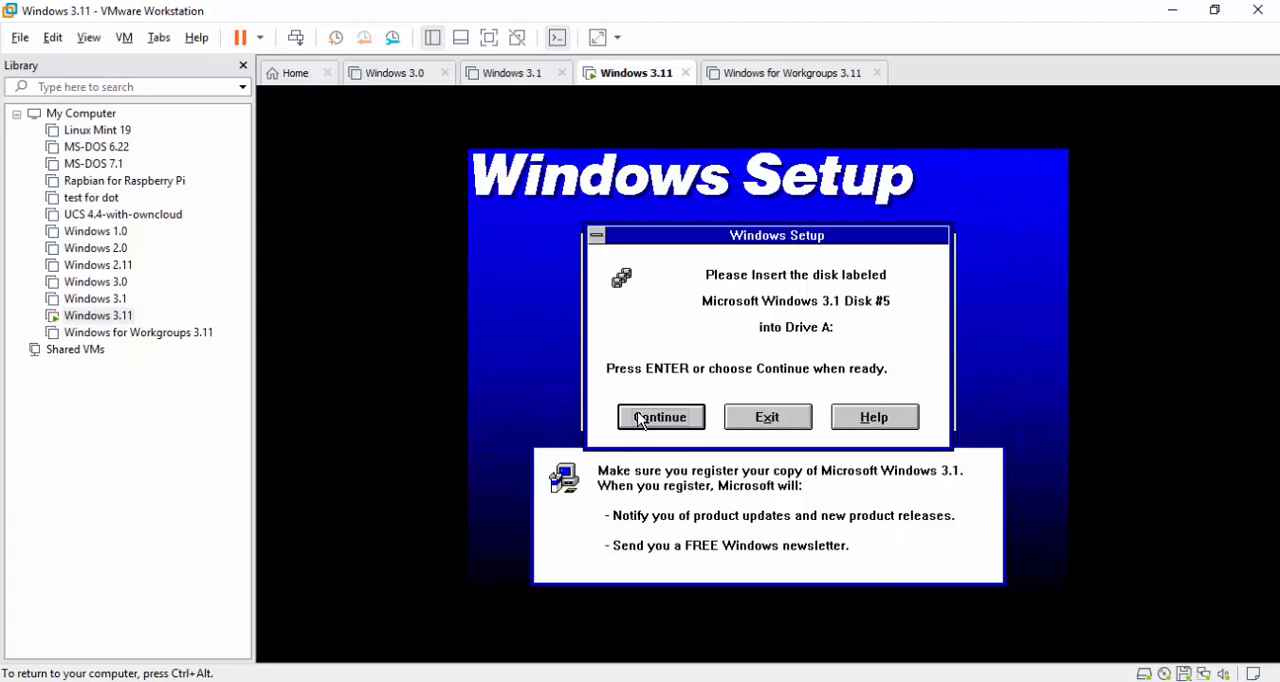
{"action": "left_click", "coordinate": [660, 416]}
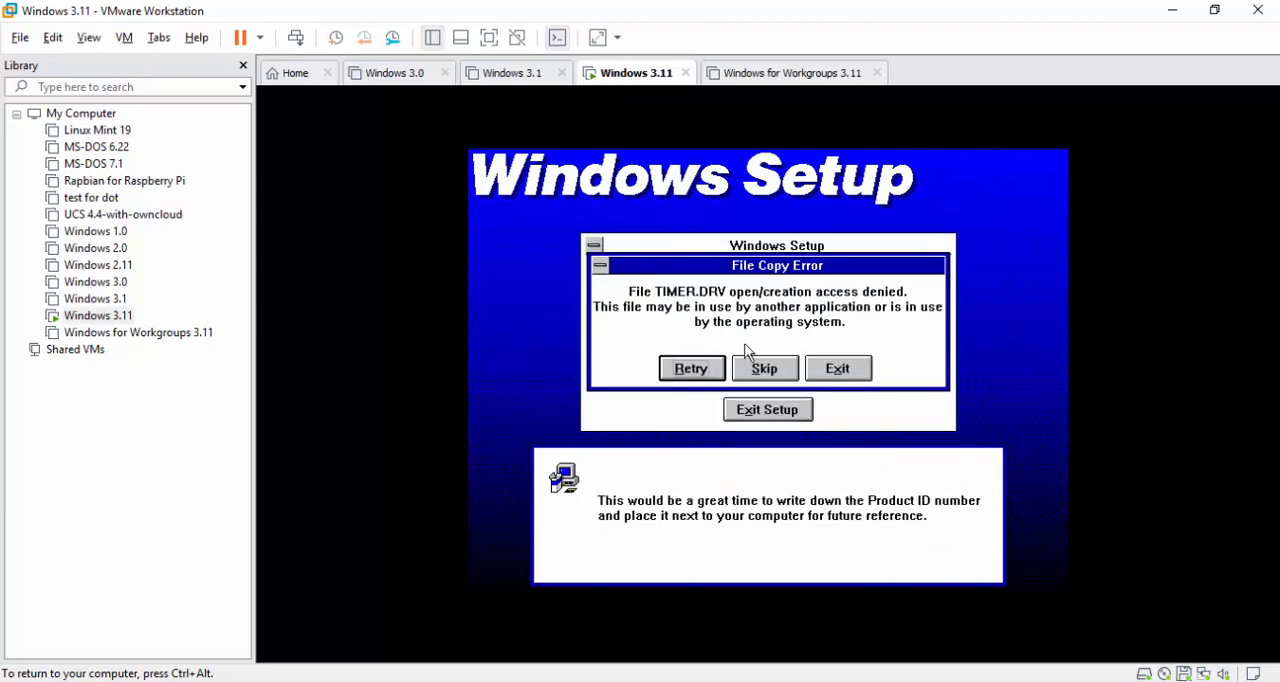
{"action": "left_click", "coordinate": [764, 368]}
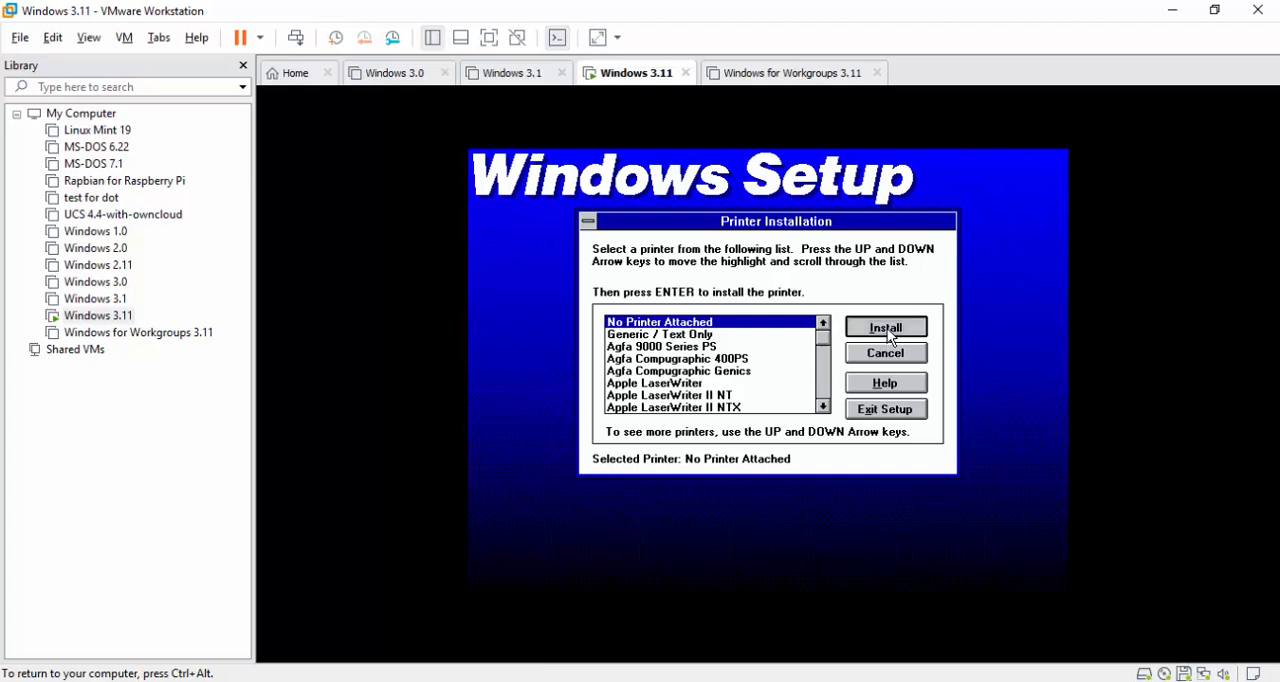
Choose no printer, MS-DOS Editor for EDIT.COM, none for DM.EXE, and dismiss the drive D error.
{"action": "left_click", "coordinate": [884, 328]}
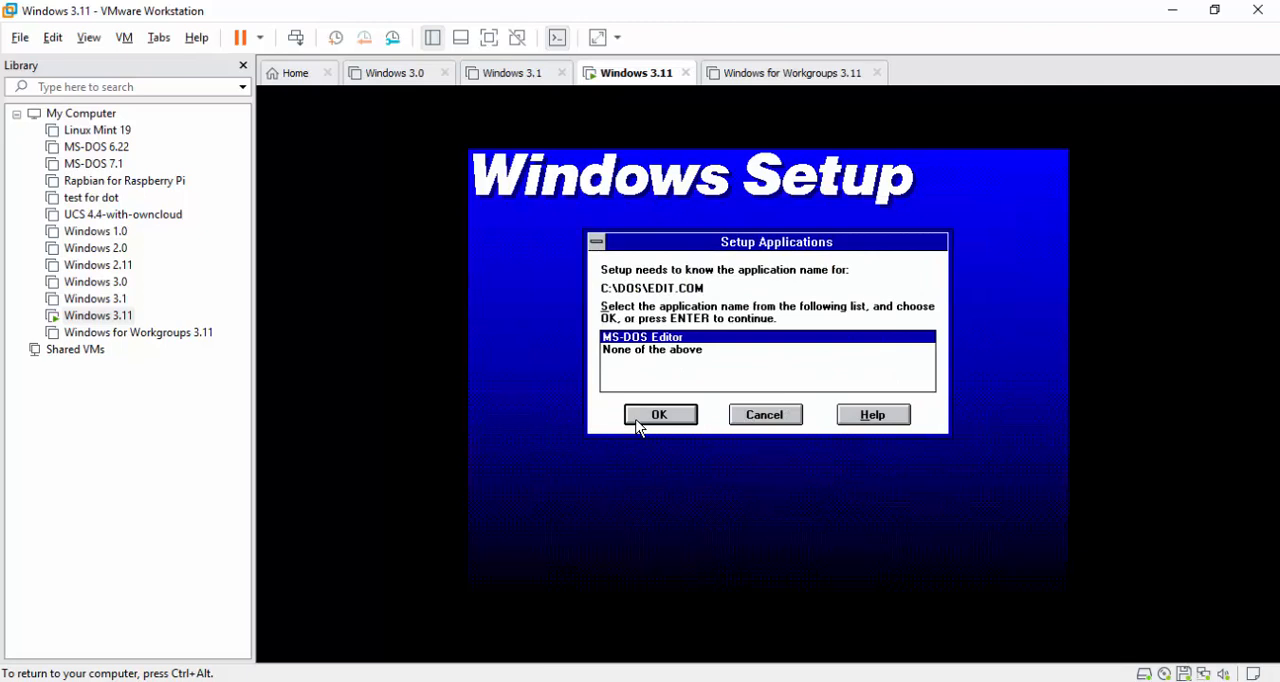
{"action": "left_click", "coordinate": [660, 414]}
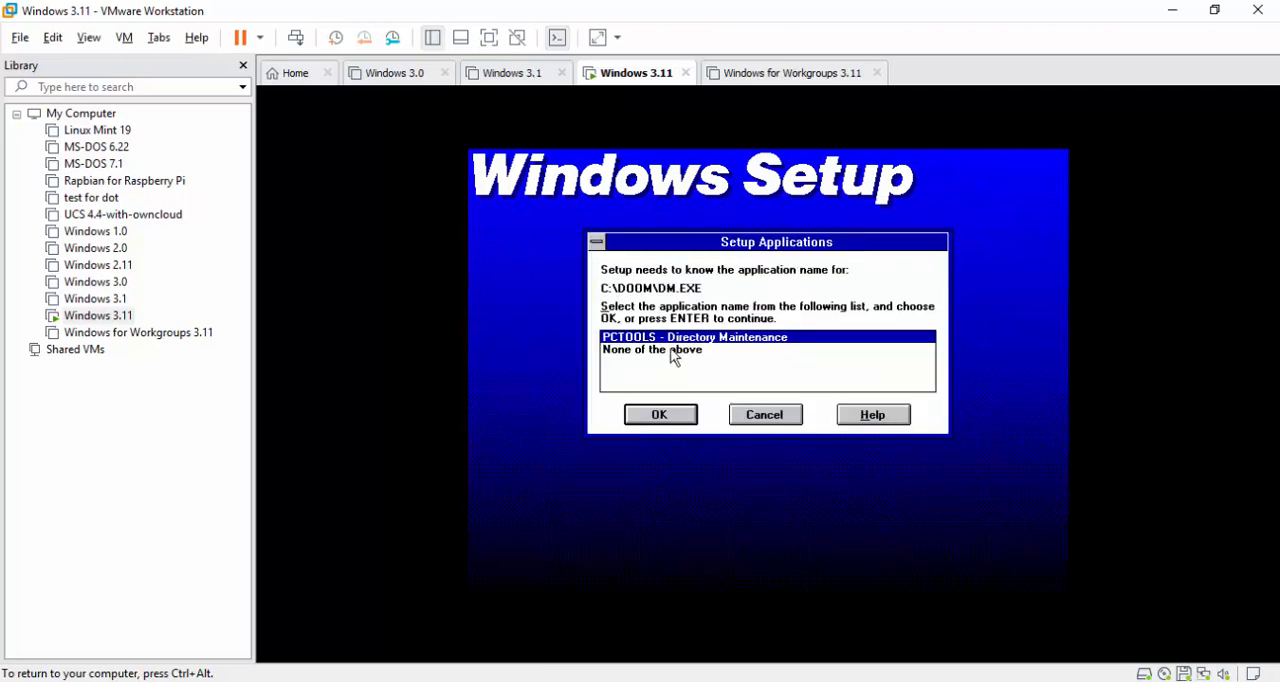
{"action": "left_click", "coordinate": [652, 348]}
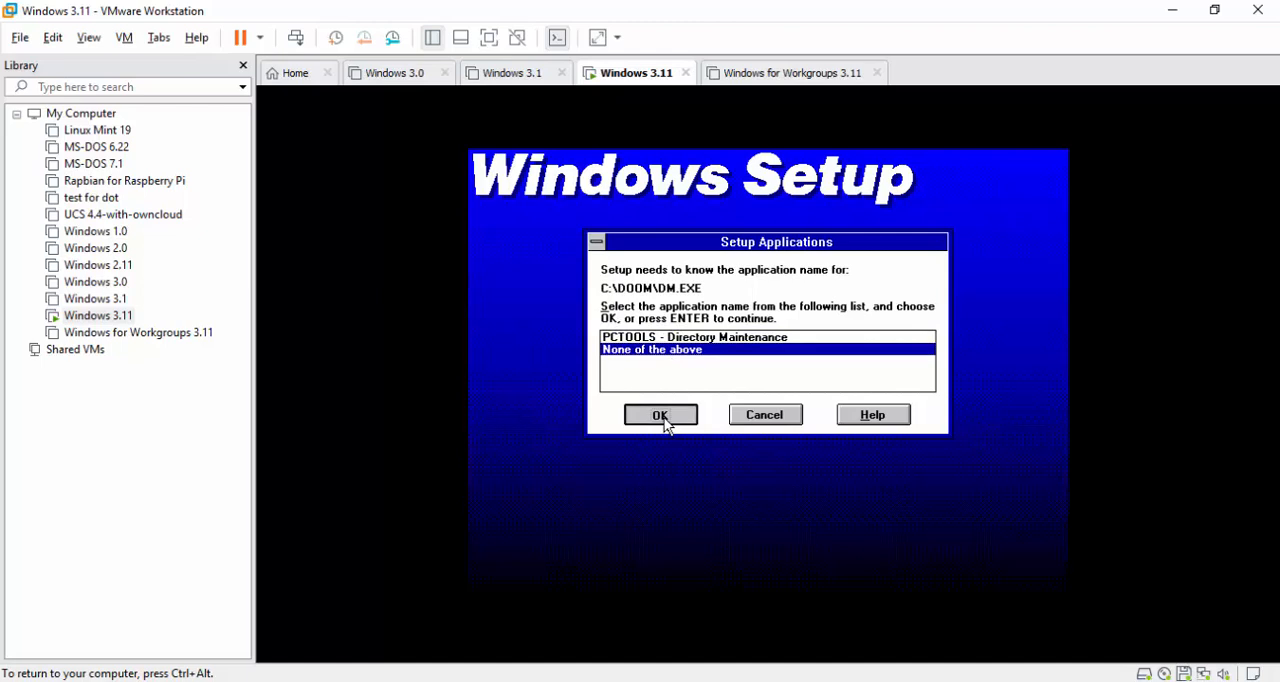
{"action": "left_click", "coordinate": [660, 414]}
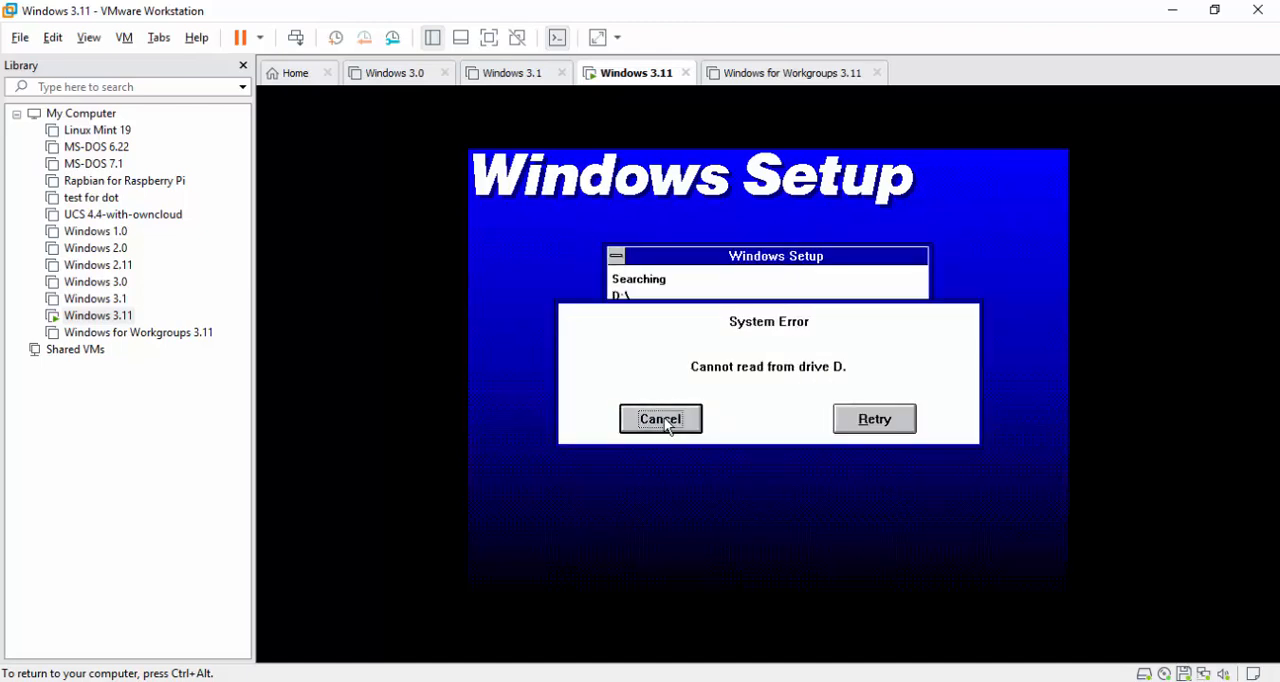
{"action": "left_click", "coordinate": [660, 418]}
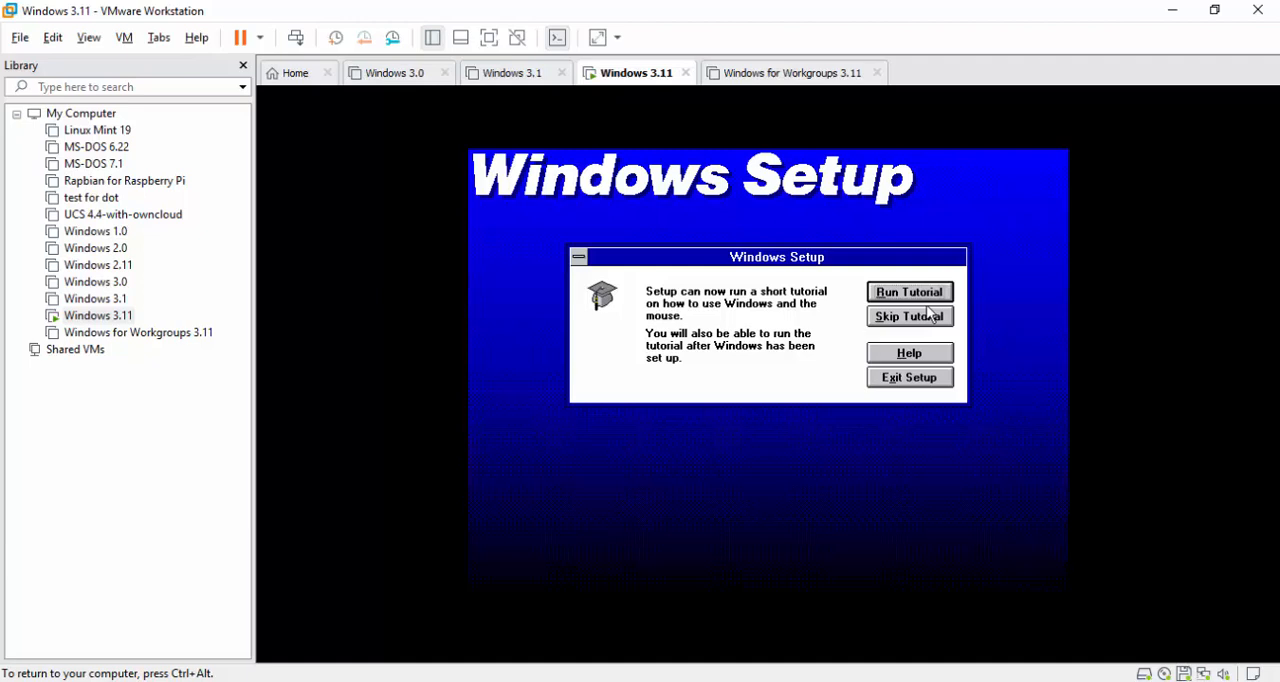
{"action": "mouse_move", "coordinate": [924, 318]}
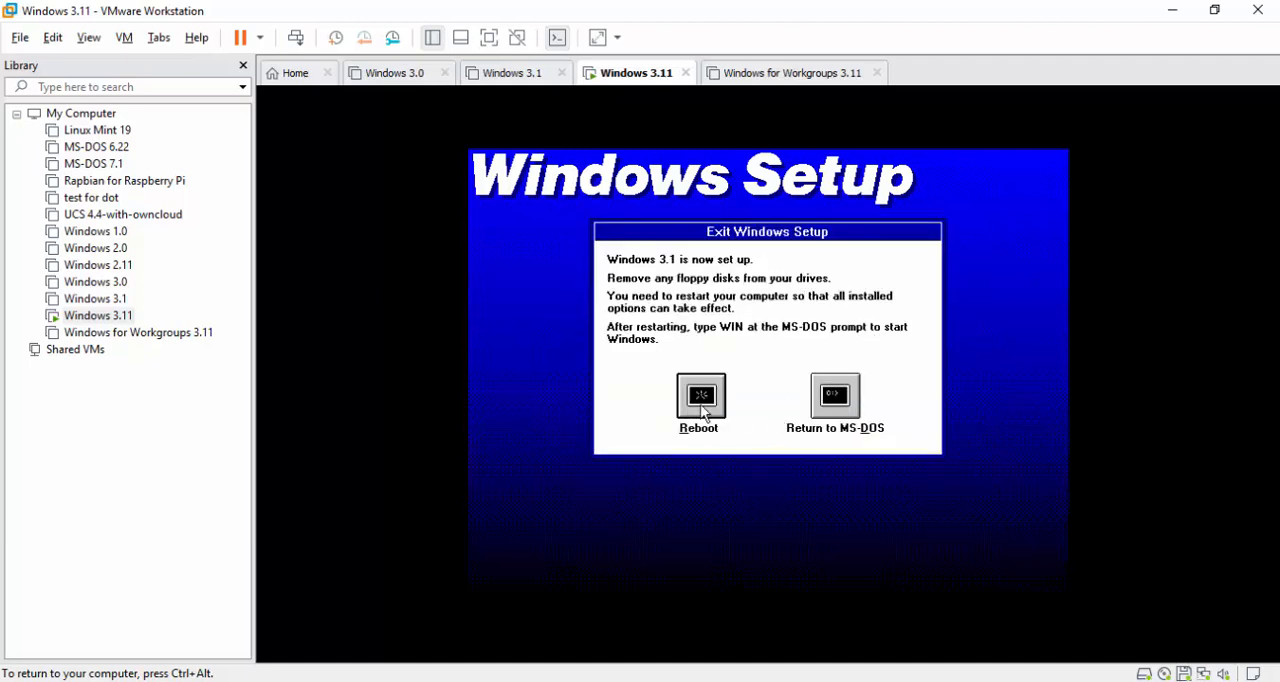
{"action": "mouse_move", "coordinate": [1044, 588]}
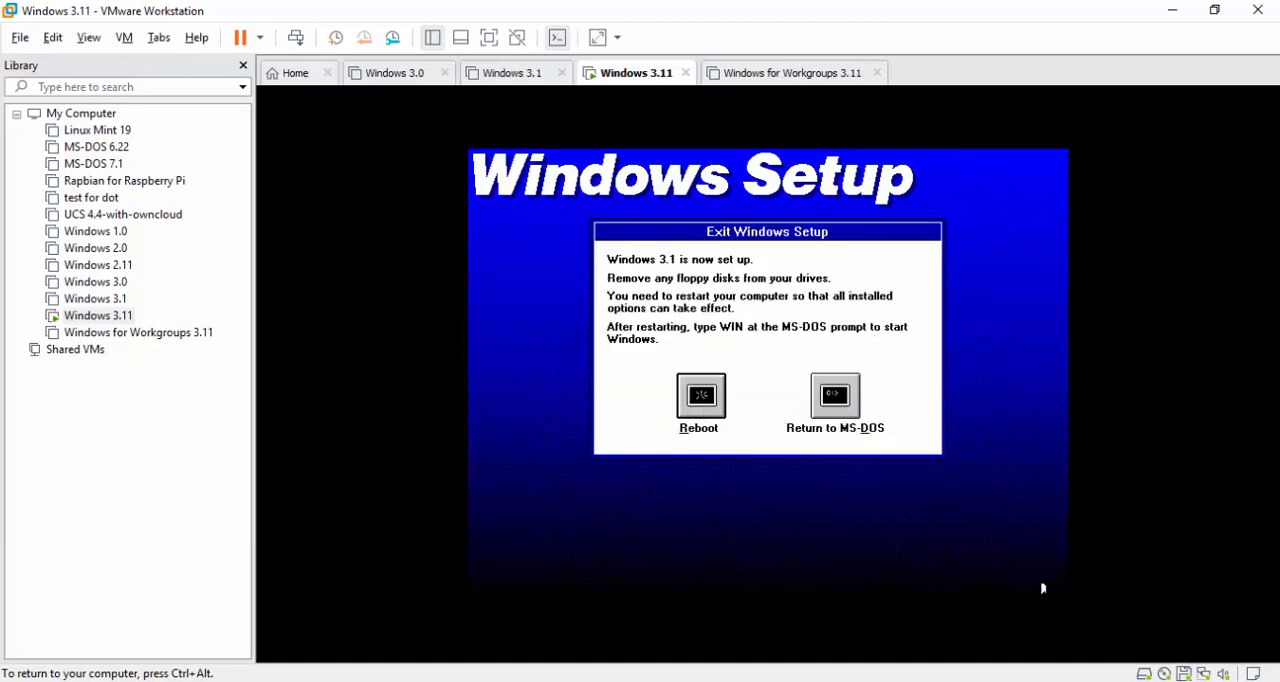
{"action": "mouse_move", "coordinate": [976, 552]}
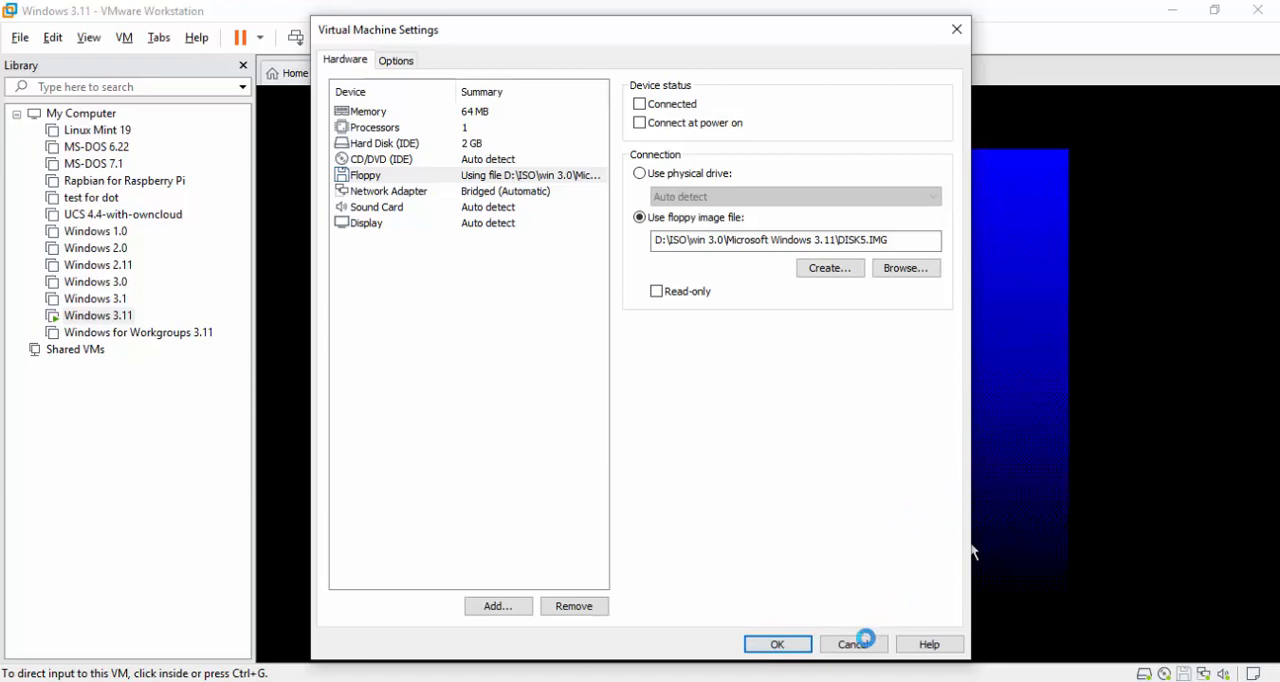
{"action": "left_click", "coordinate": [852, 644]}
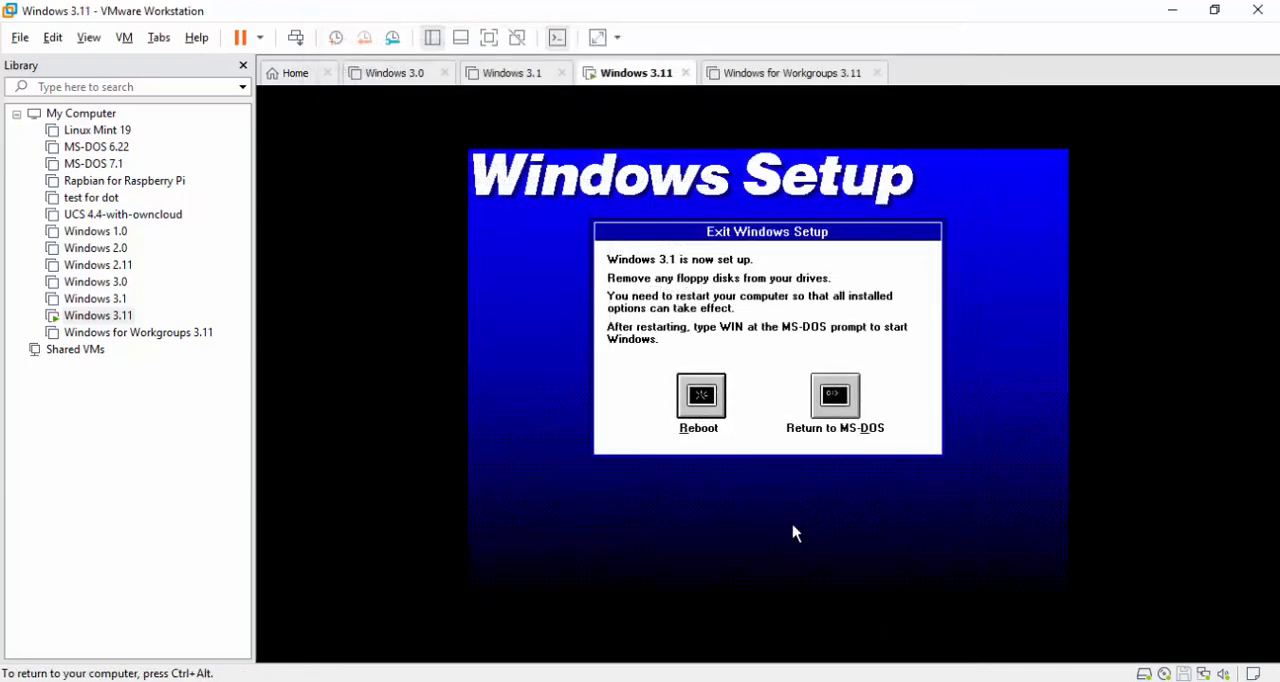
{"action": "left_click", "coordinate": [700, 400]}
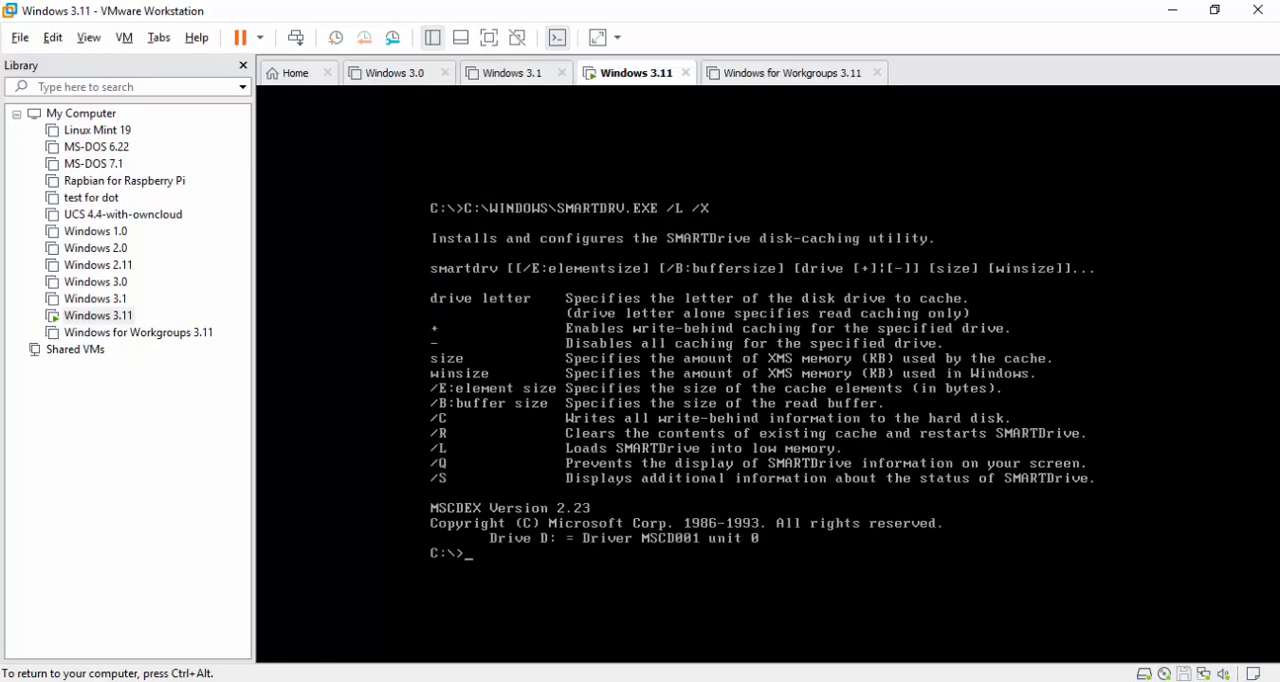
Enter 'cd windows' at the C:\> prompt to change into the Windows directory.
{"action": "type", "text": "c"}
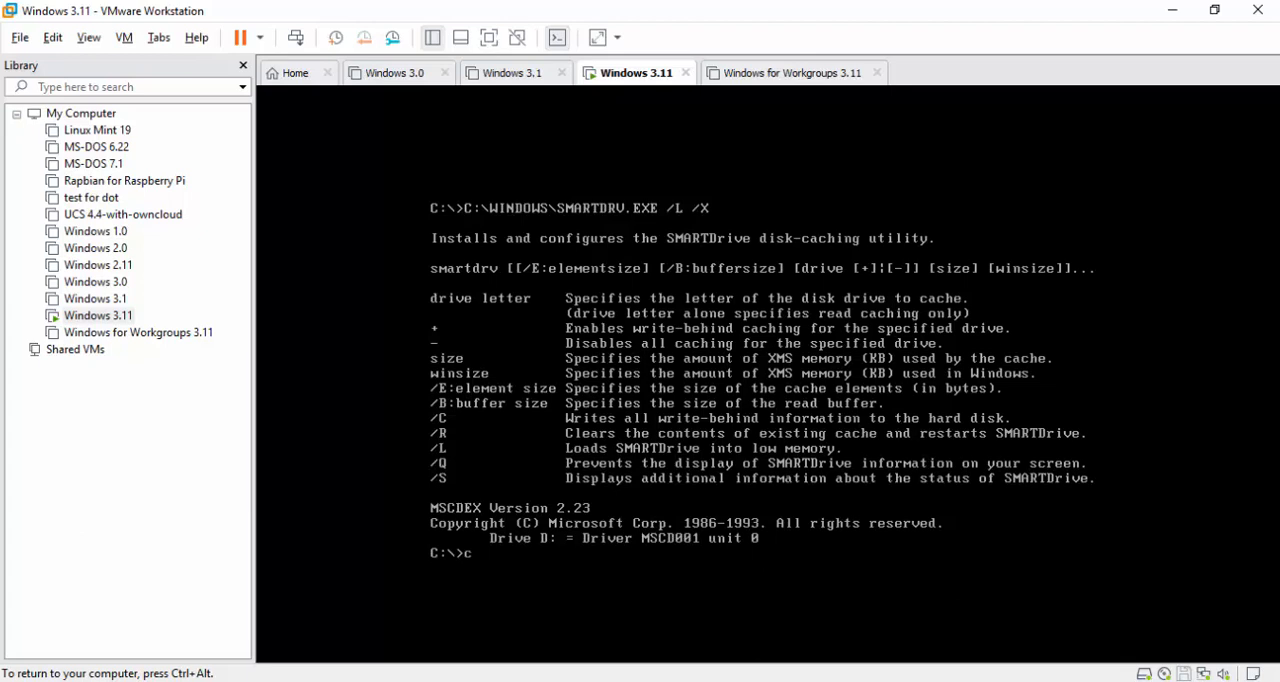
{"action": "type", "text": "d windows"}
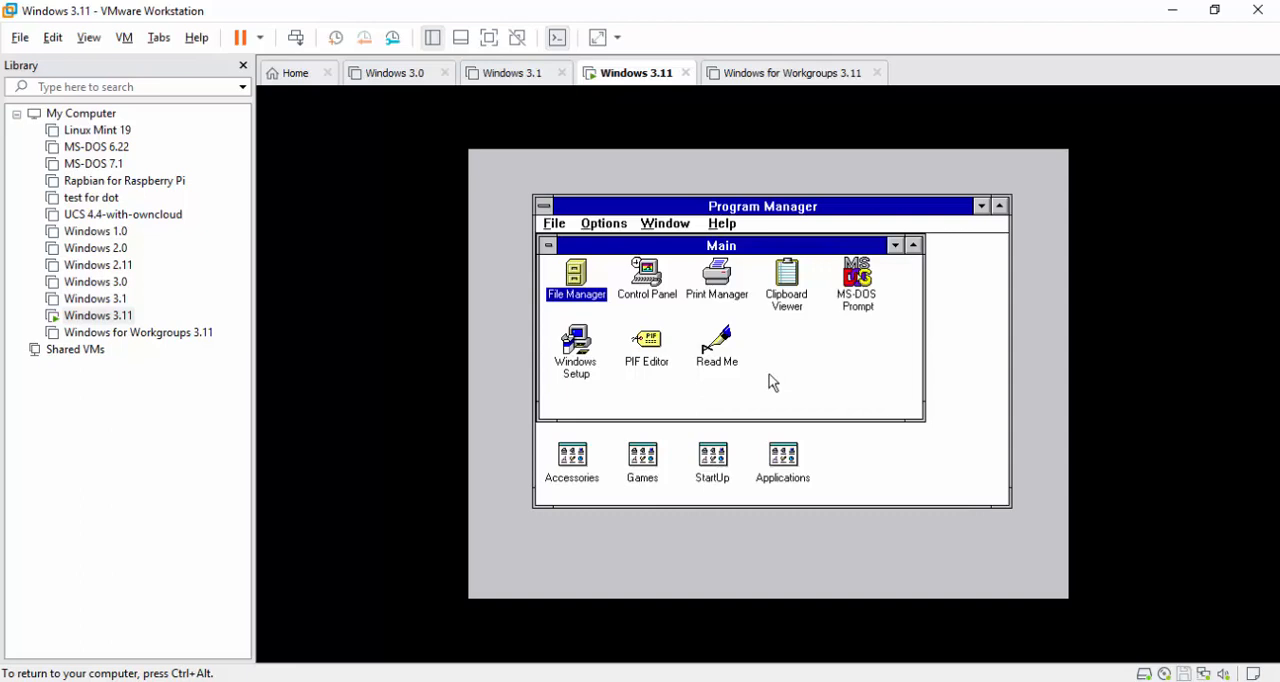
{"action": "mouse_move", "coordinate": [764, 374]}
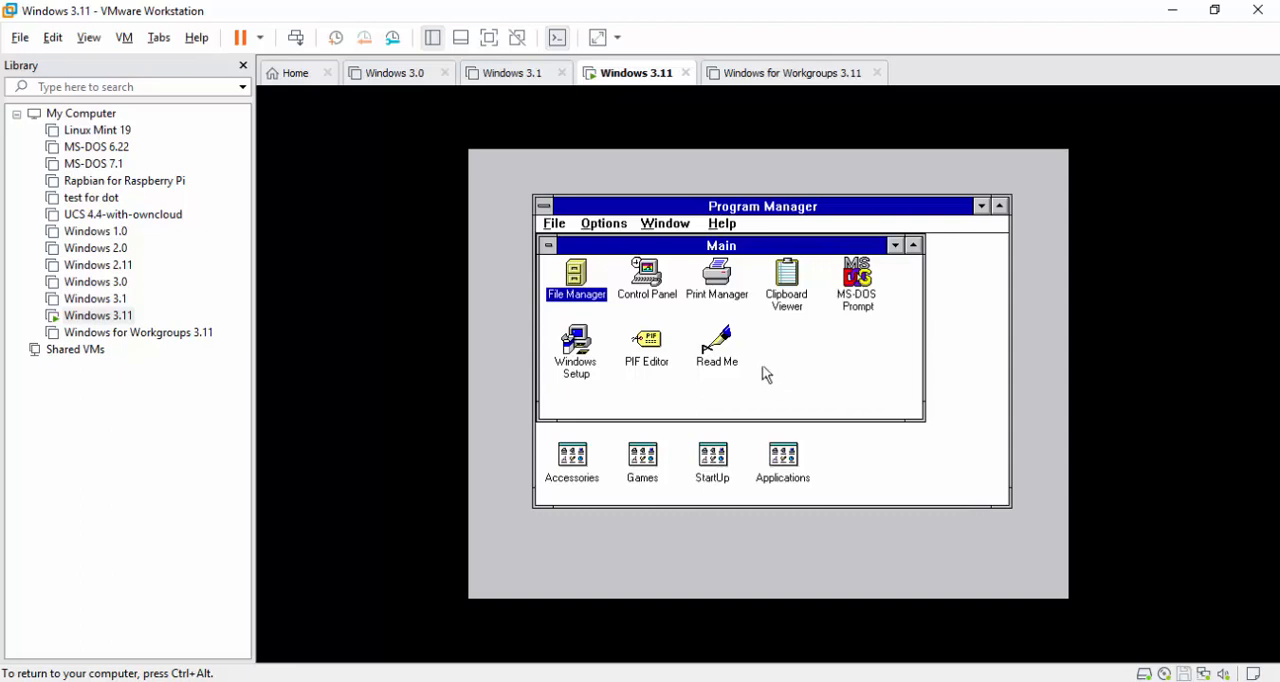
{"action": "left_click", "coordinate": [720, 224]}
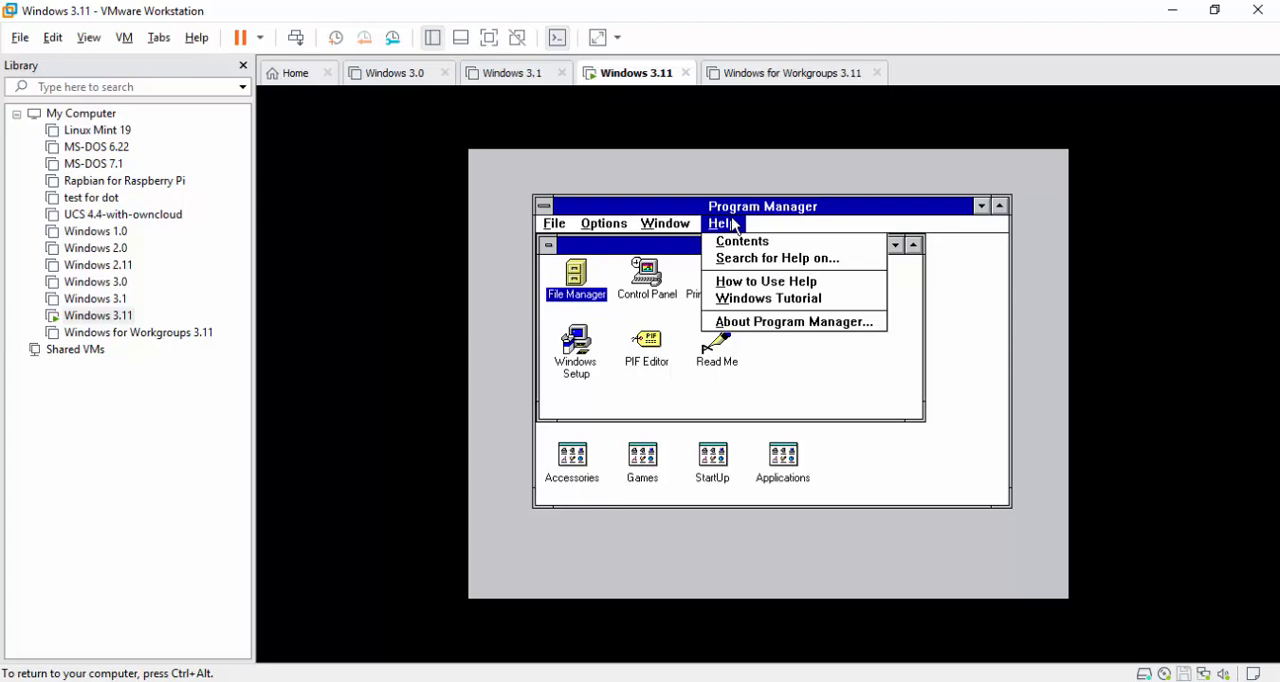
{"action": "left_click", "coordinate": [792, 320]}
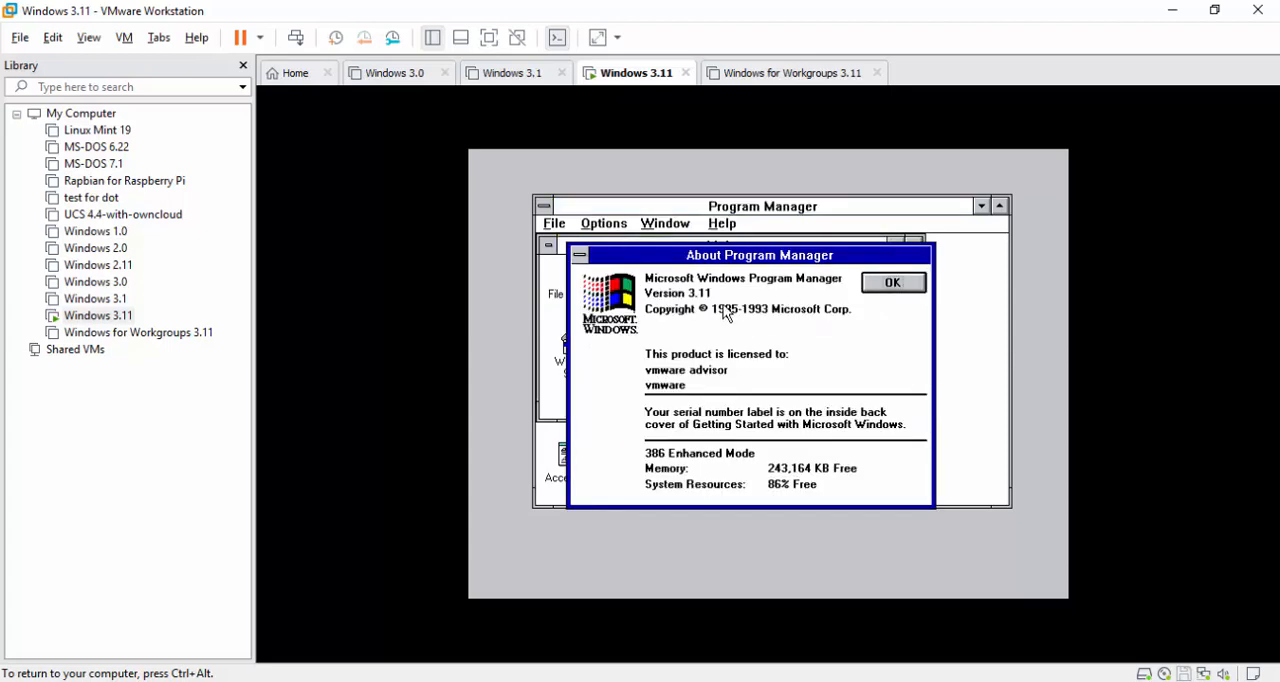
{"action": "mouse_move", "coordinate": [714, 308]}
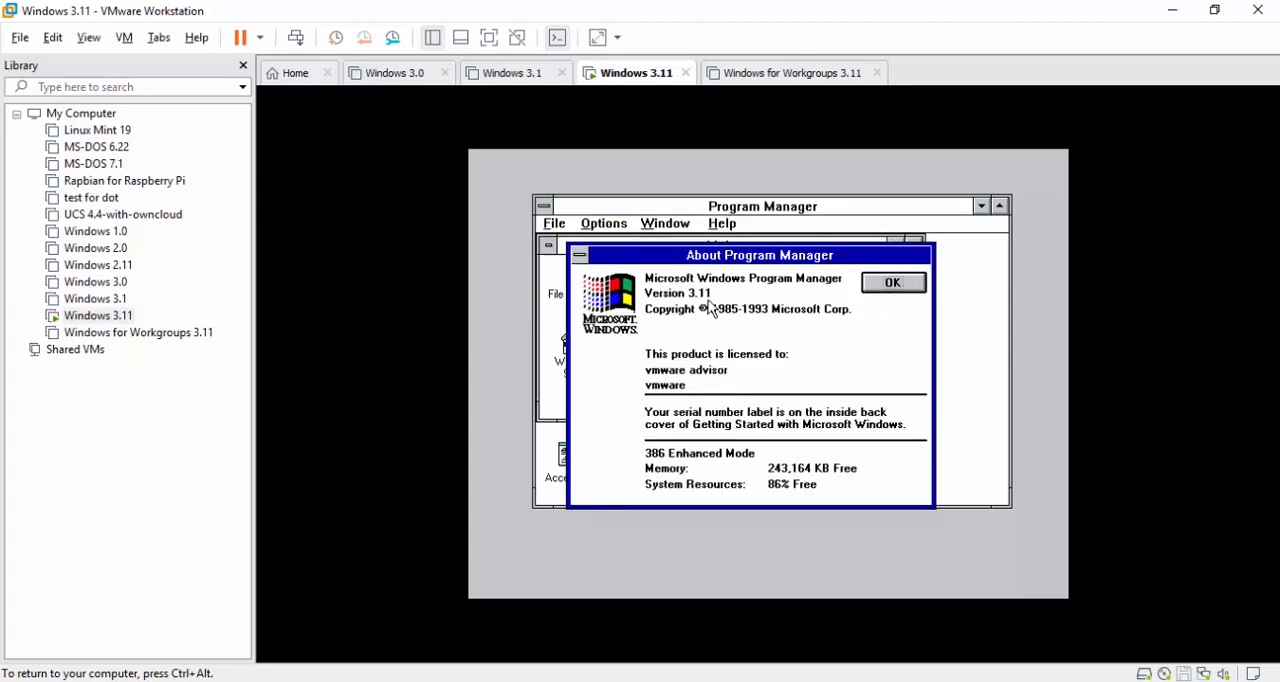
{"action": "mouse_move", "coordinate": [710, 308]}
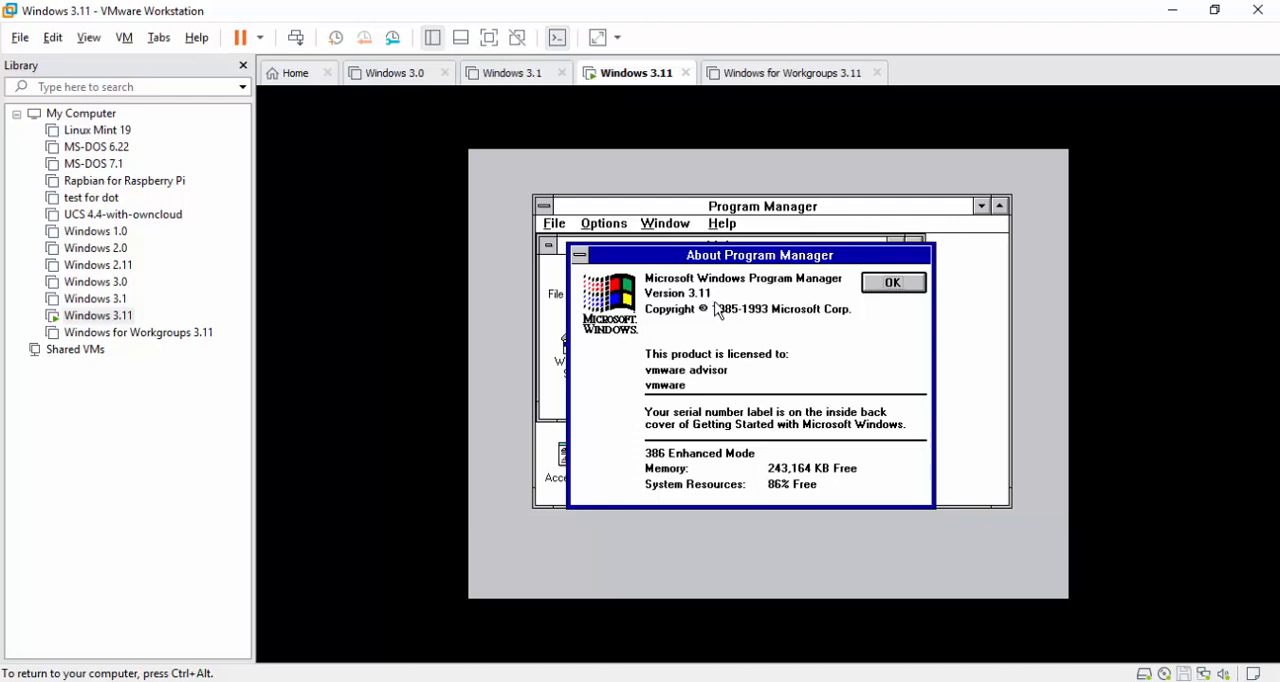
{"action": "mouse_move", "coordinate": [728, 318]}
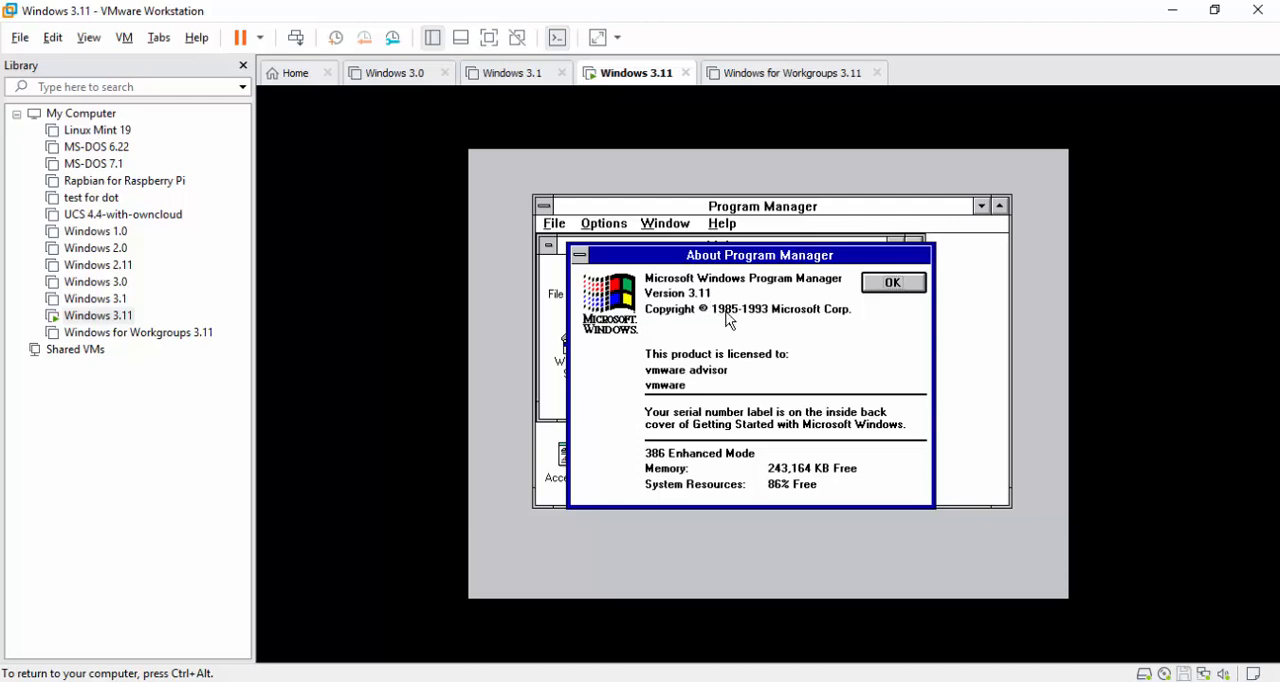
{"action": "mouse_move", "coordinate": [882, 322]}
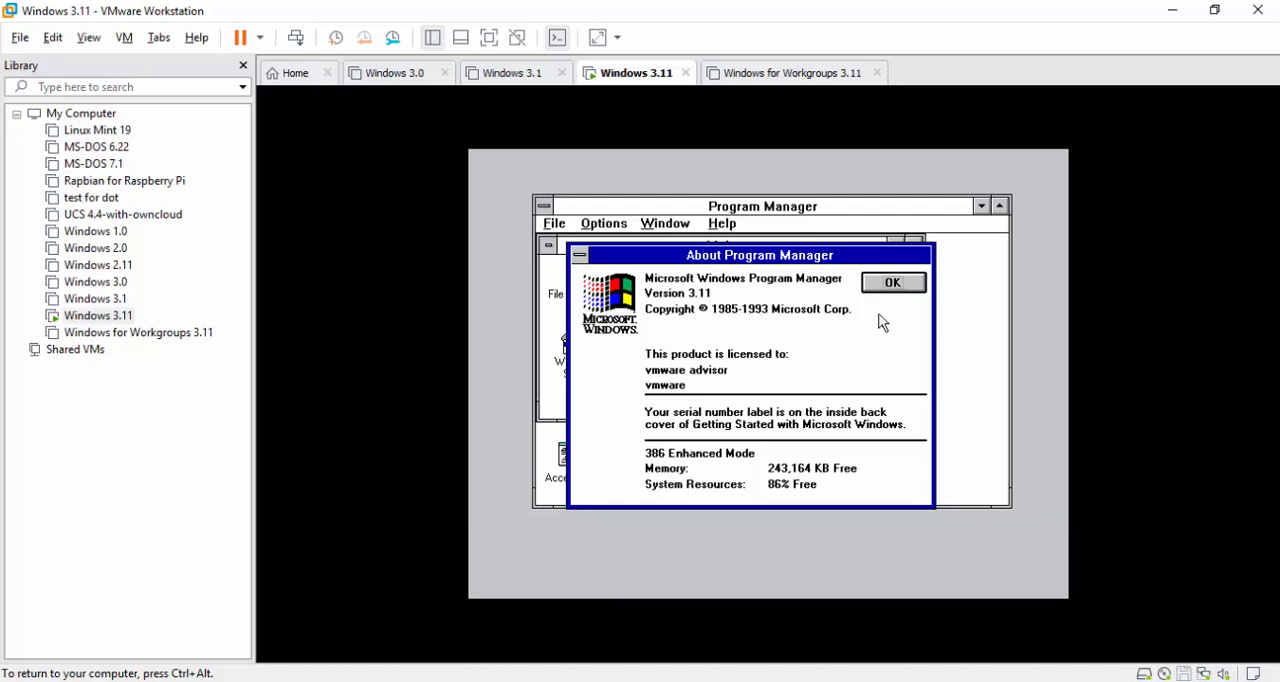
{"action": "left_click", "coordinate": [892, 280]}
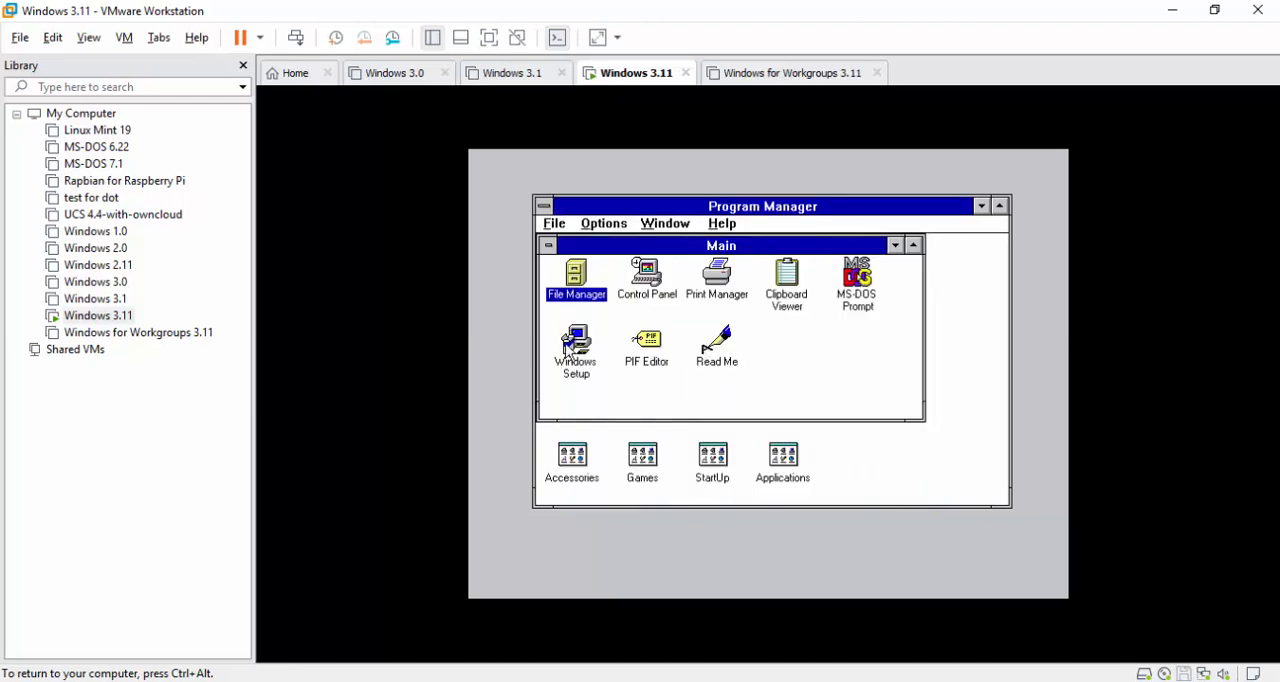
{"action": "double_click", "coordinate": [642, 456]}
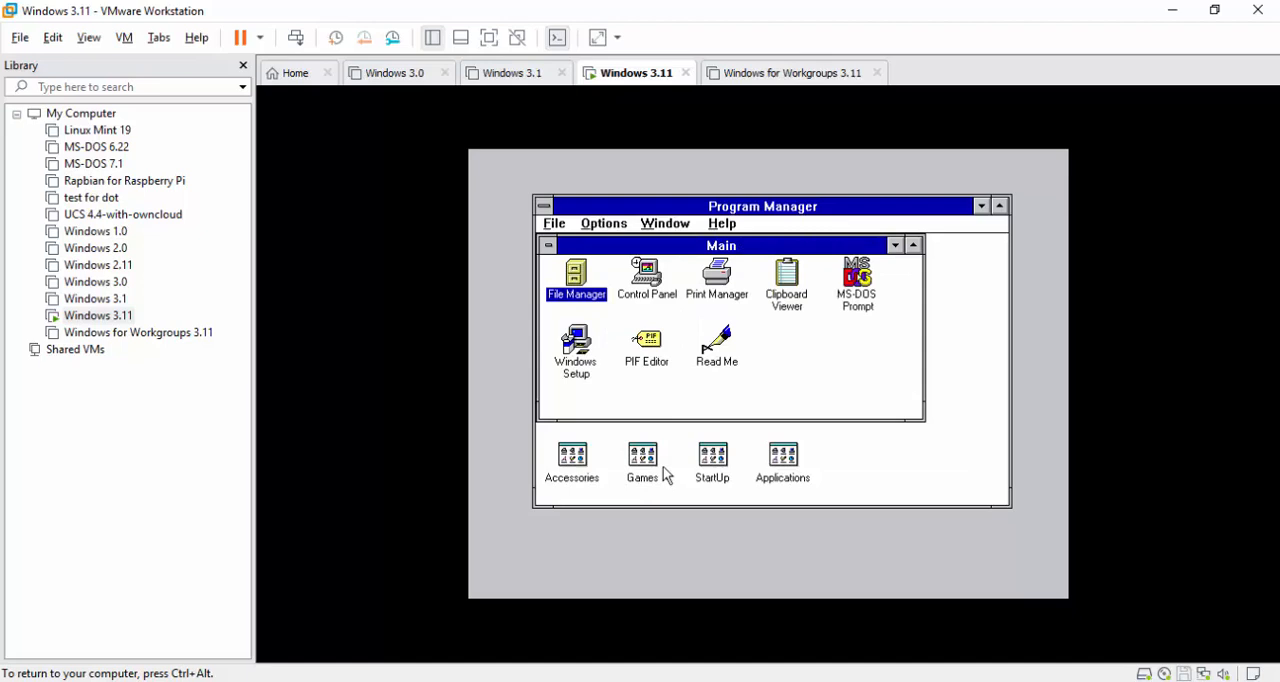
{"action": "mouse_move", "coordinate": [492, 404]}
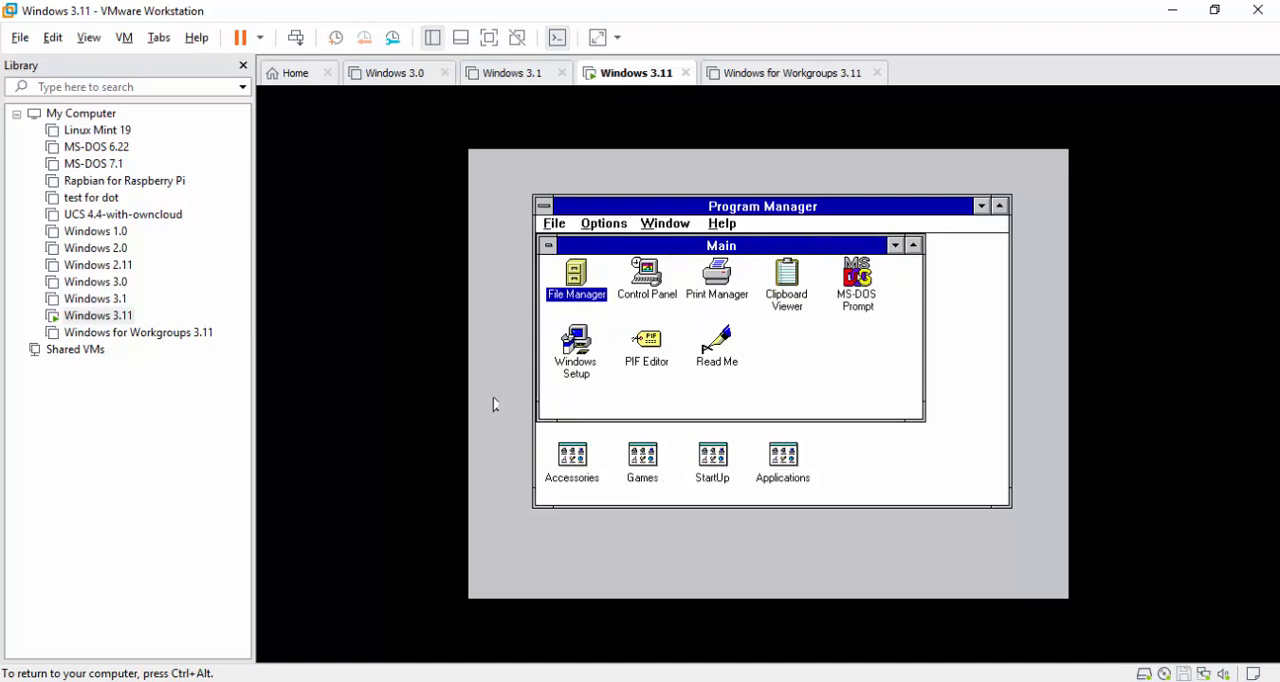
{"action": "left_click", "coordinate": [664, 224]}
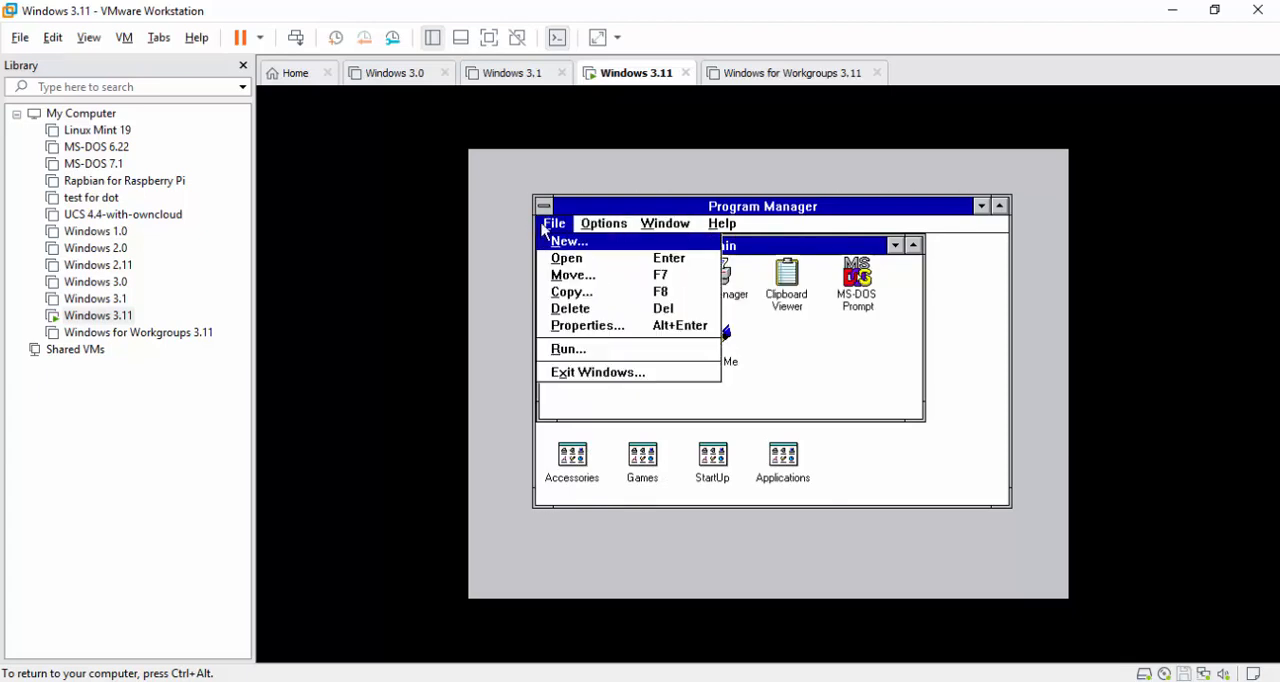
{"action": "left_click", "coordinate": [588, 324]}
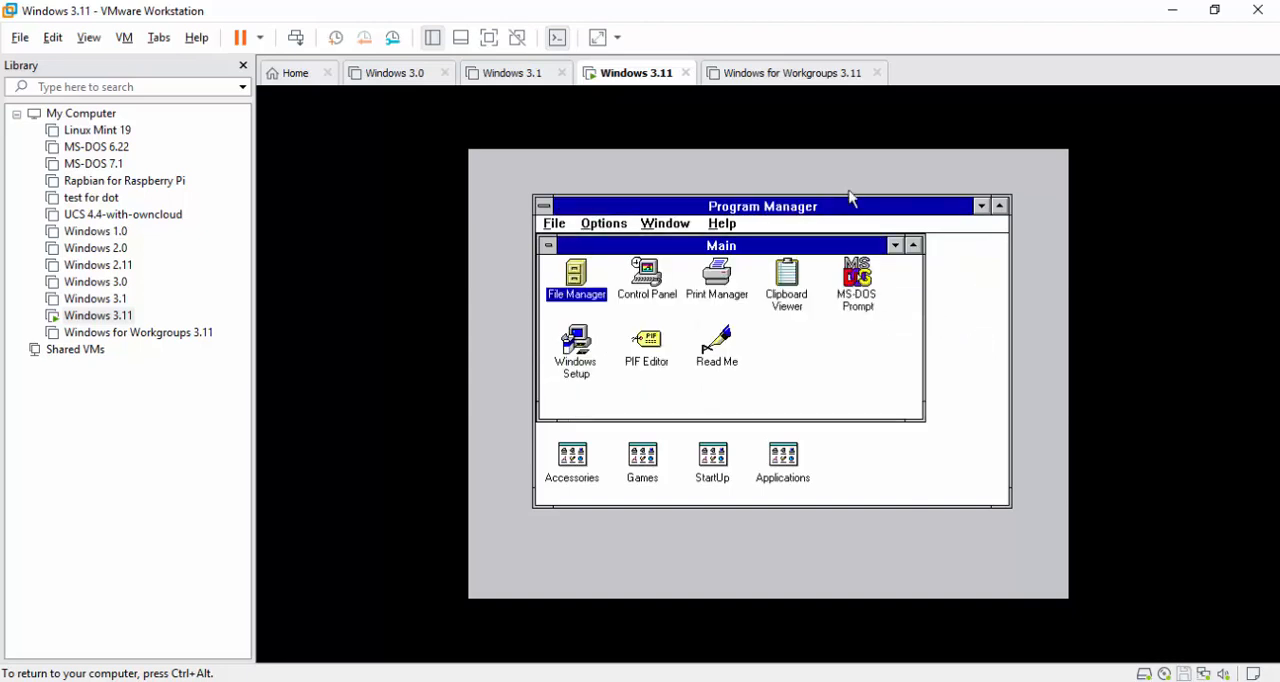
From Control Panel set the desktop pattern to Critters, close Fonts, and bring up Date/Time.
{"action": "double_click", "coordinate": [646, 278]}
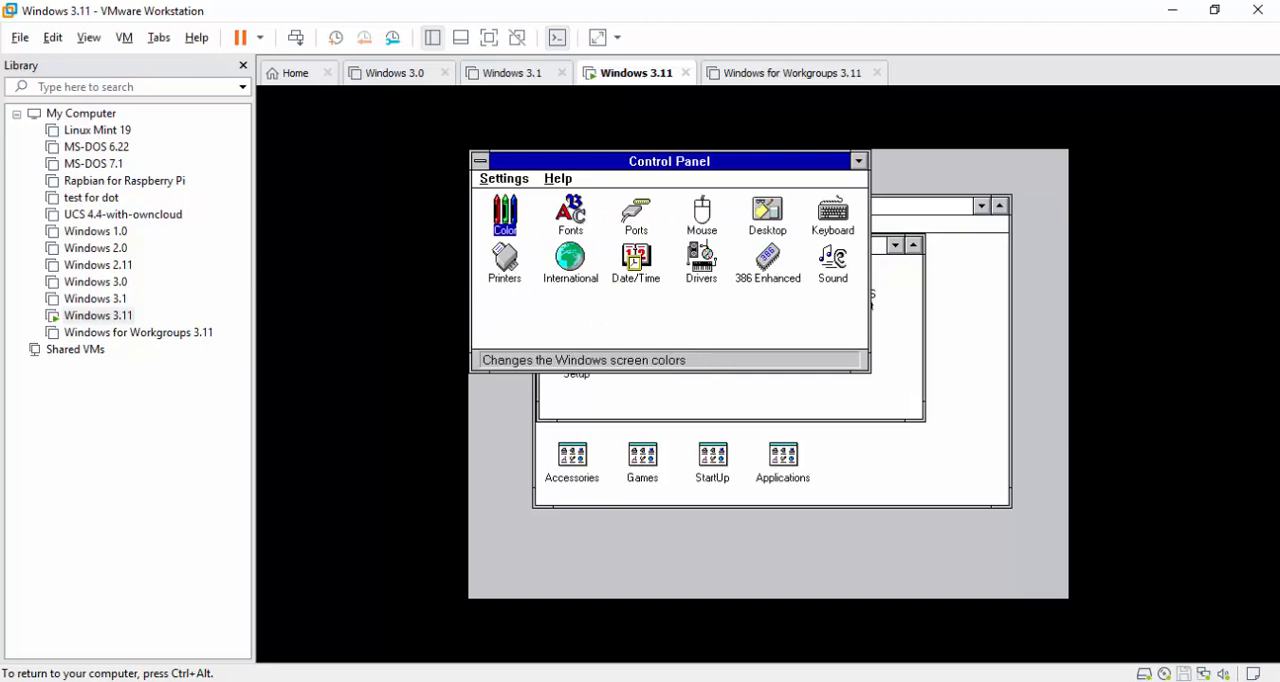
{"action": "double_click", "coordinate": [768, 216]}
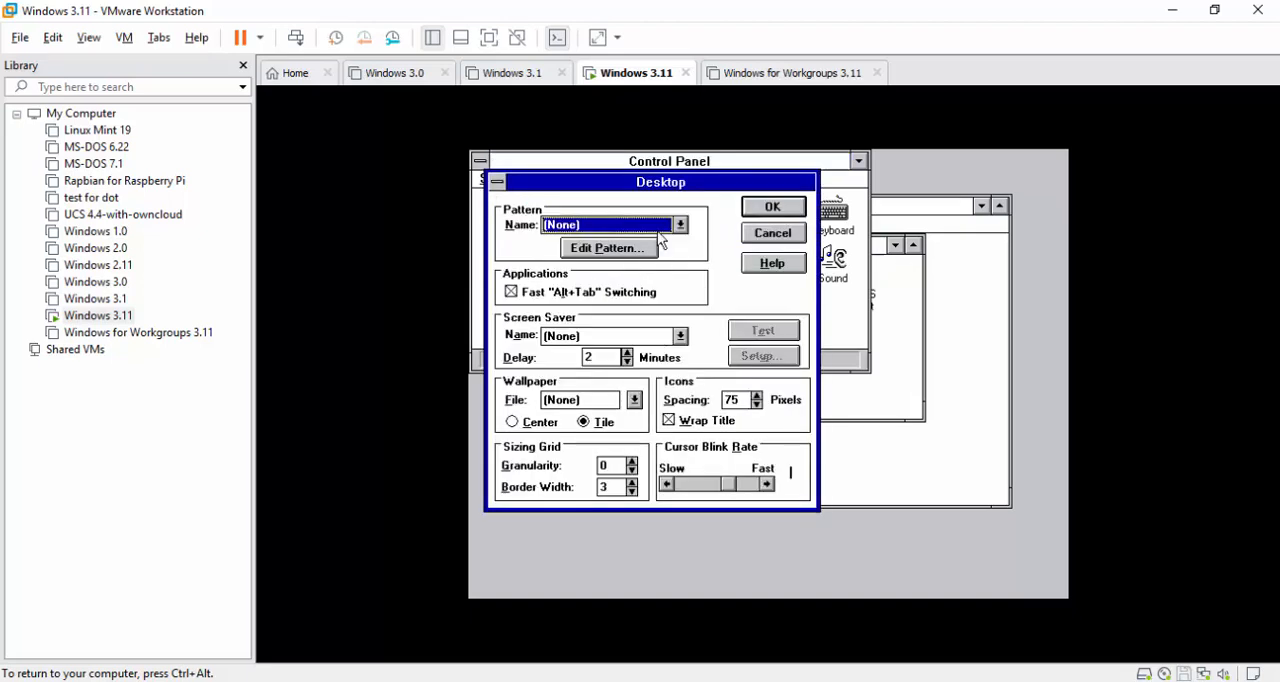
{"action": "left_click", "coordinate": [680, 224]}
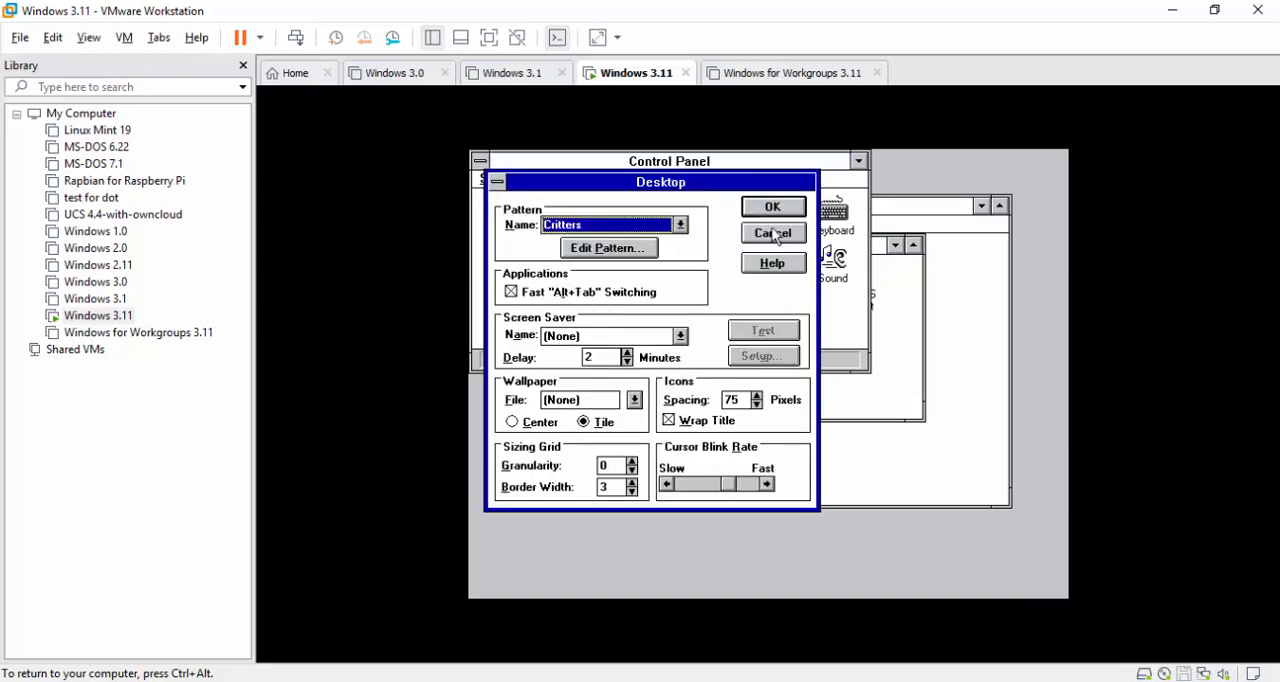
{"action": "left_click", "coordinate": [772, 232]}
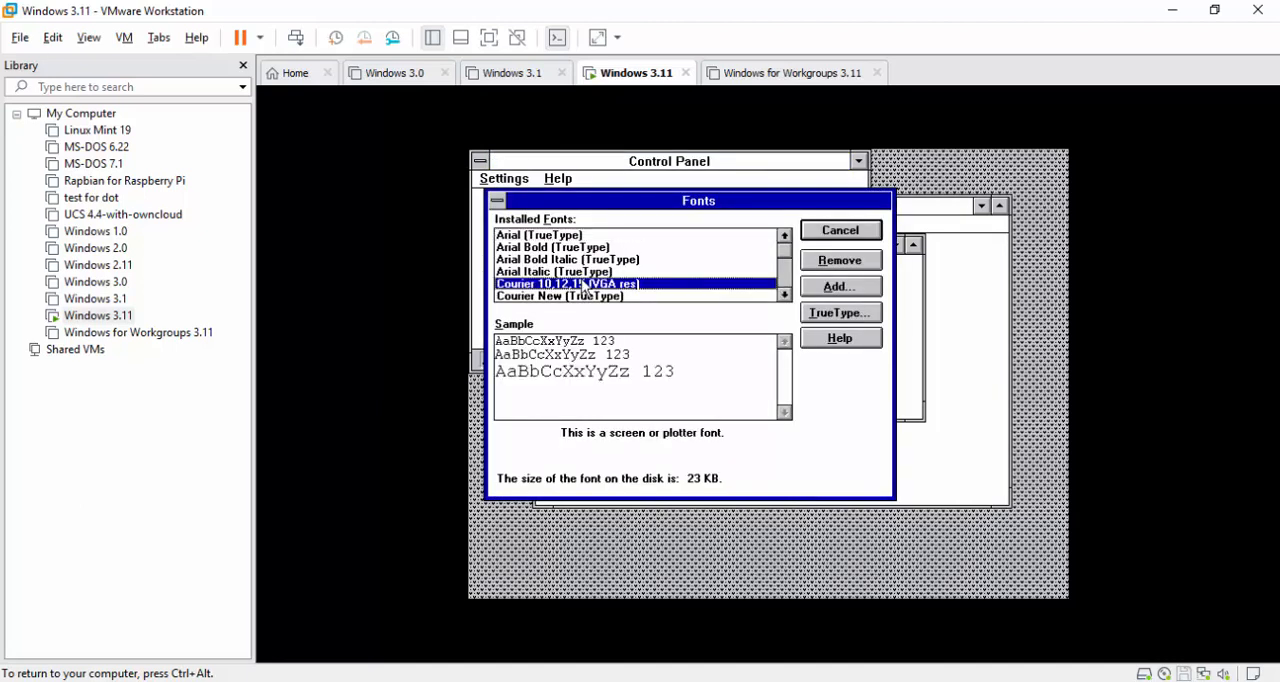
{"action": "left_click", "coordinate": [840, 230]}
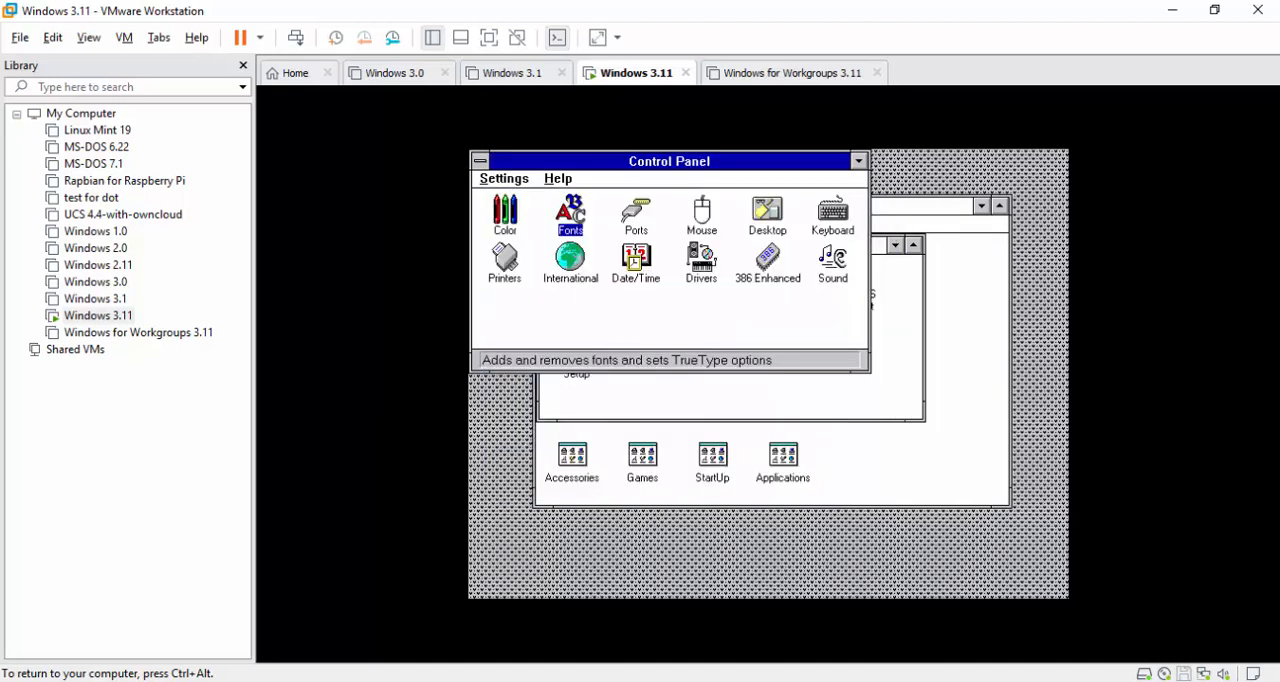
{"action": "mouse_move", "coordinate": [528, 260]}
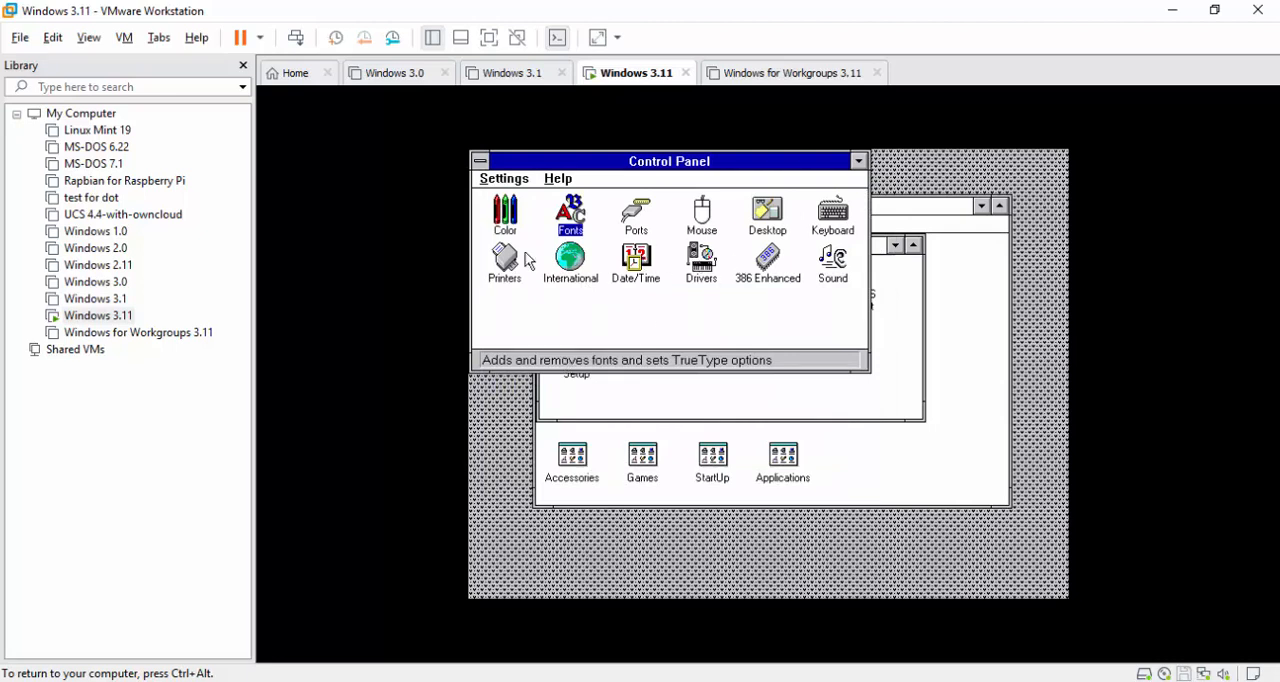
{"action": "double_click", "coordinate": [636, 262]}
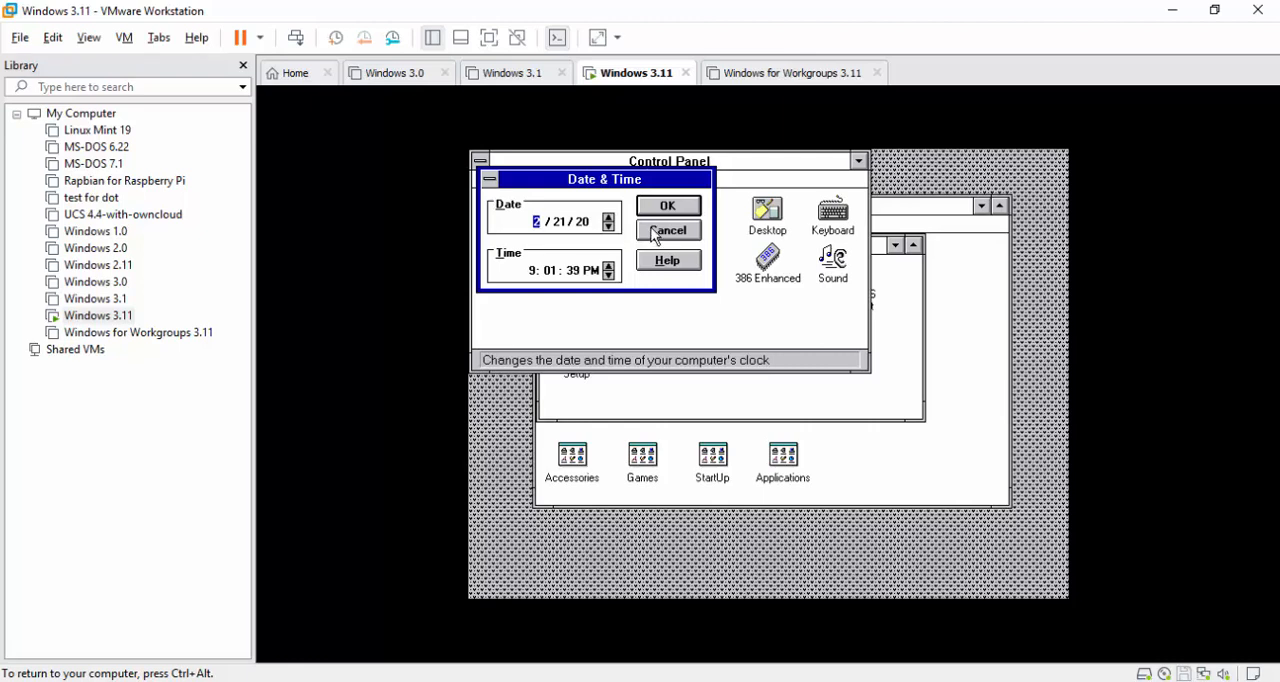
Close Date & Time unchanged and try the Black Leather Jacket colour scheme.
{"action": "left_click", "coordinate": [668, 230]}
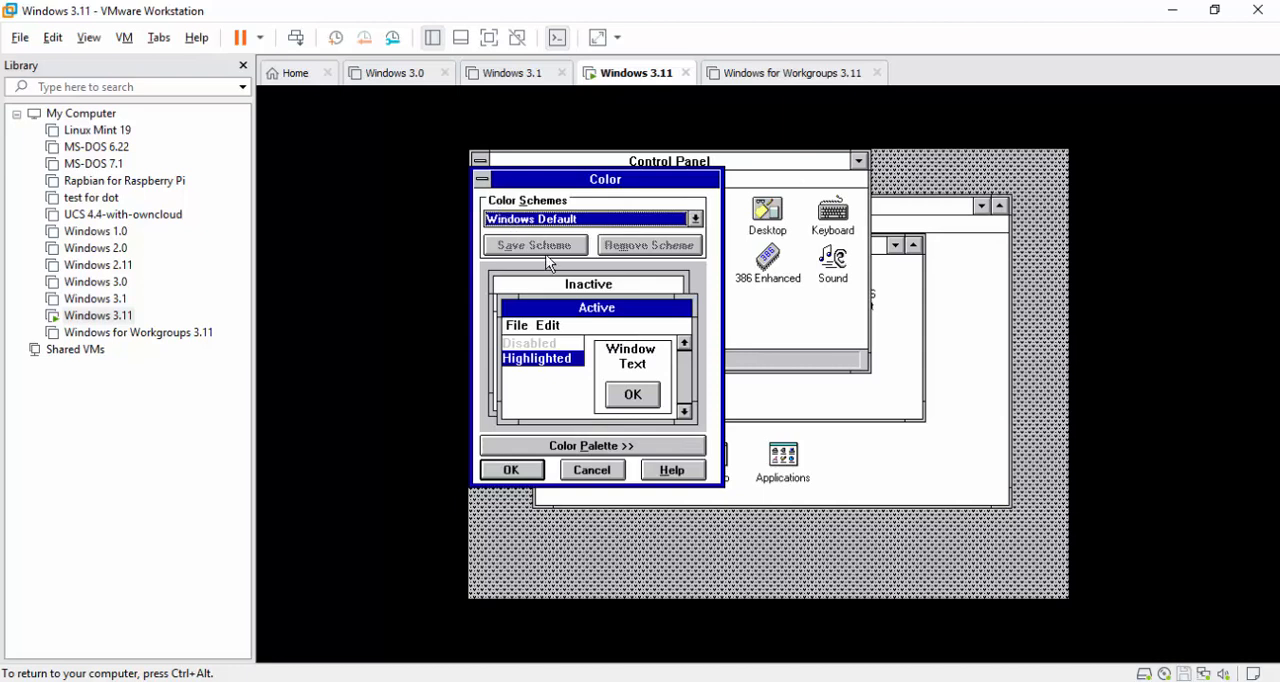
{"action": "left_click", "coordinate": [694, 218]}
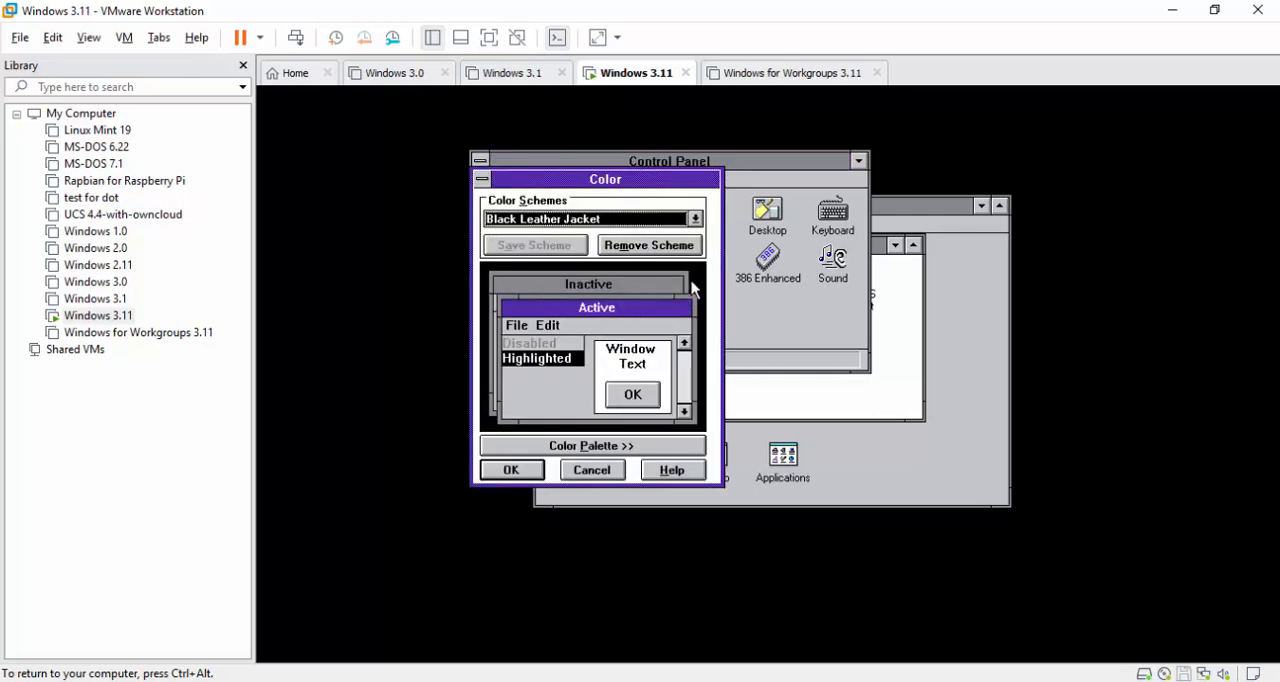
{"action": "left_click", "coordinate": [694, 218]}
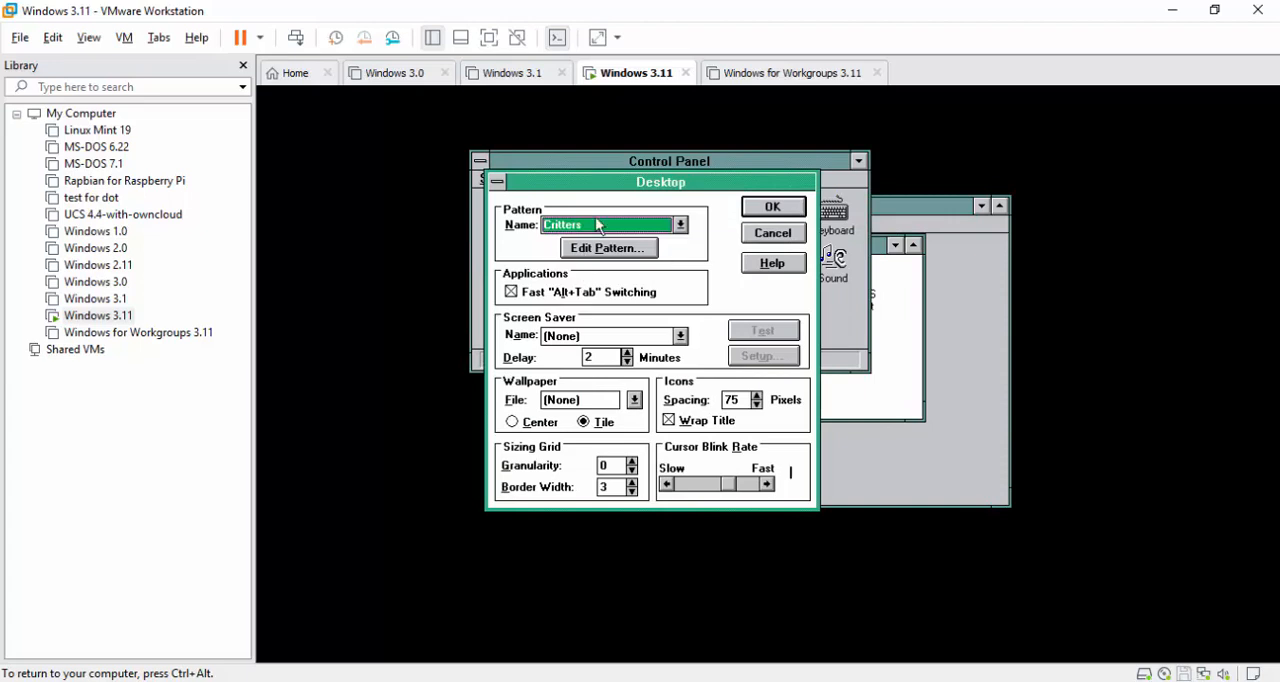
Browse pattern names in the pattern editor, then cancel back to Control Panel.
{"action": "left_click", "coordinate": [608, 248]}
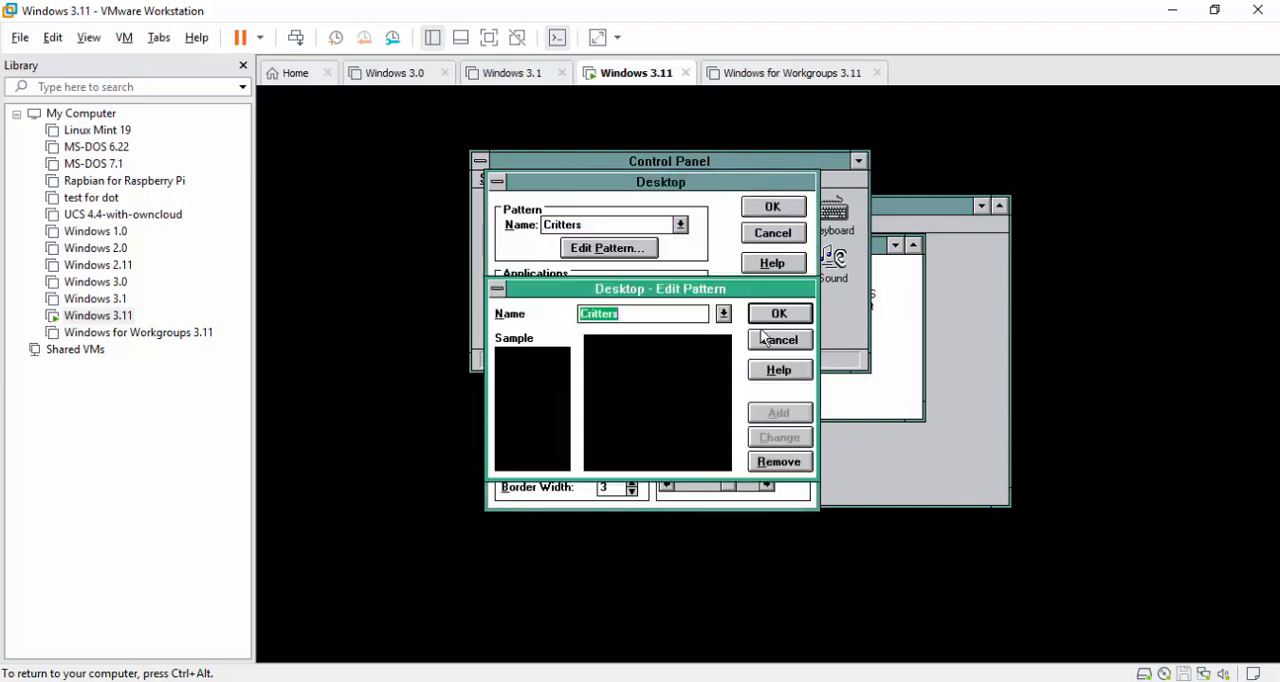
{"action": "left_click", "coordinate": [724, 312]}
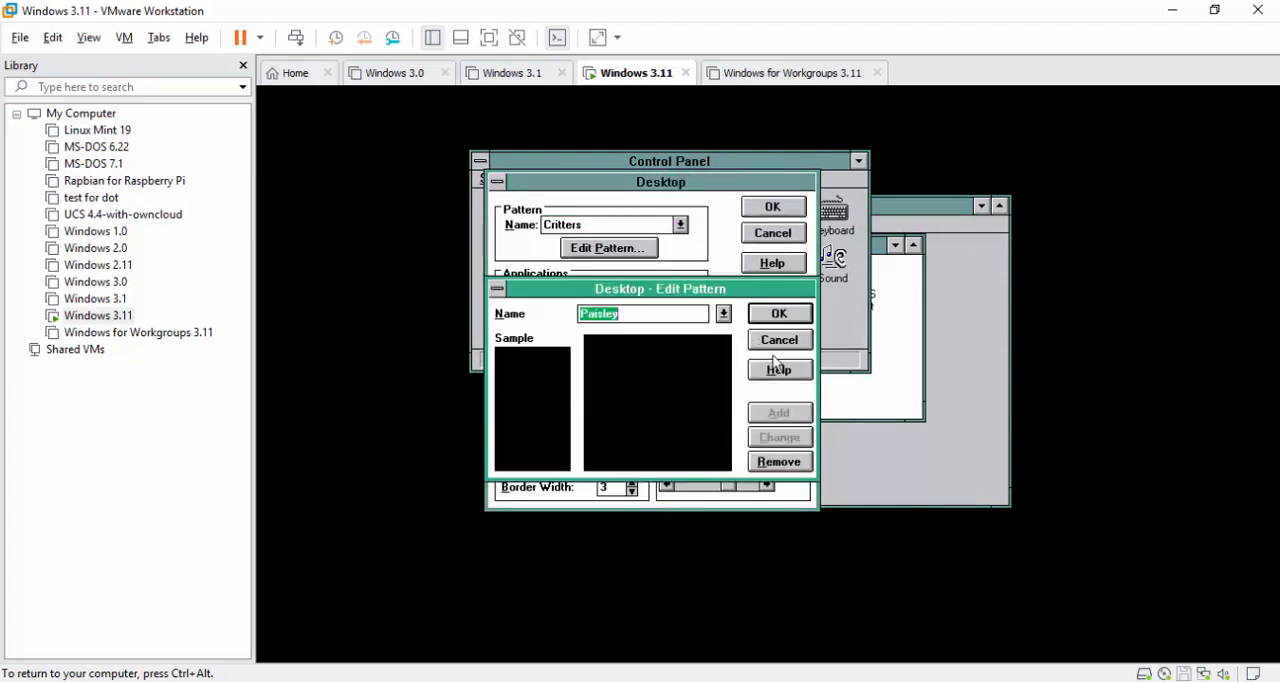
{"action": "left_click", "coordinate": [780, 340]}
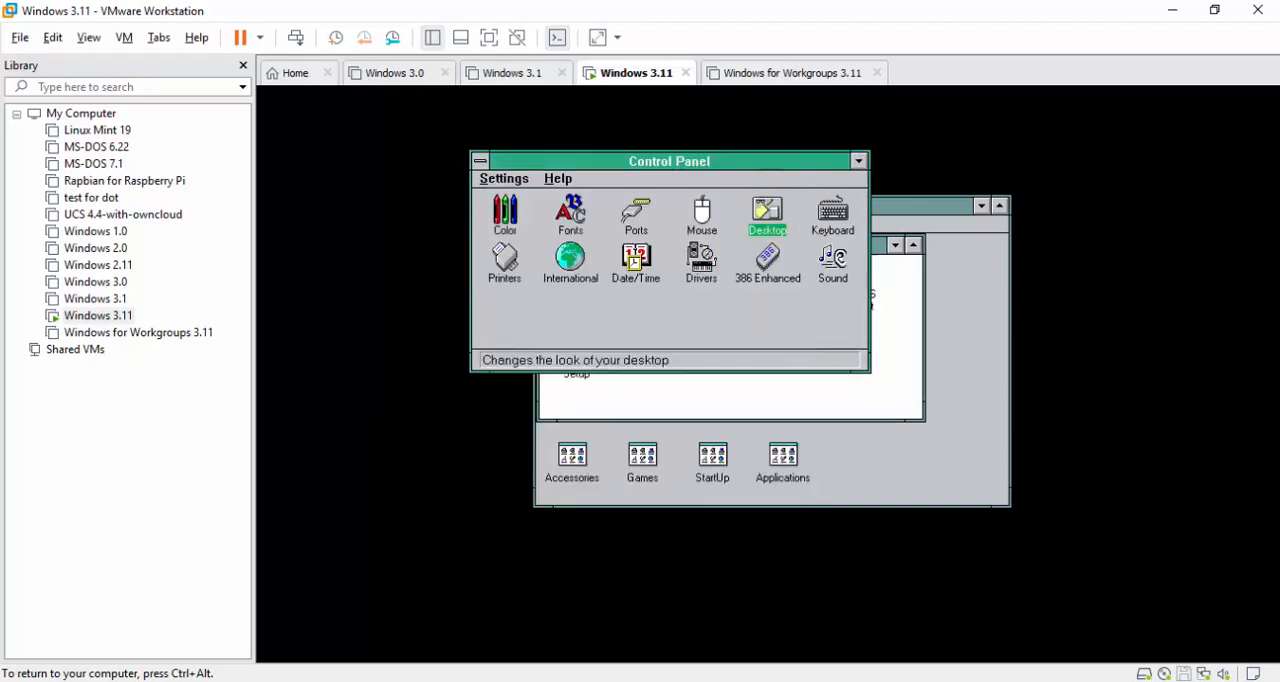
{"action": "mouse_move", "coordinate": [672, 196]}
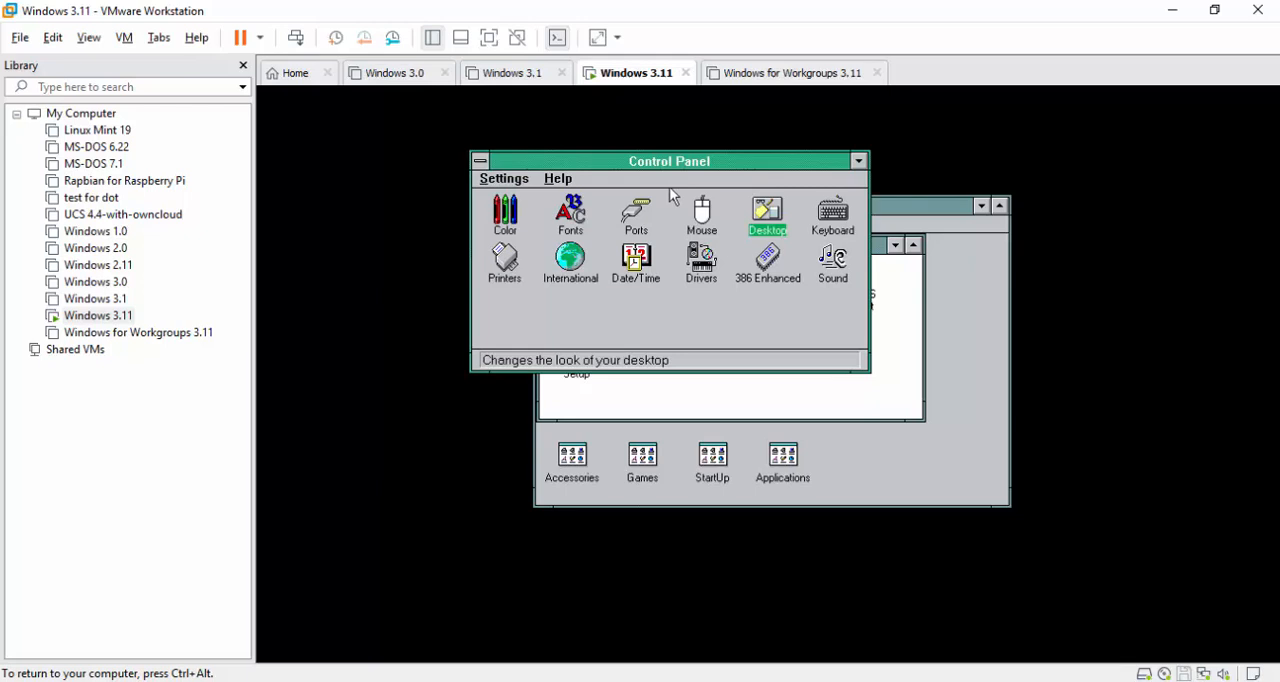
{"action": "mouse_move", "coordinate": [700, 196]}
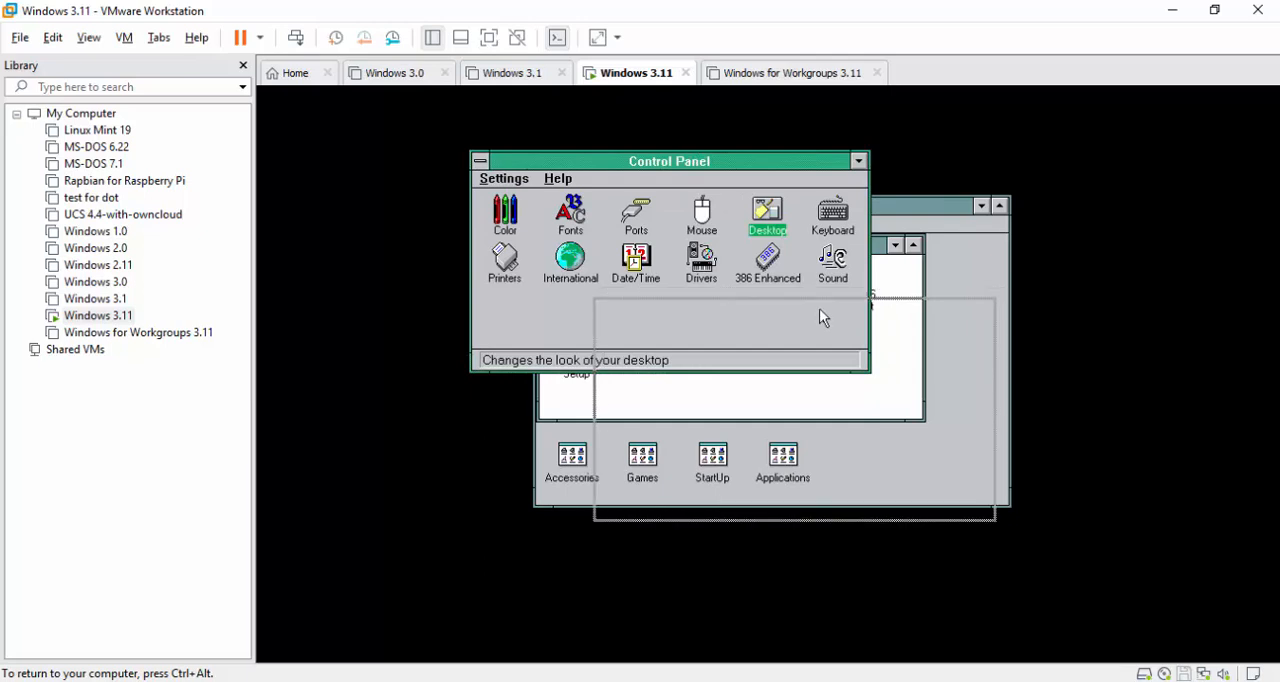
Move the Control Panel window down and right to uncover Program Manager's Main group.
{"action": "left_click_drag", "start_coordinate": [668, 160], "coordinate": [792, 312]}
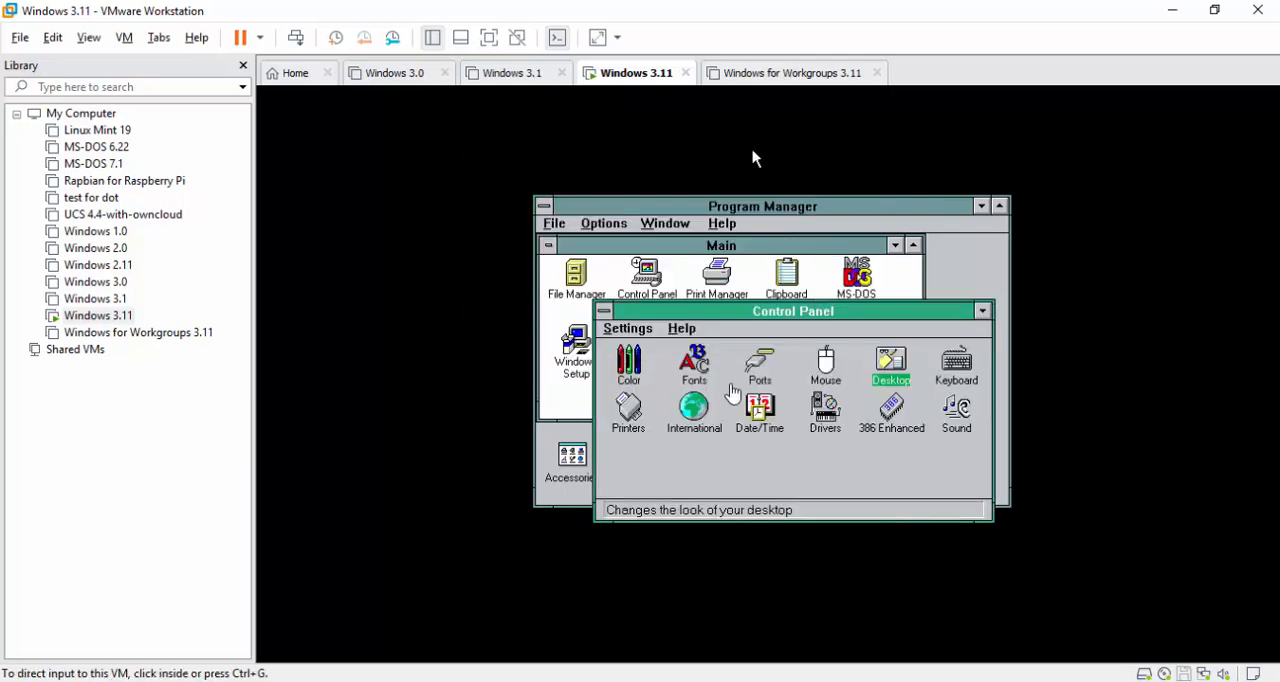
{"action": "mouse_move", "coordinate": [780, 84]}
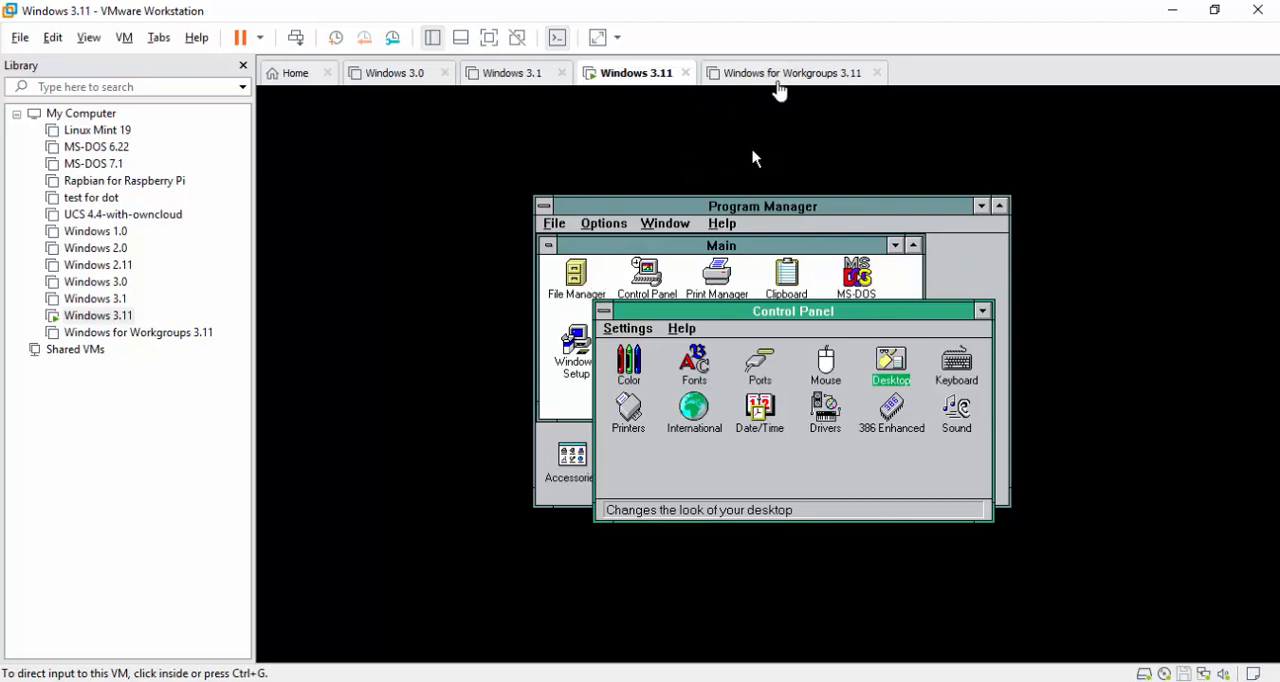
Power on the Windows for Workgroups 3.11 VM and run 'win' and 'cd windows' at the DOS prompt.
{"action": "left_click", "coordinate": [790, 72]}
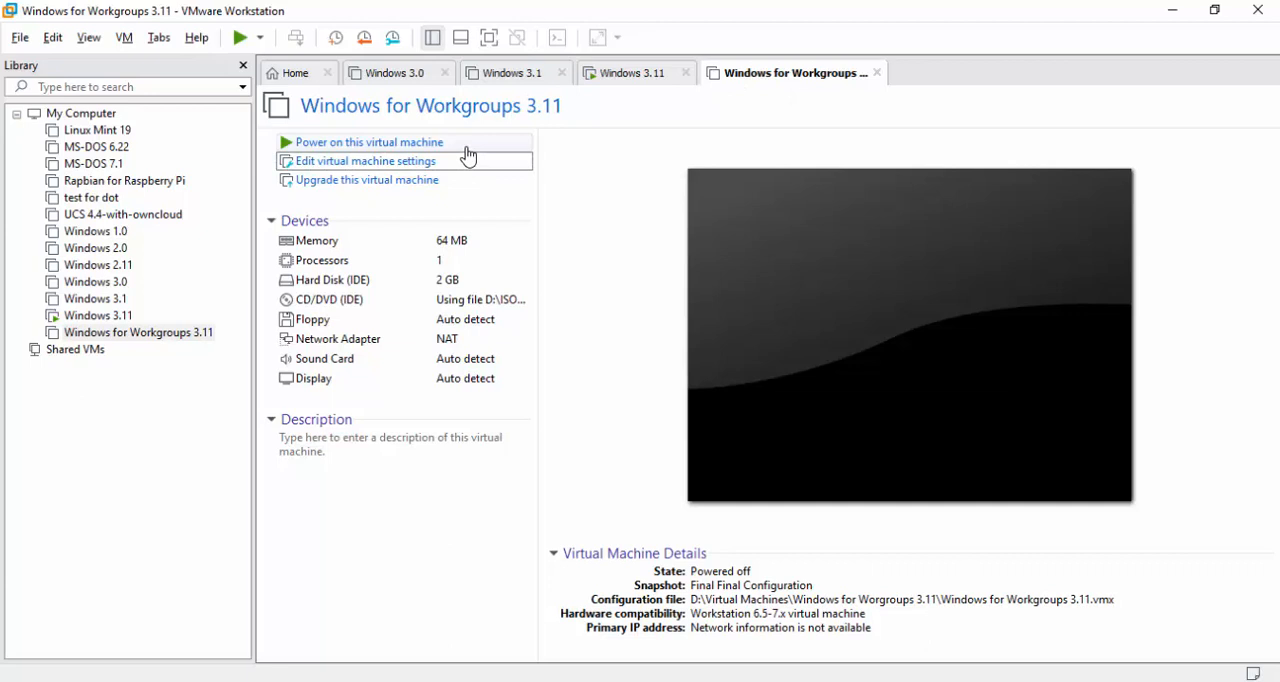
{"action": "left_click", "coordinate": [368, 142]}
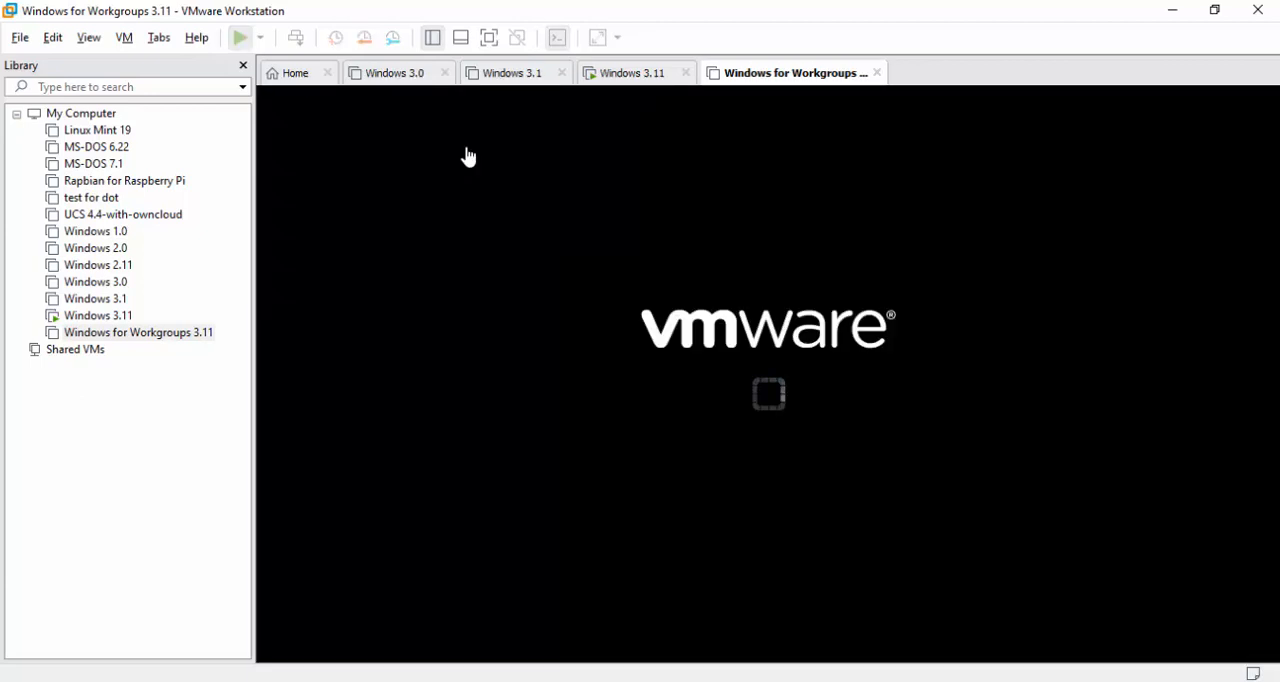
{"action": "left_click", "coordinate": [240, 36]}
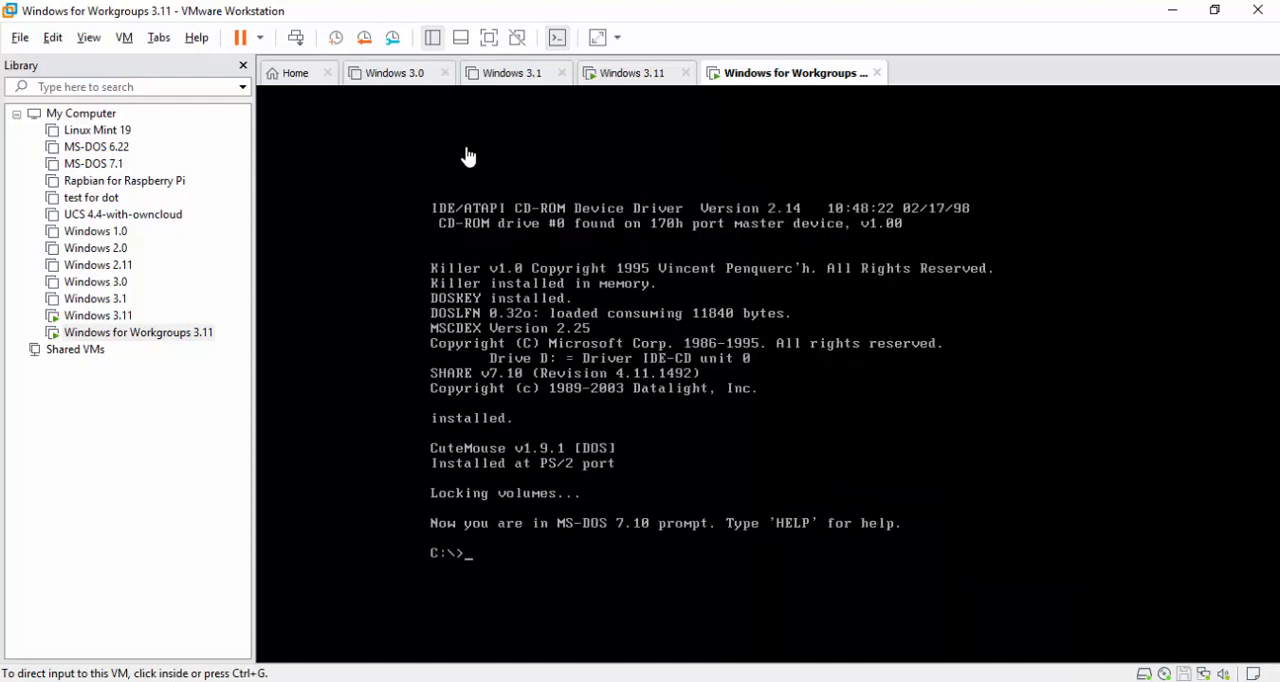
{"action": "type", "text": "win"}
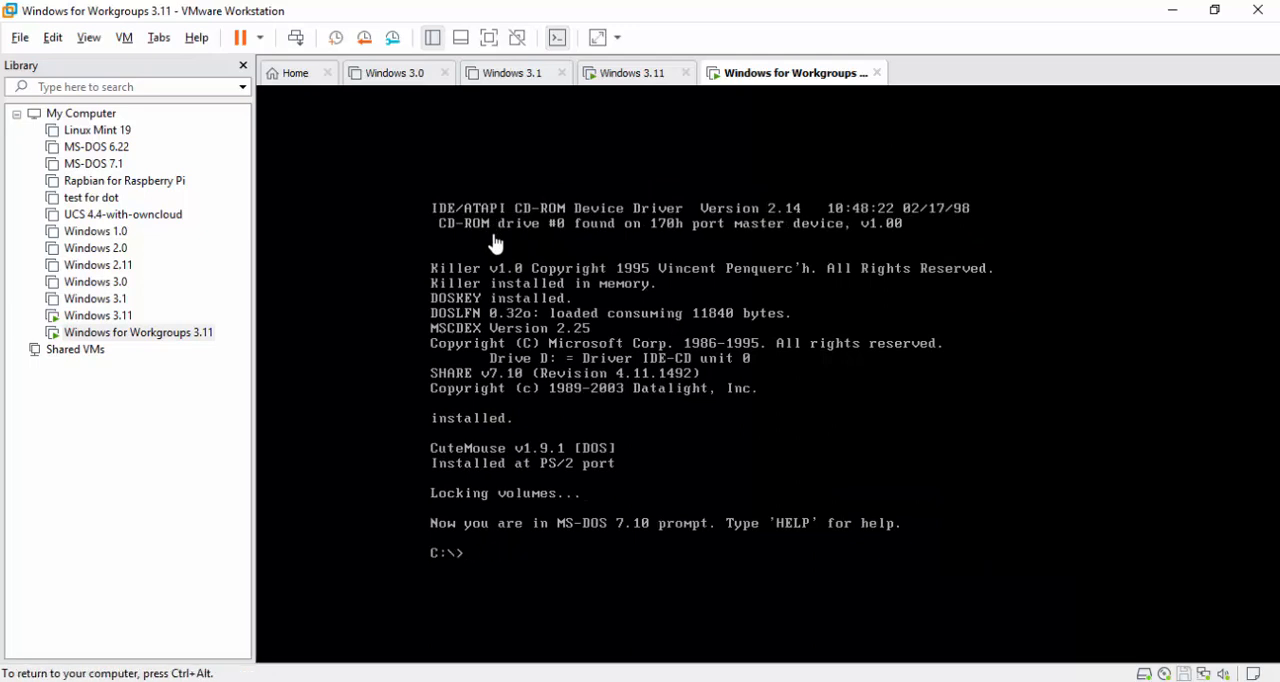
{"action": "type", "text": "cd windows"}
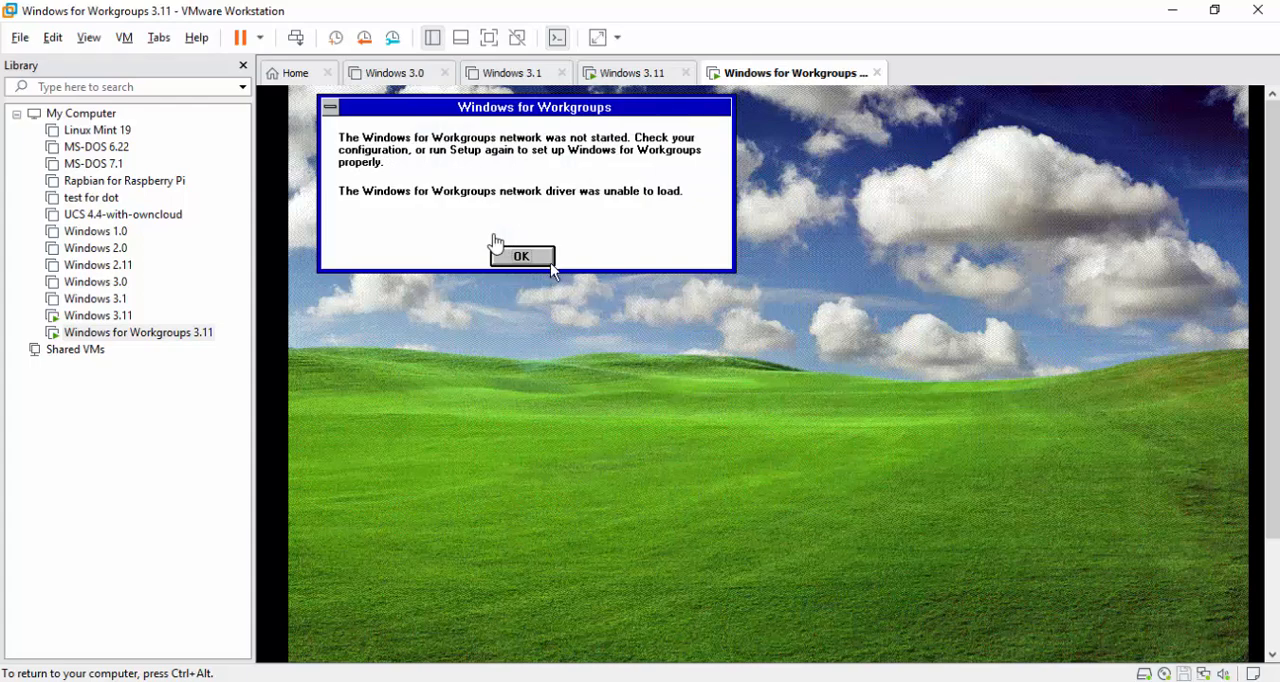
Dismiss the network driver warning, close the Games group and move the Frequents group aside.
{"action": "left_click", "coordinate": [520, 256]}
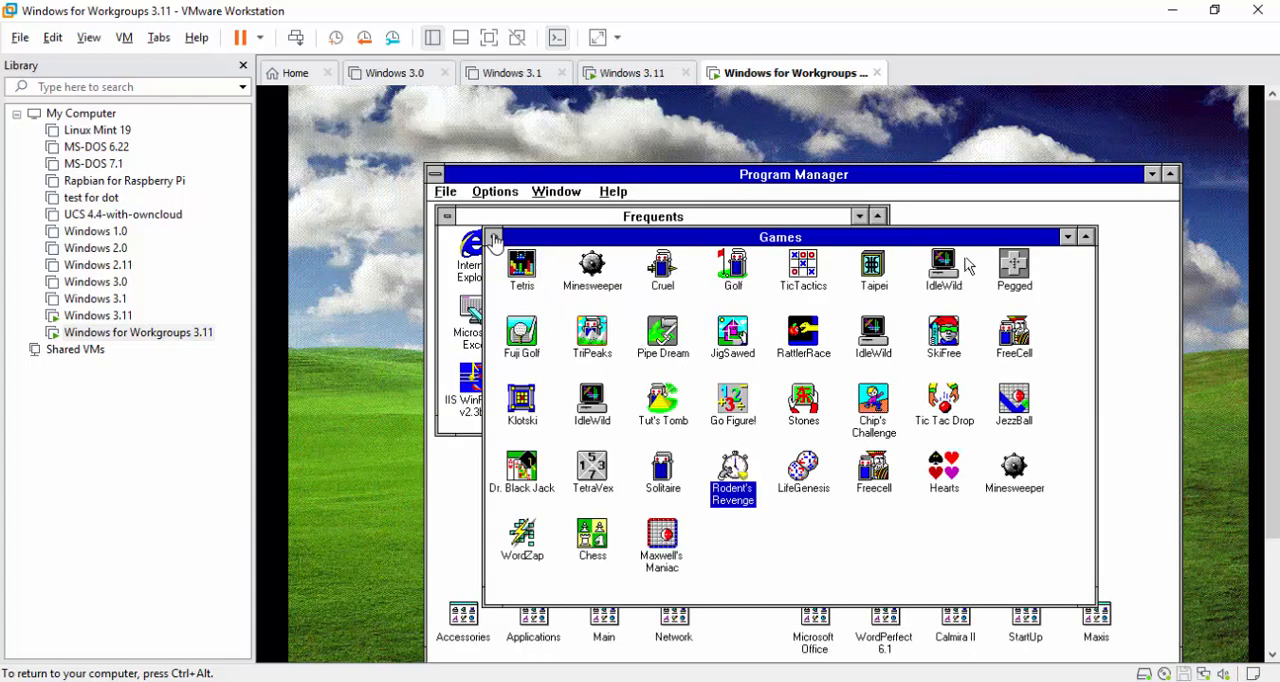
{"action": "left_click", "coordinate": [492, 238]}
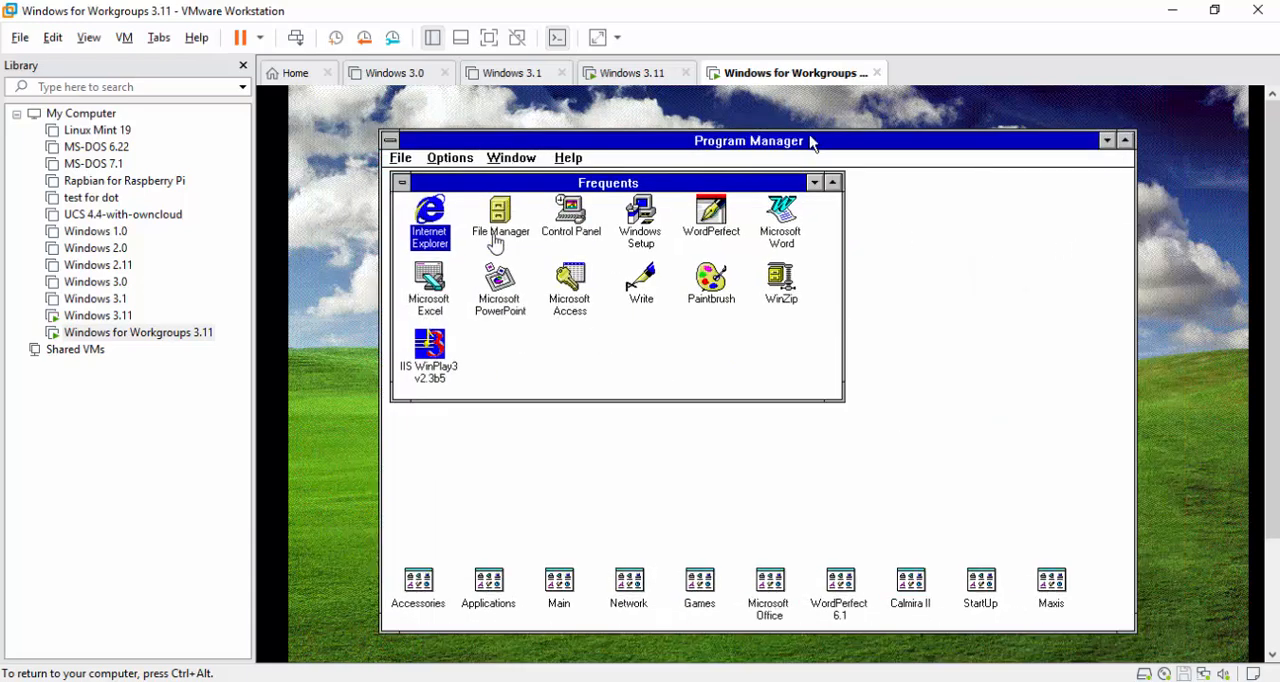
{"action": "left_click_drag", "start_coordinate": [608, 182], "coordinate": [684, 208]}
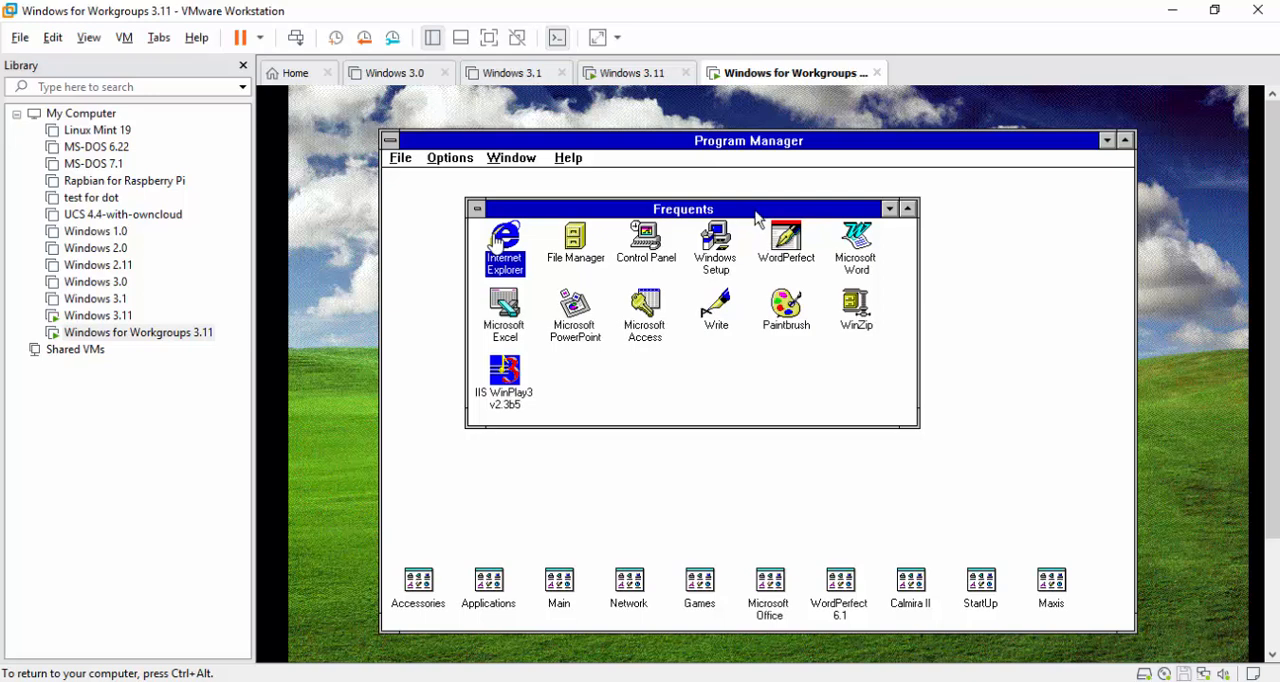
{"action": "mouse_move", "coordinate": [850, 252]}
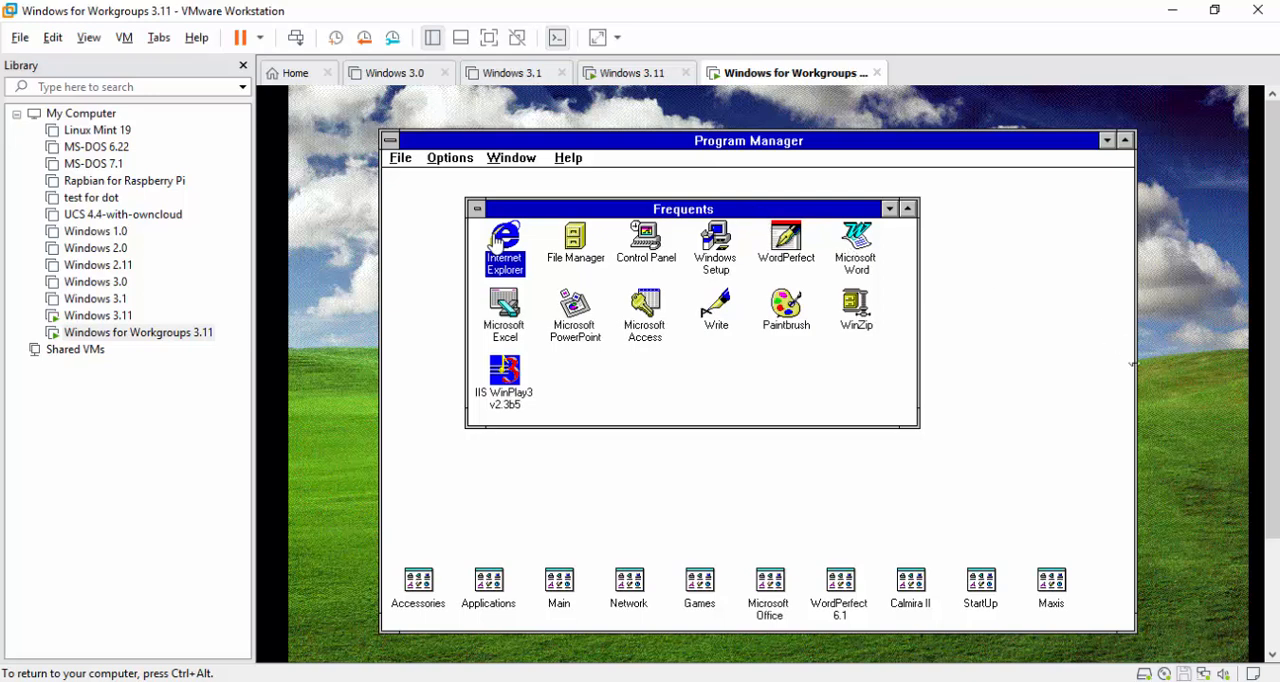
Browse the Word, WinPlay3 and PowerPoint icons, then open the Microsoft Office and Calmira II groups.
{"action": "left_click", "coordinate": [856, 244]}
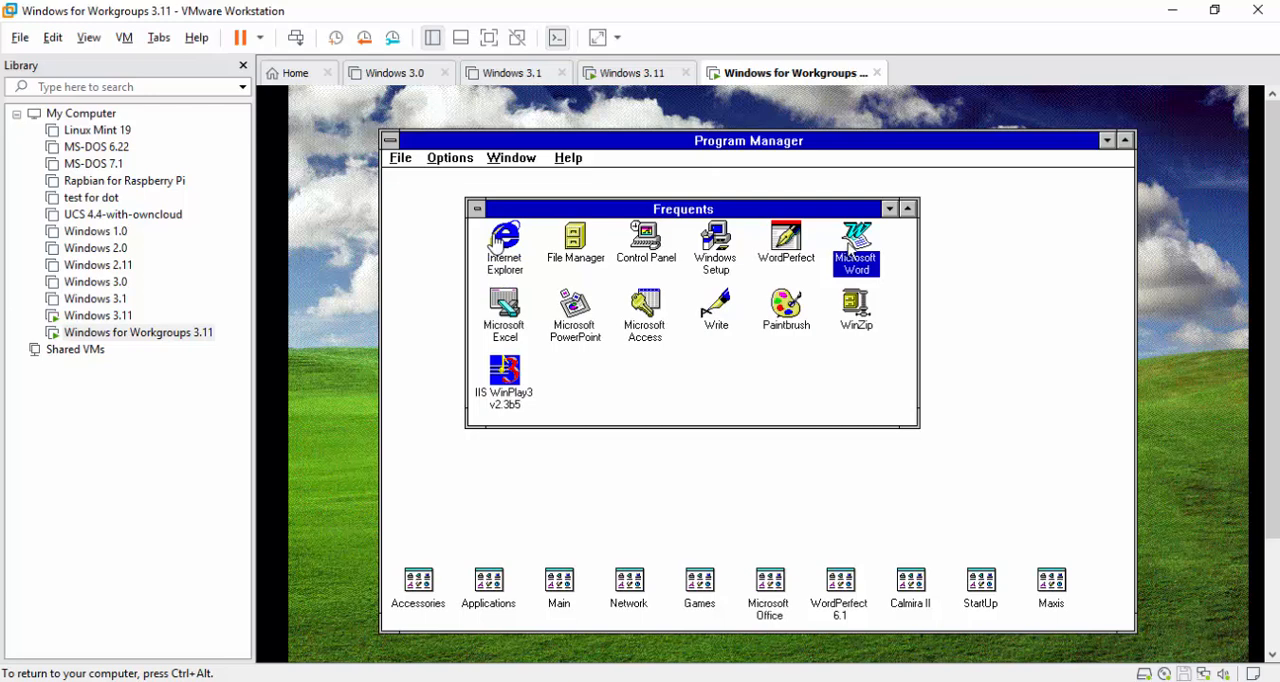
{"action": "left_click", "coordinate": [504, 374]}
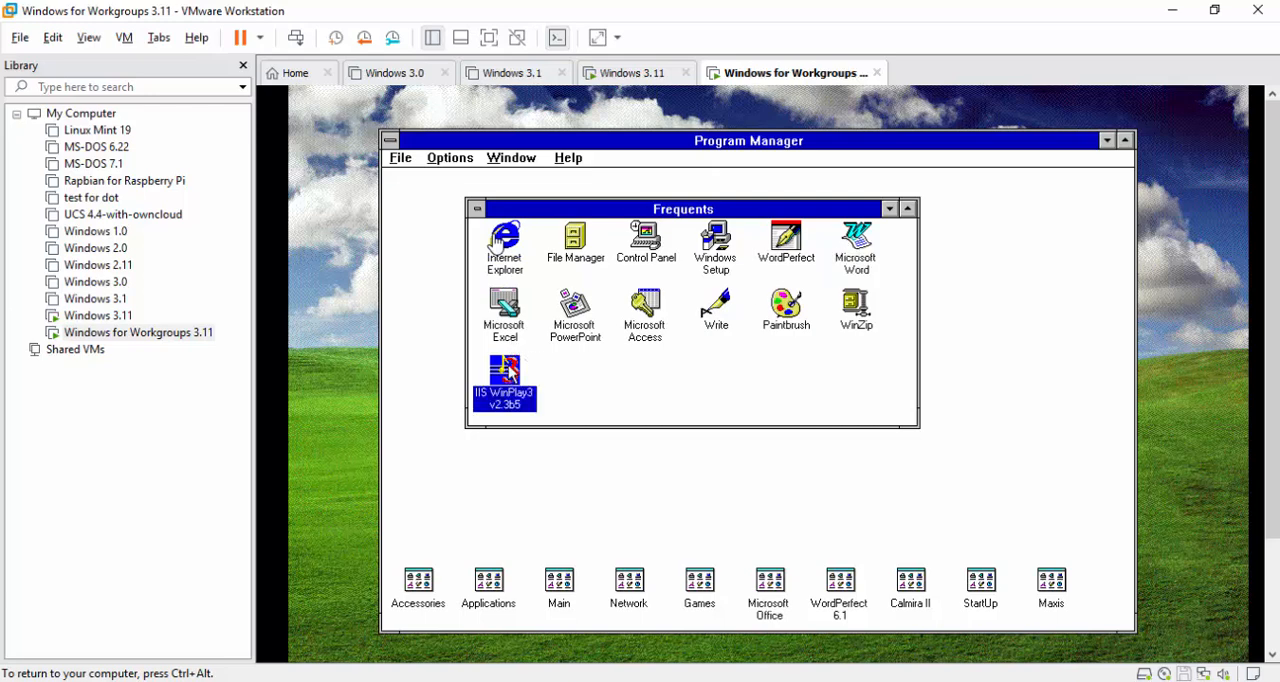
{"action": "mouse_move", "coordinate": [784, 256]}
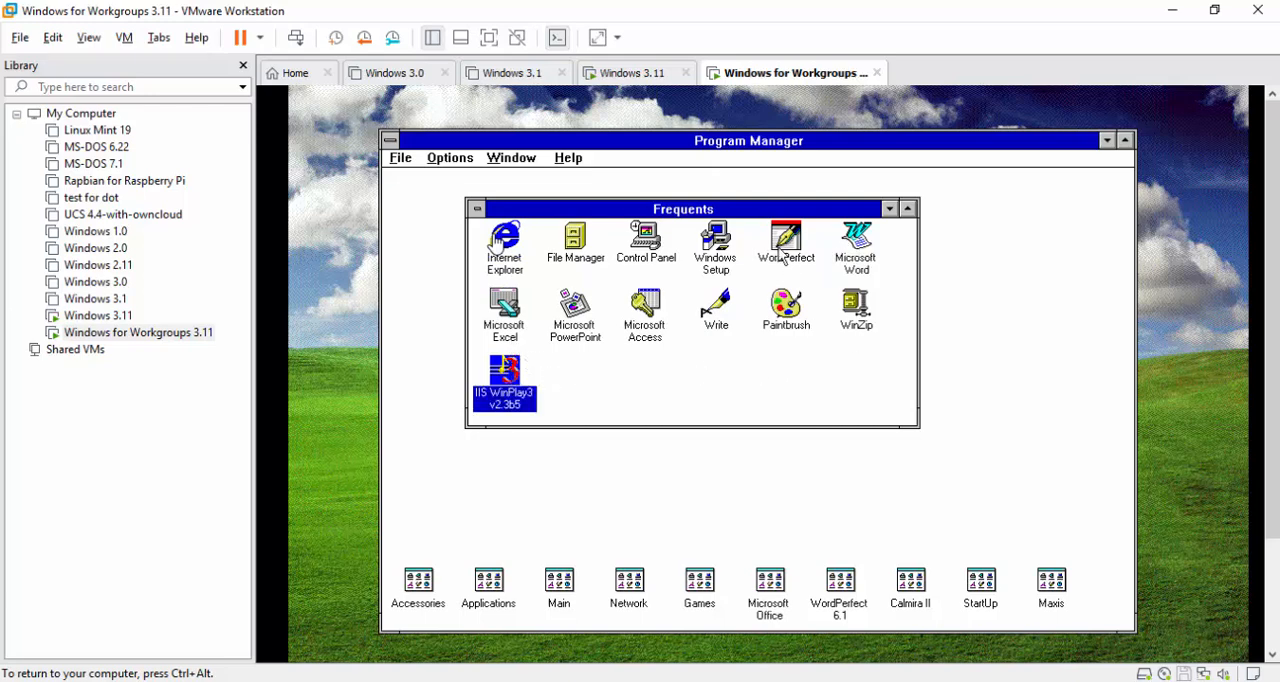
{"action": "mouse_move", "coordinate": [596, 344]}
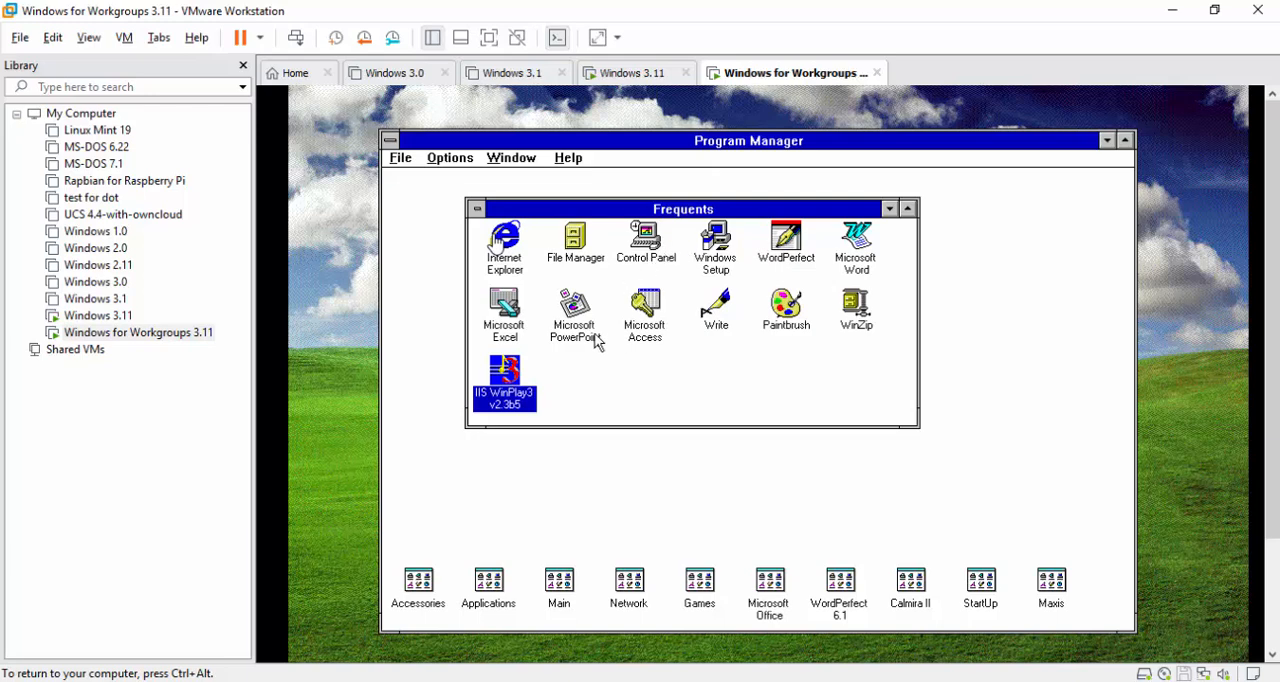
{"action": "left_click", "coordinate": [574, 316]}
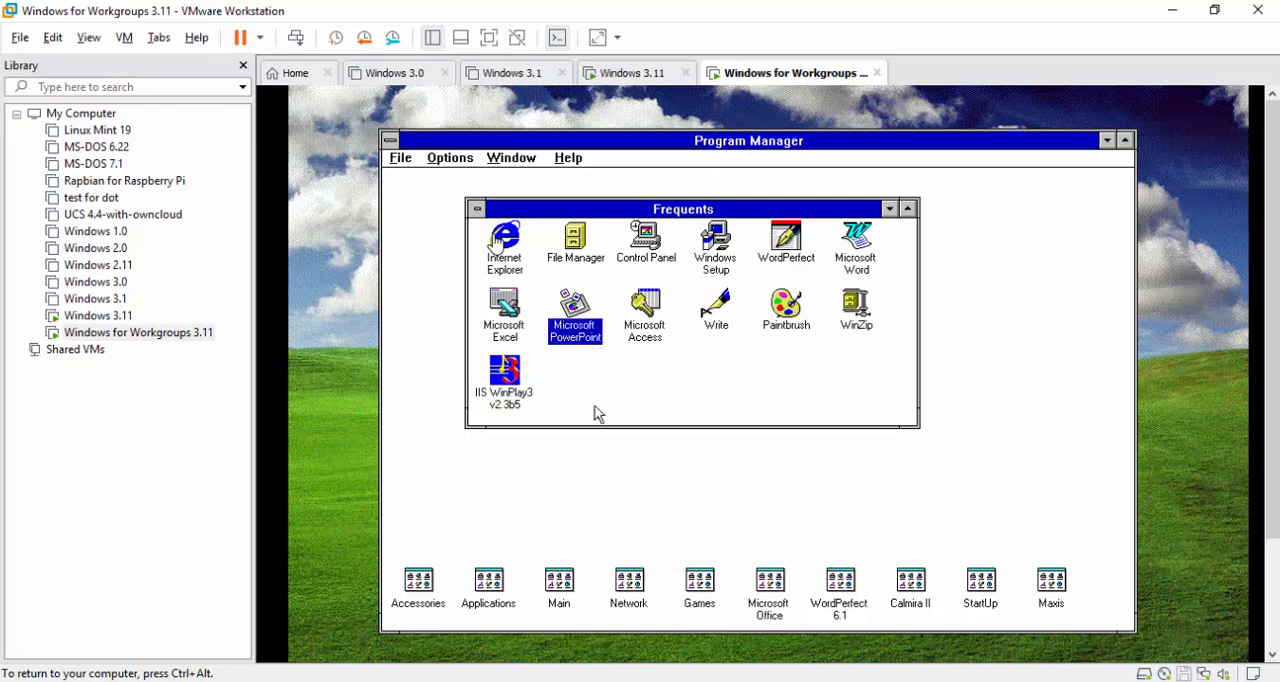
{"action": "mouse_move", "coordinate": [704, 612]}
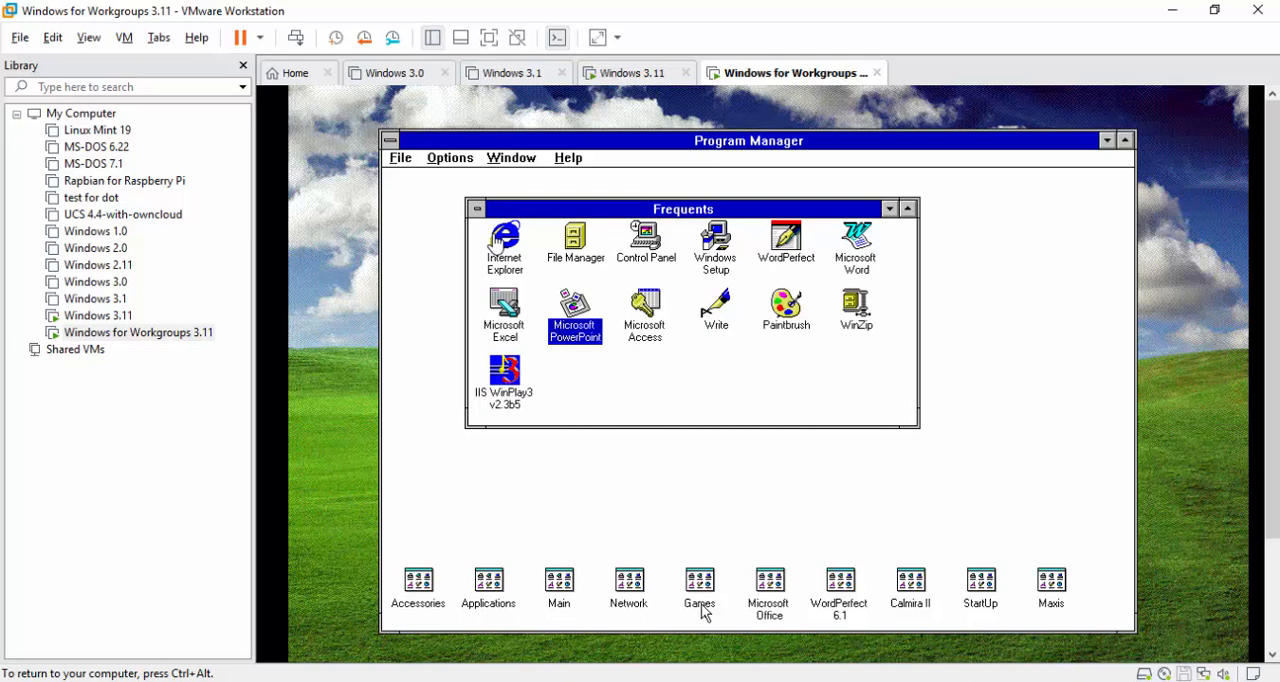
{"action": "double_click", "coordinate": [768, 584]}
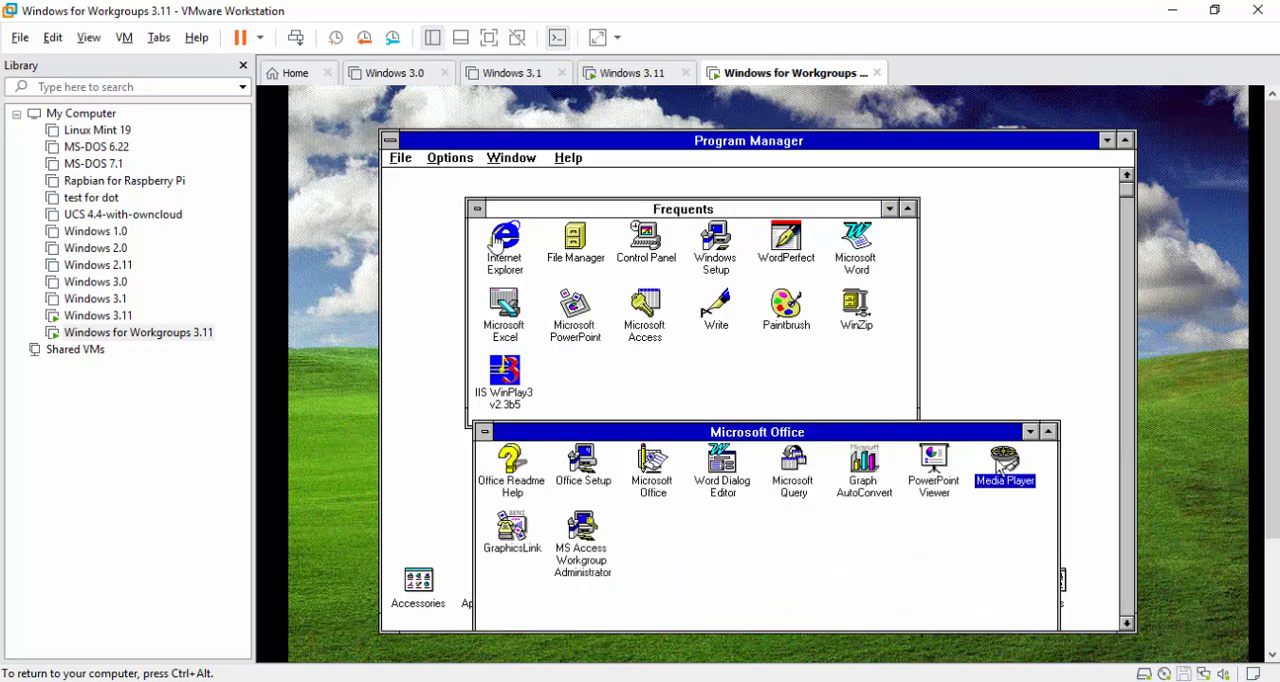
{"action": "mouse_move", "coordinate": [1030, 450]}
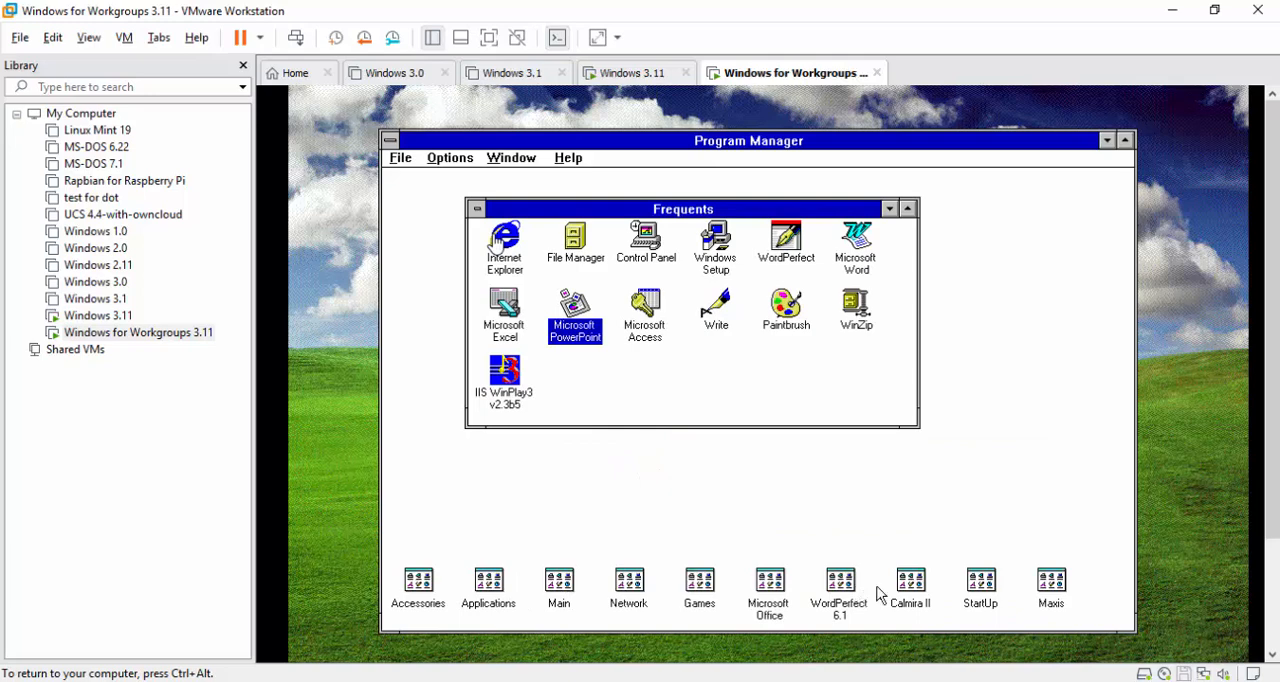
{"action": "double_click", "coordinate": [908, 588]}
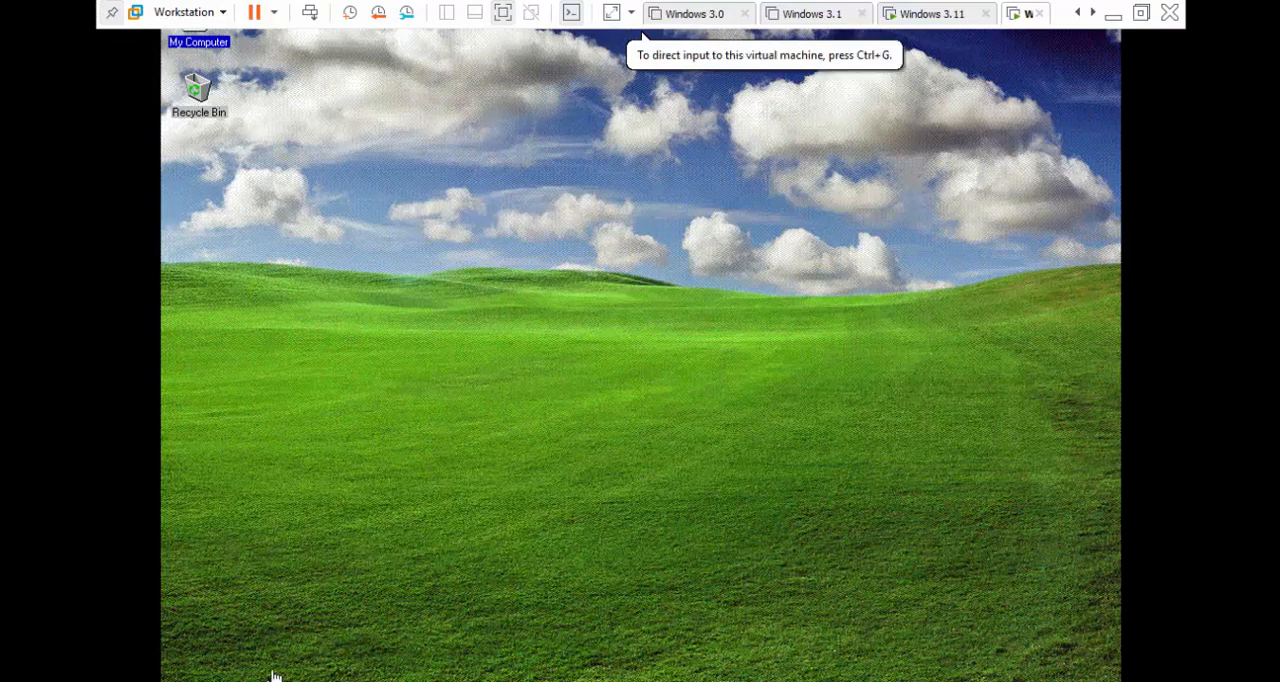
{"action": "mouse_move", "coordinate": [1020, 240]}
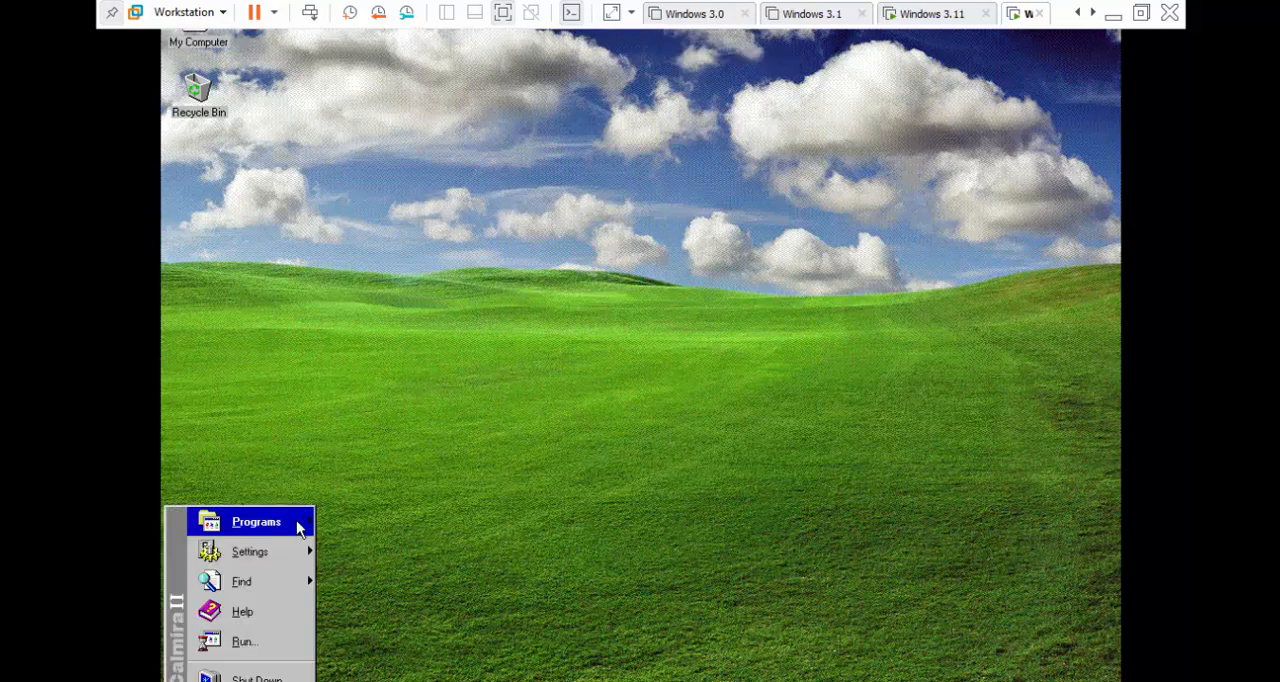
Launch Program Manager from the Calmira menu and open its Games group.
{"action": "left_click", "coordinate": [256, 520]}
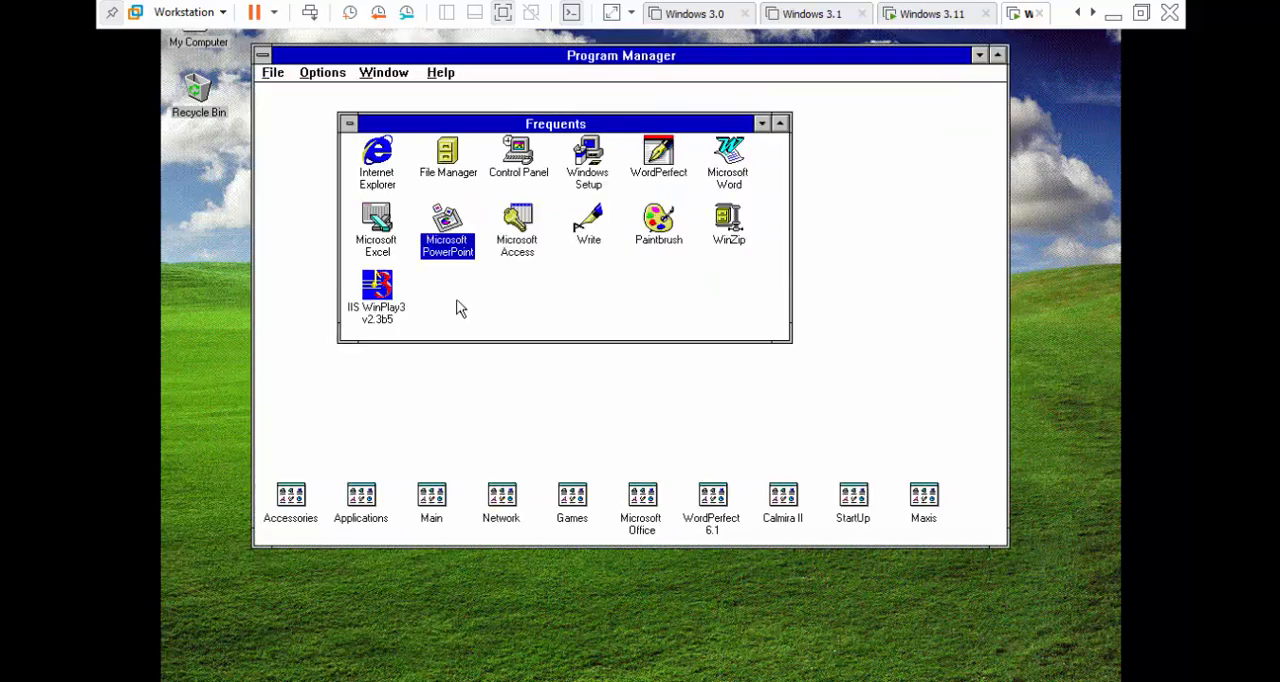
{"action": "mouse_move", "coordinate": [388, 534]}
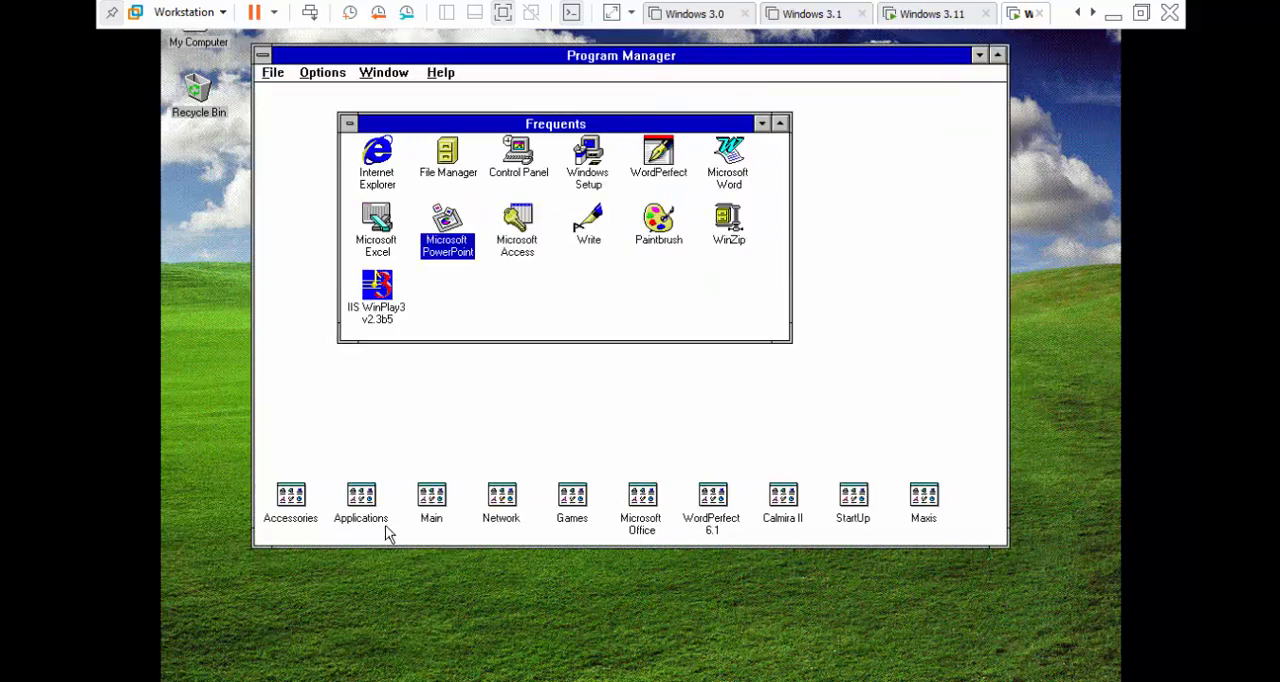
{"action": "double_click", "coordinate": [572, 500]}
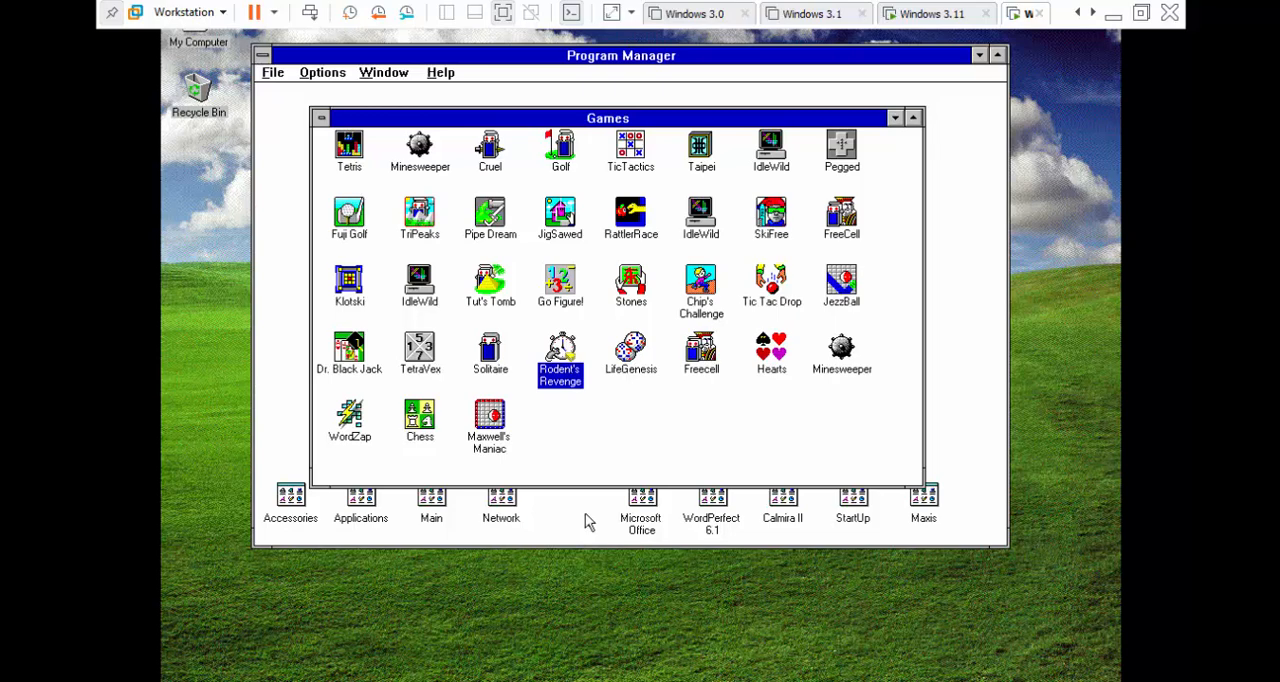
{"action": "mouse_move", "coordinate": [472, 382]}
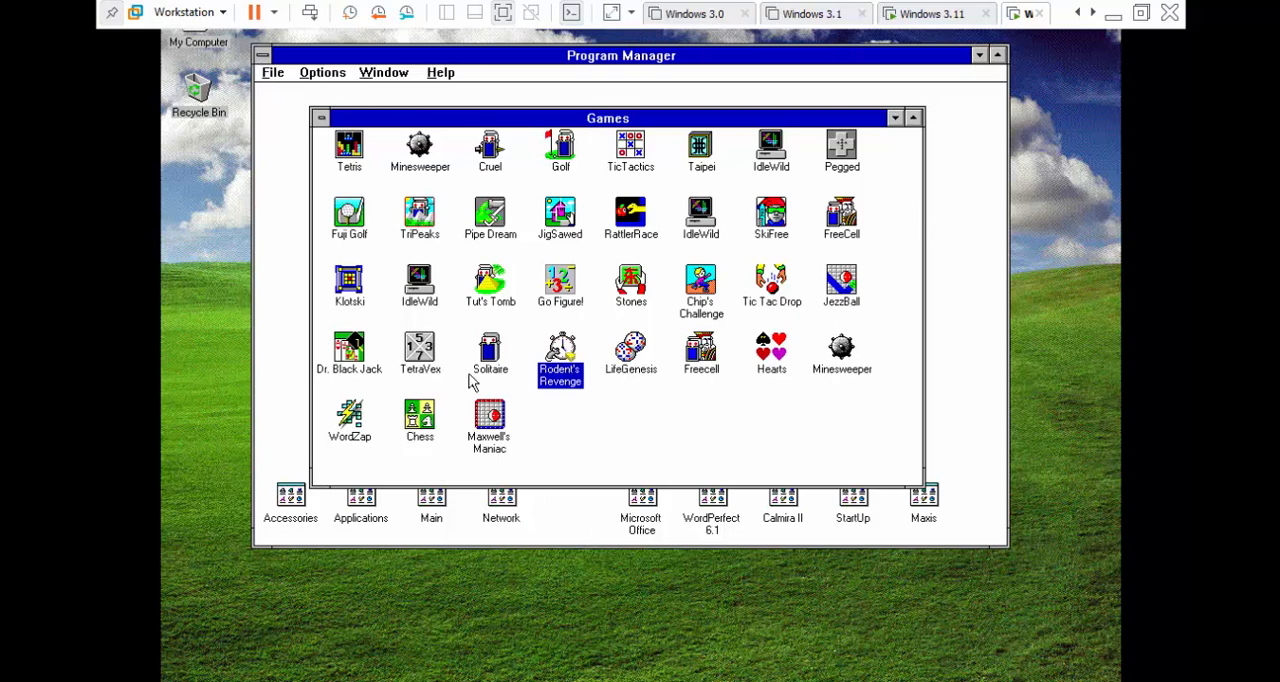
{"action": "mouse_move", "coordinate": [616, 168]}
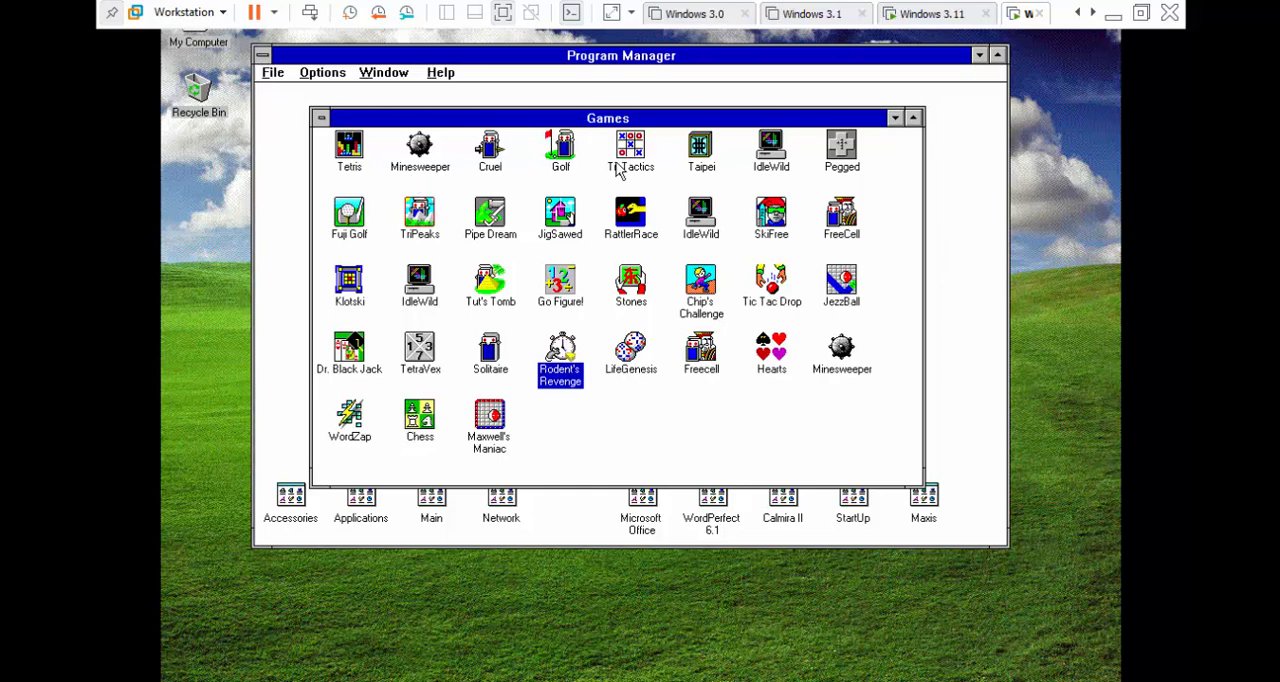
{"action": "mouse_move", "coordinate": [624, 172]}
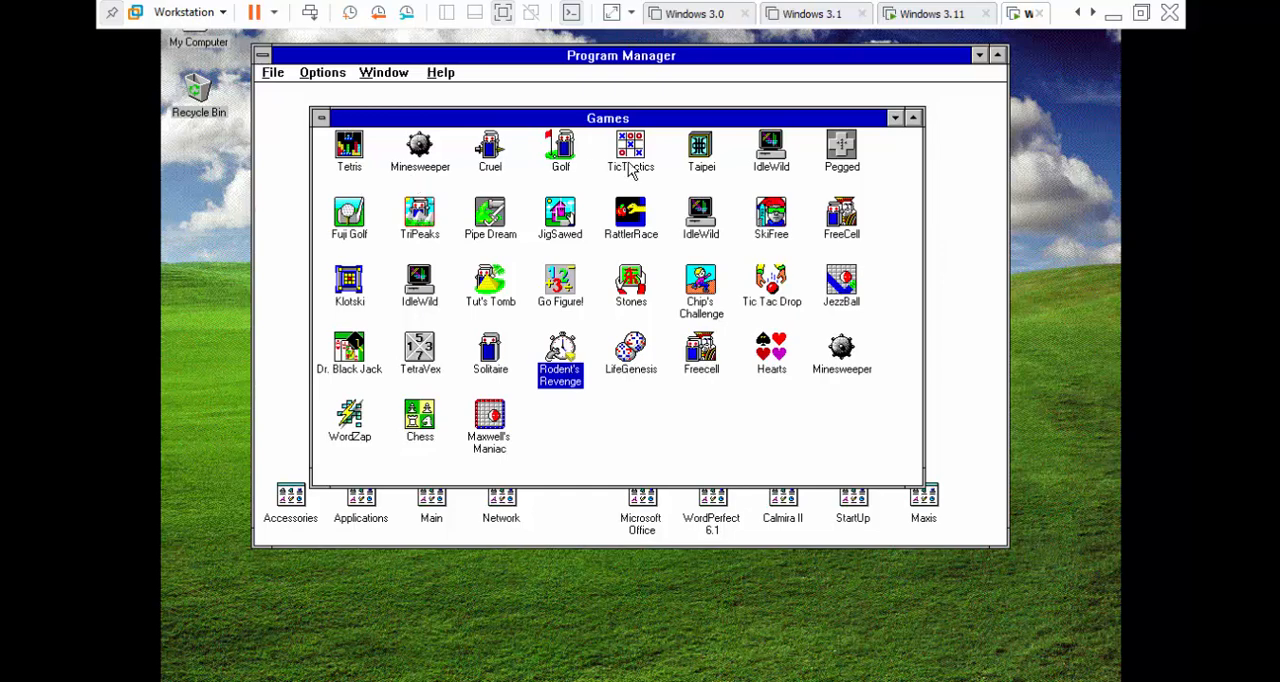
{"action": "mouse_move", "coordinate": [800, 304]}
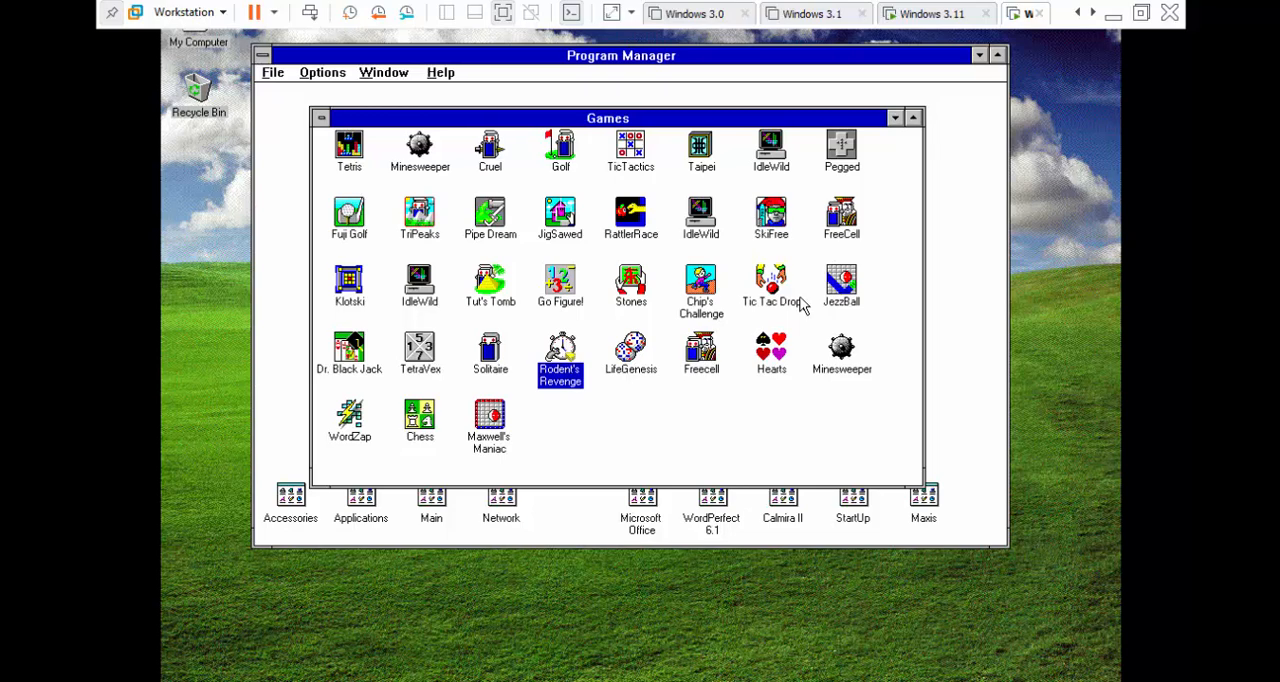
{"action": "mouse_move", "coordinate": [684, 336]}
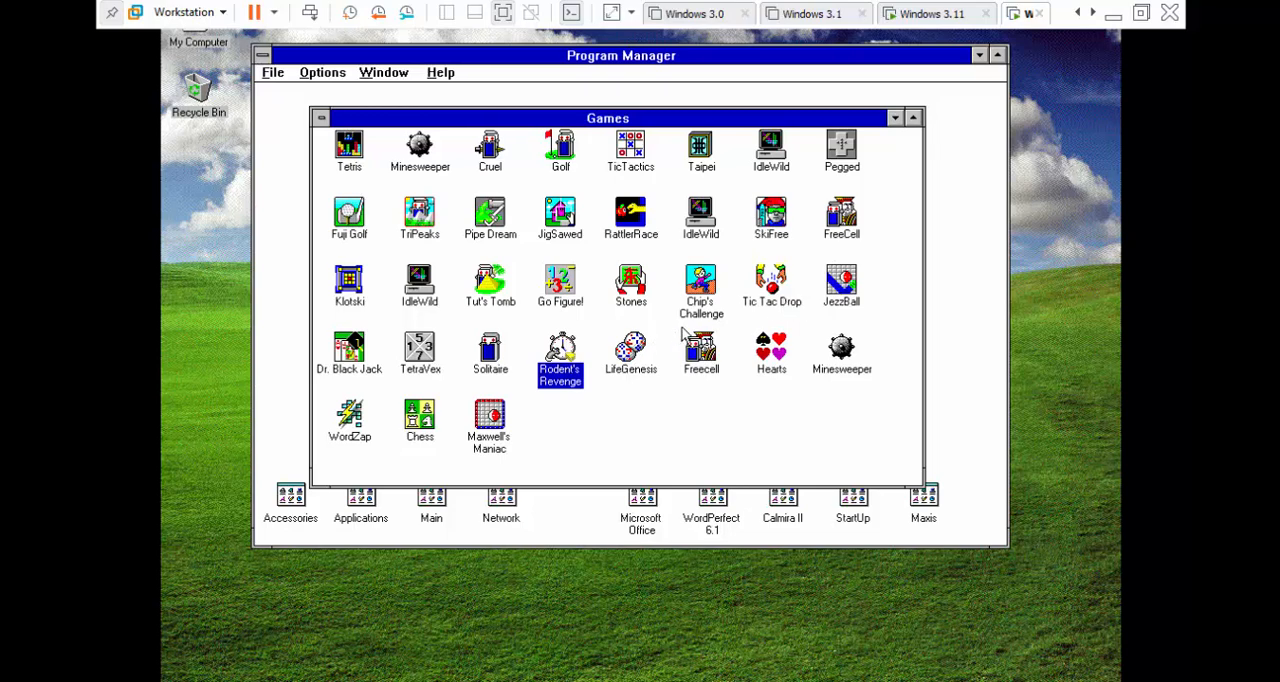
{"action": "double_click", "coordinate": [560, 350]}
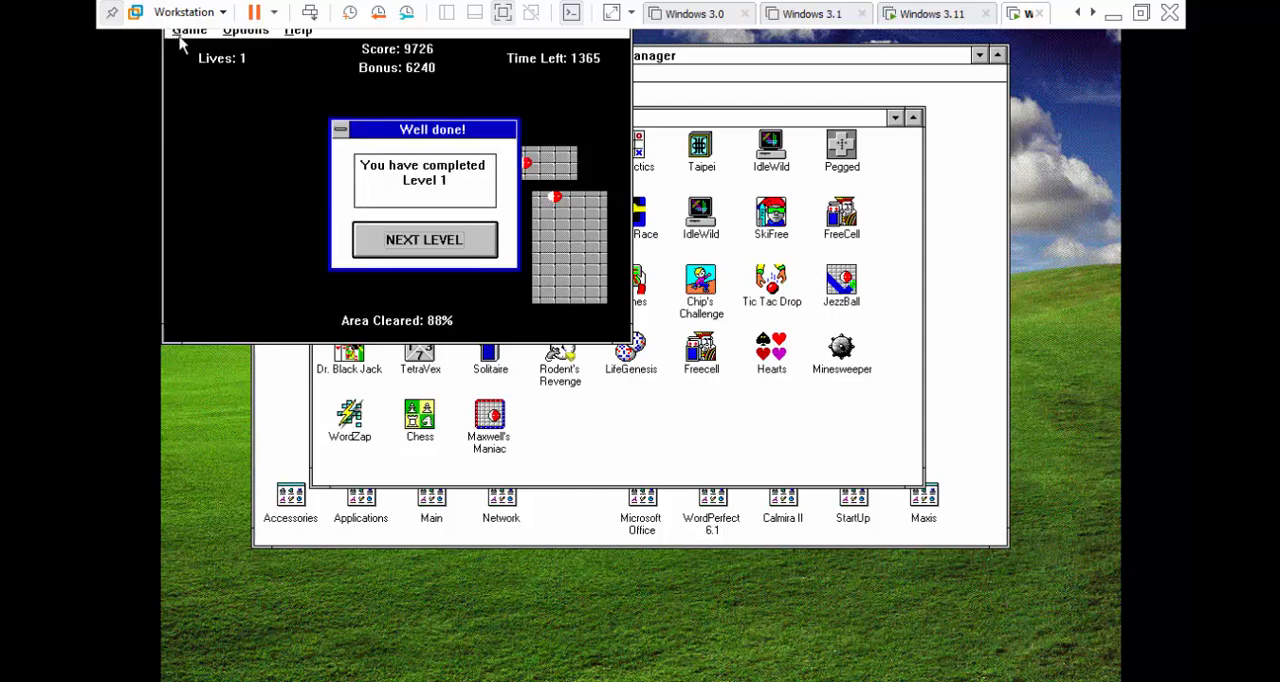
{"action": "left_click", "coordinate": [424, 240]}
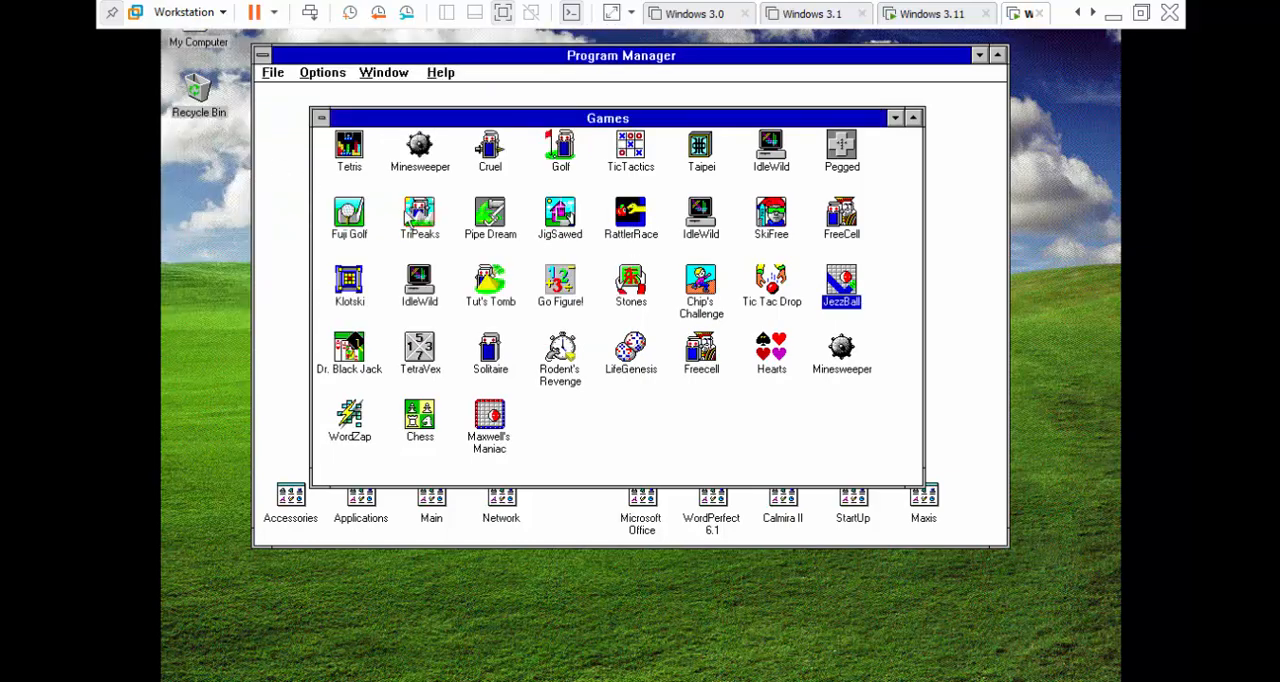
{"action": "left_click", "coordinate": [700, 288]}
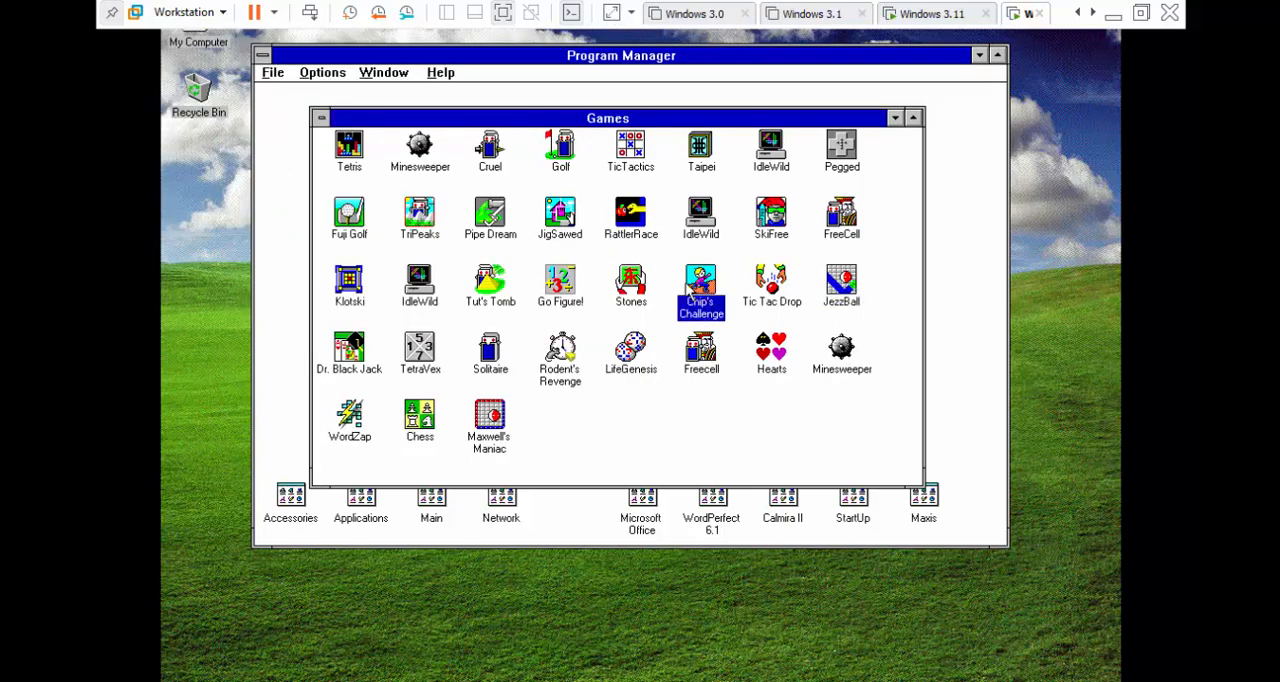
{"action": "double_click", "coordinate": [700, 284]}
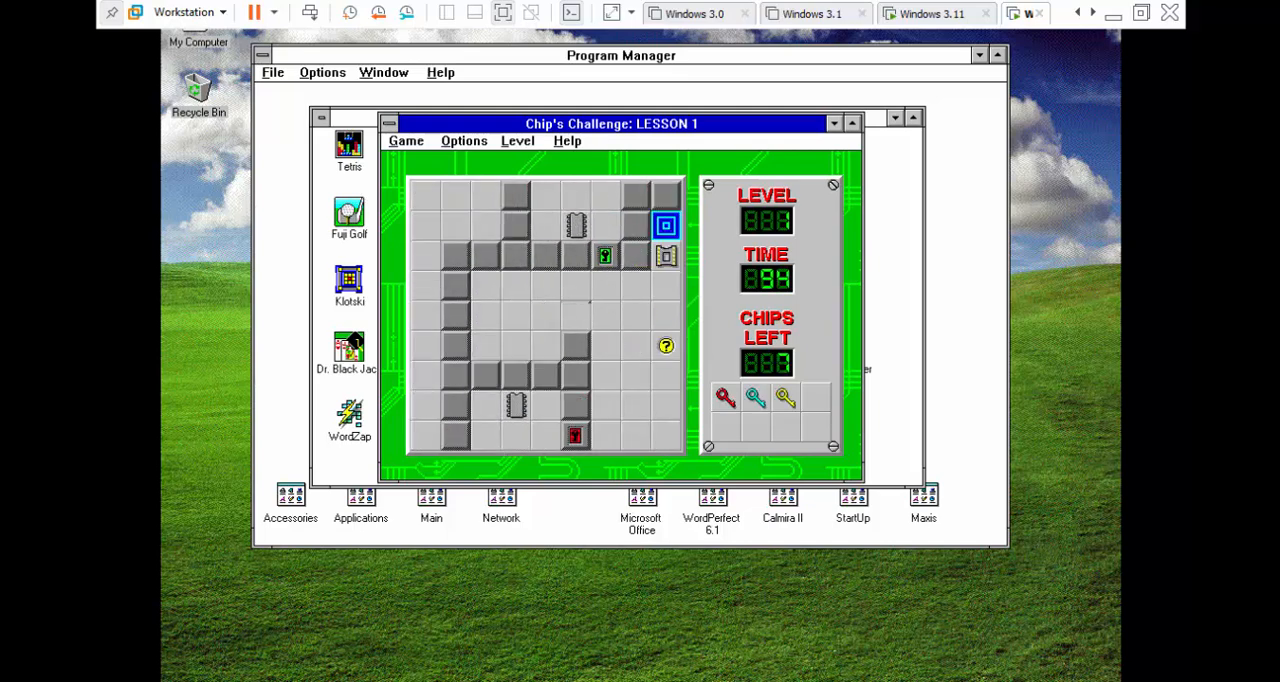
{"action": "key", "text": "Down"}
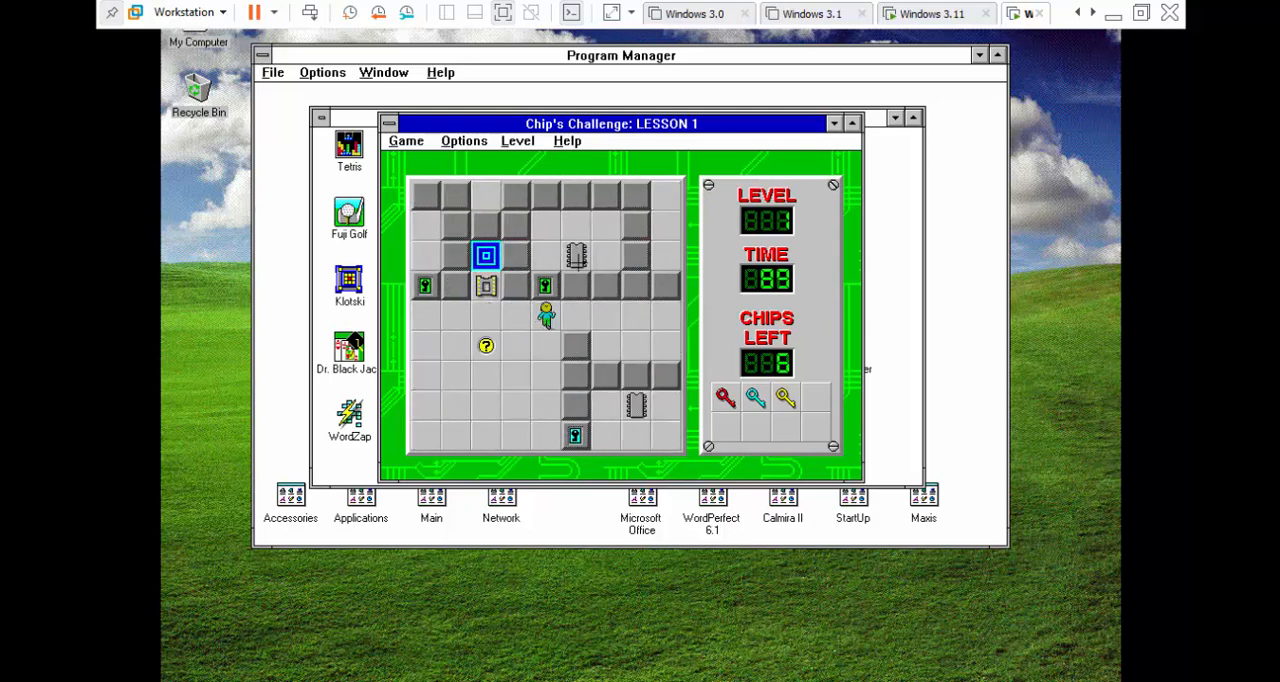
{"action": "key", "text": "down"}
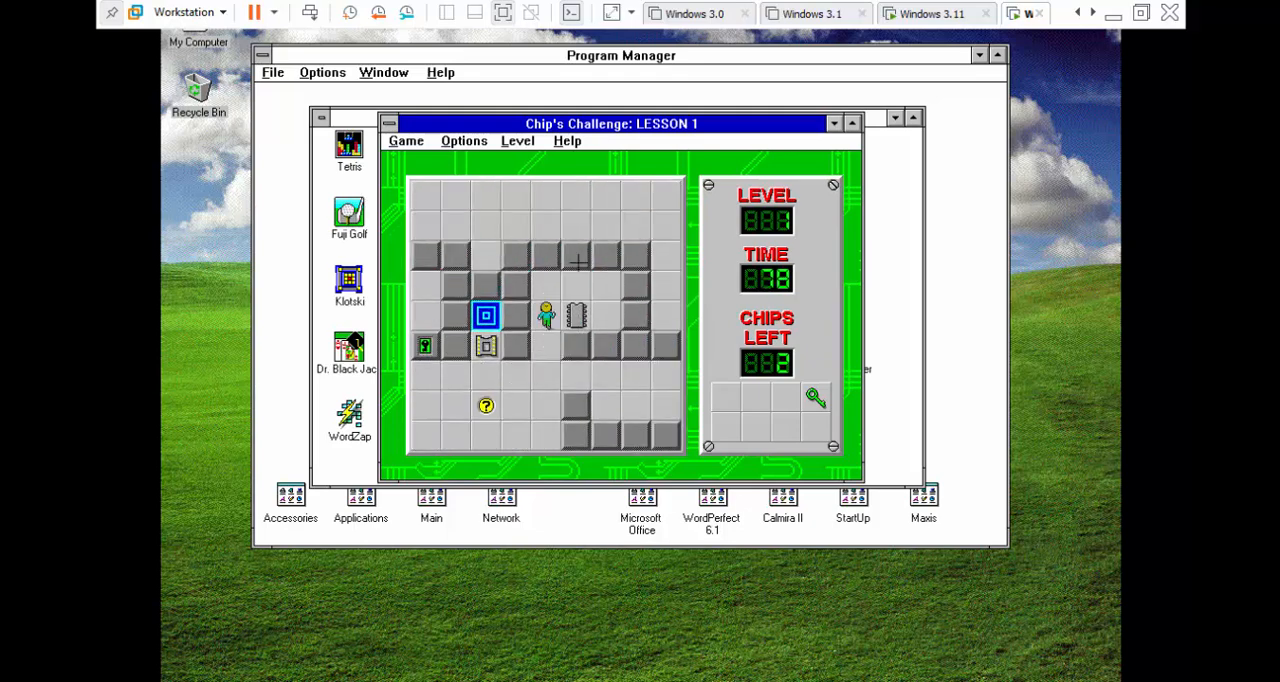
{"action": "key", "text": "up"}
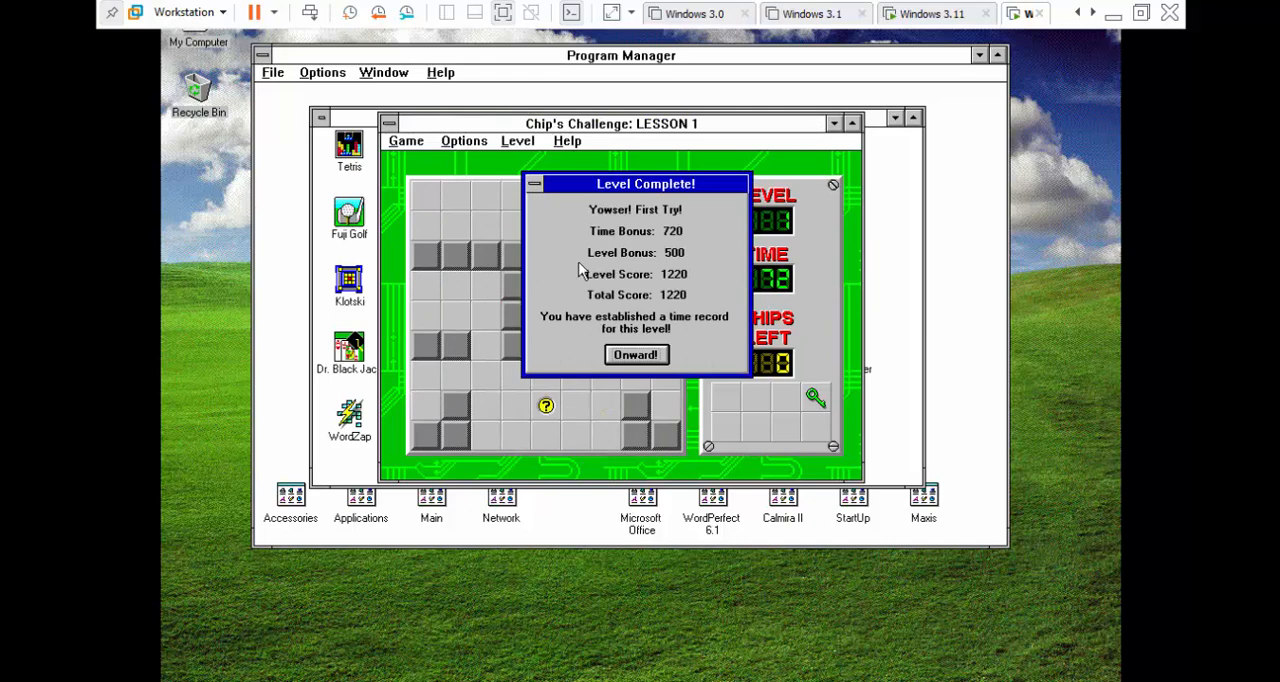
{"action": "left_click", "coordinate": [636, 354]}
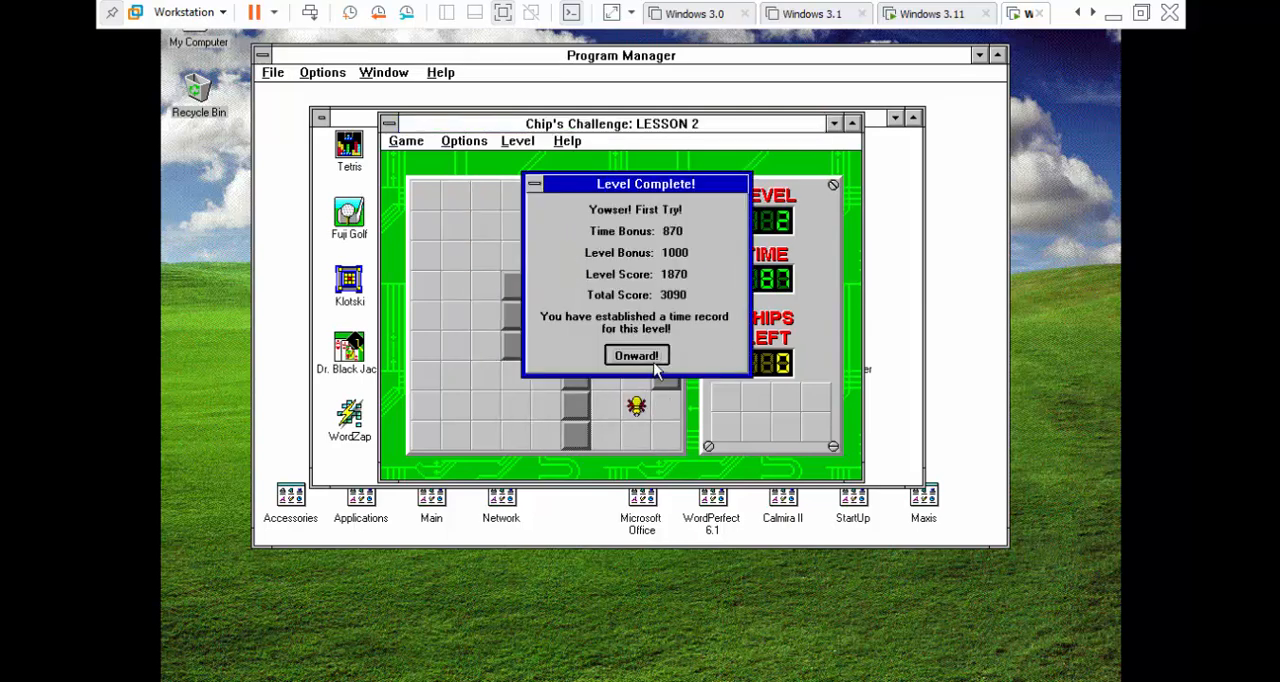
{"action": "left_click", "coordinate": [636, 356]}
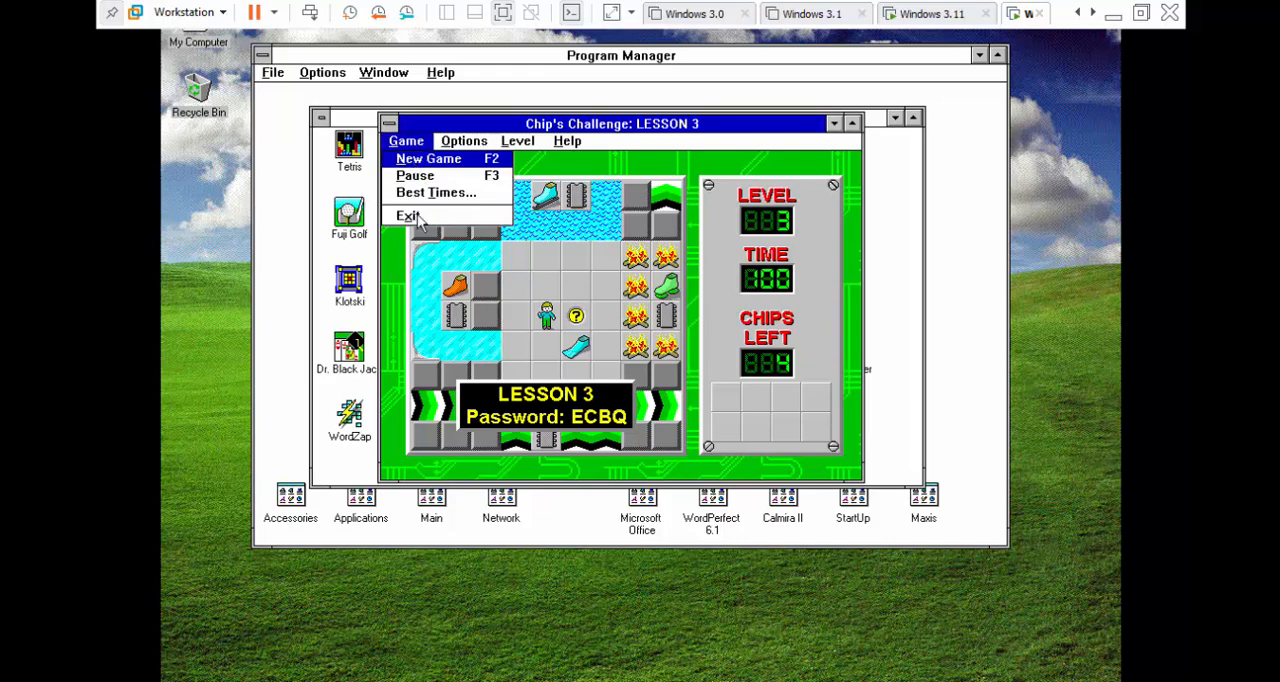
{"action": "left_click", "coordinate": [408, 216]}
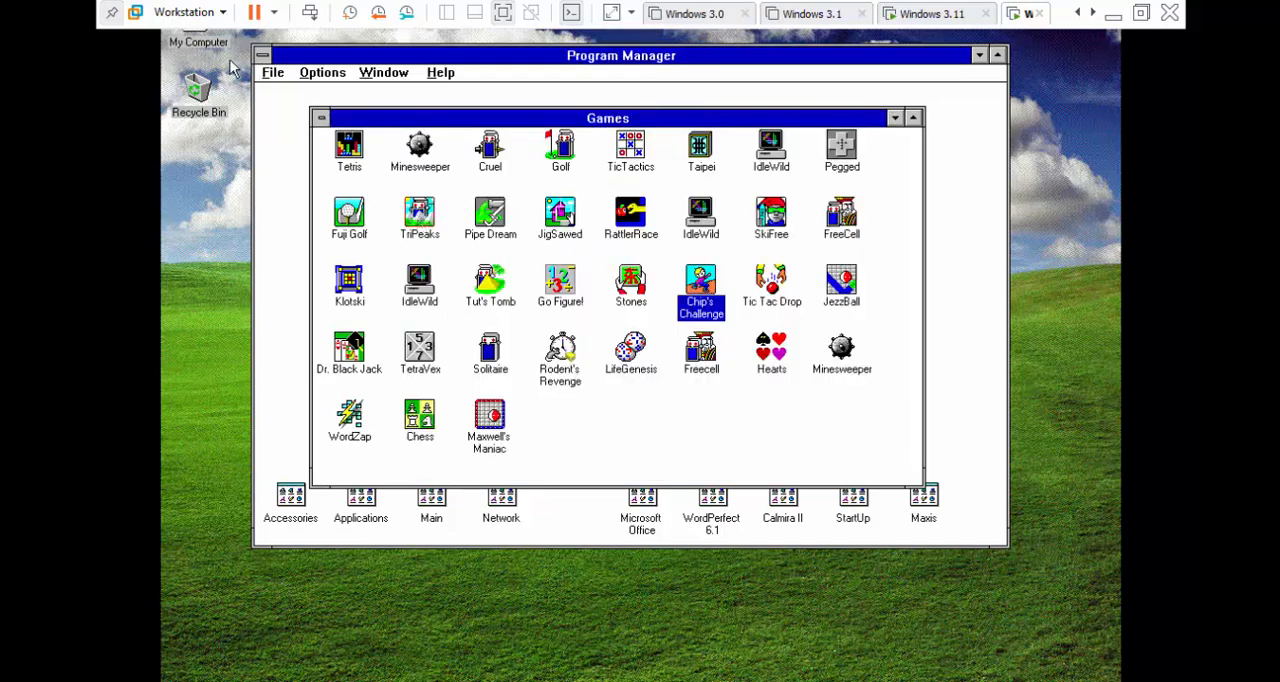
Open and close the Accessories group, open the Main group and an Explorer window on drive C:.
{"action": "left_click", "coordinate": [272, 72]}
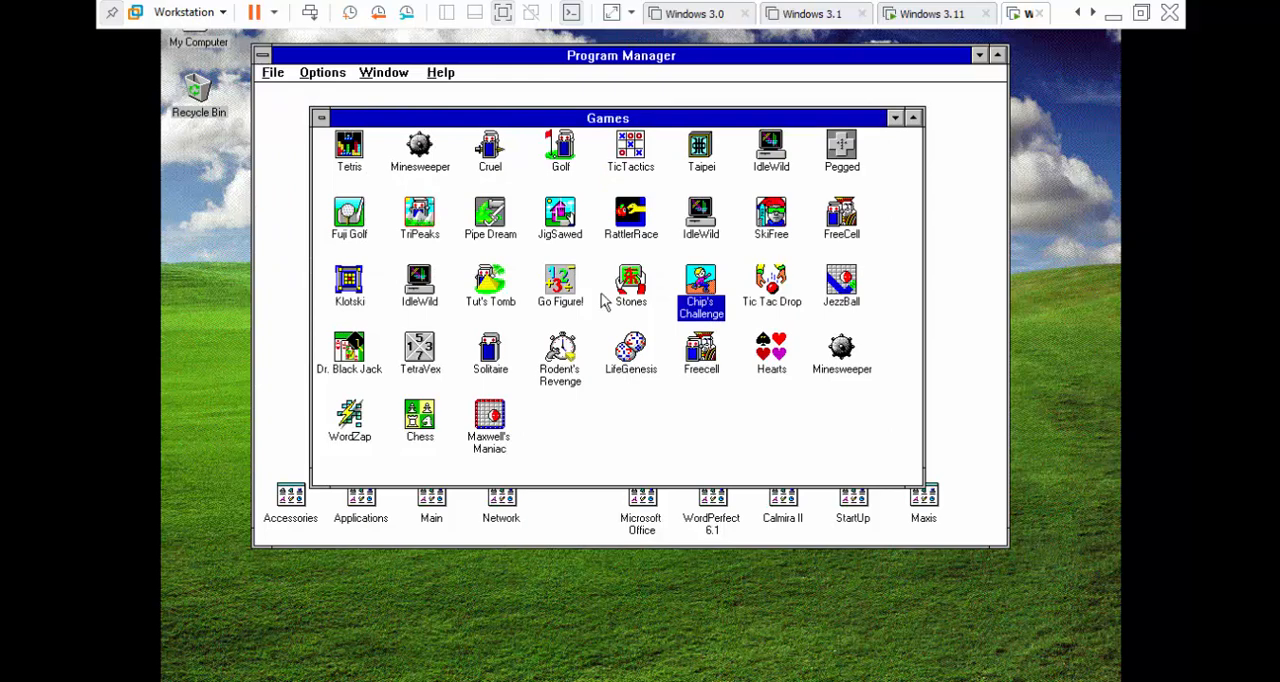
{"action": "double_click", "coordinate": [432, 504]}
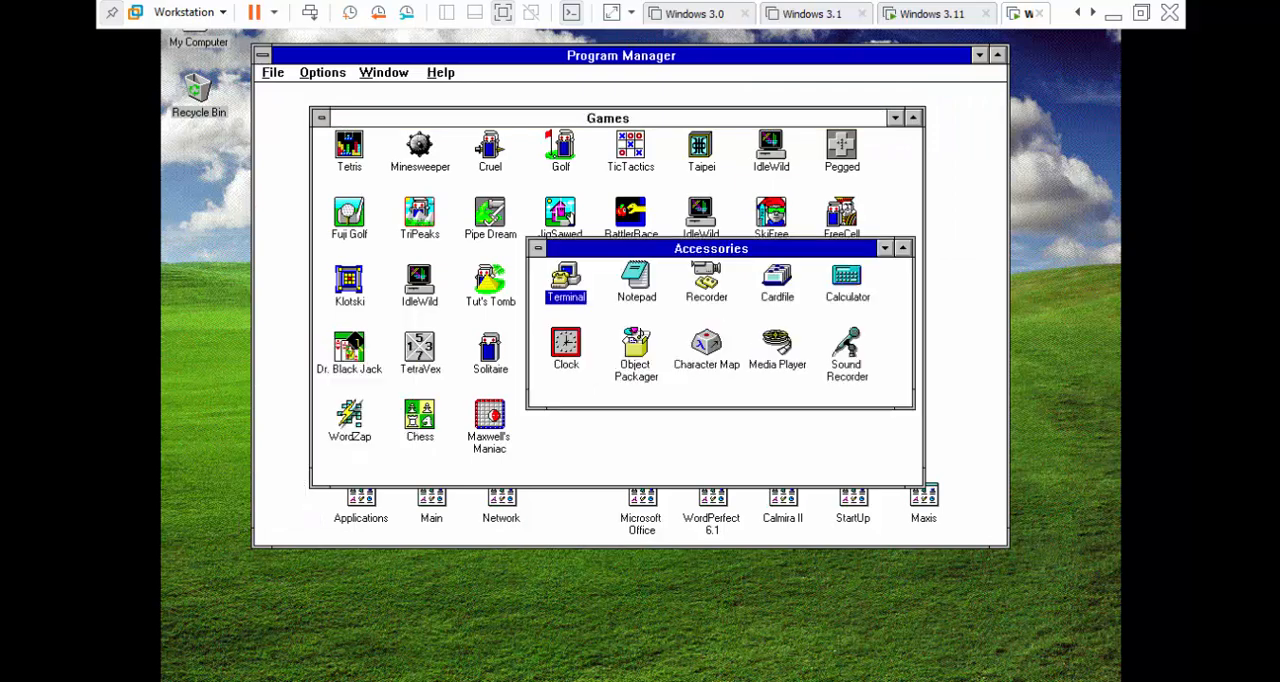
{"action": "mouse_move", "coordinate": [878, 278]}
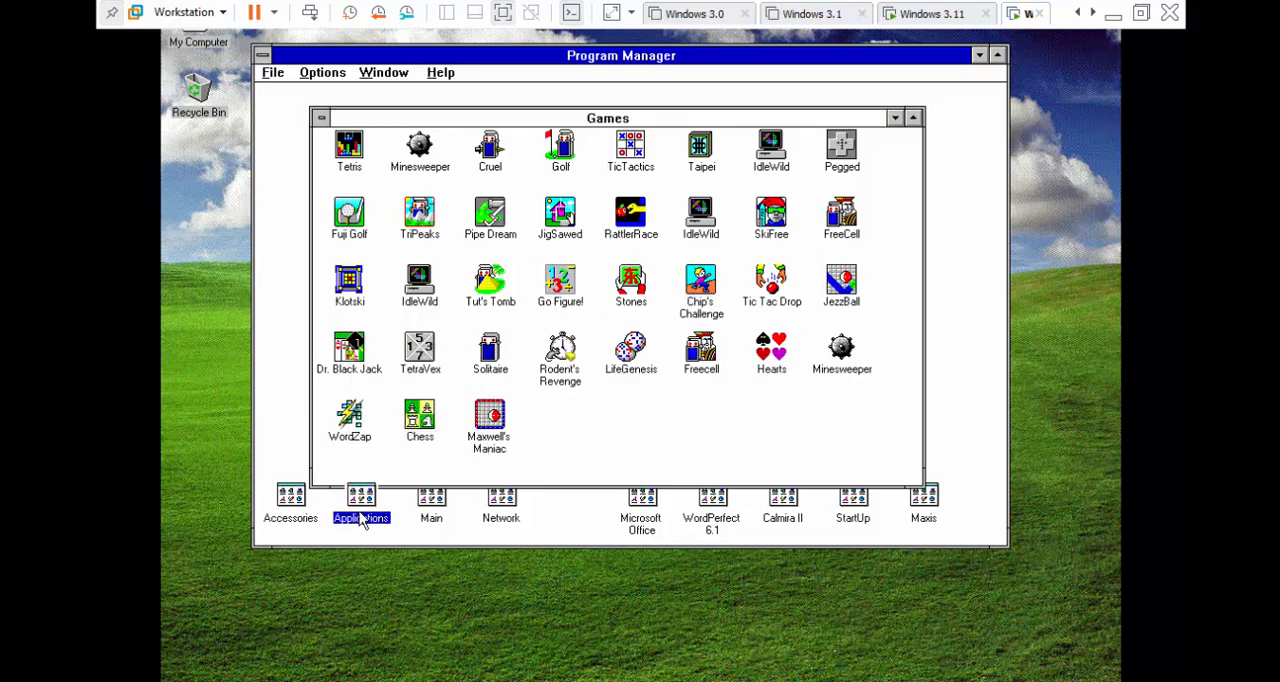
{"action": "double_click", "coordinate": [360, 500]}
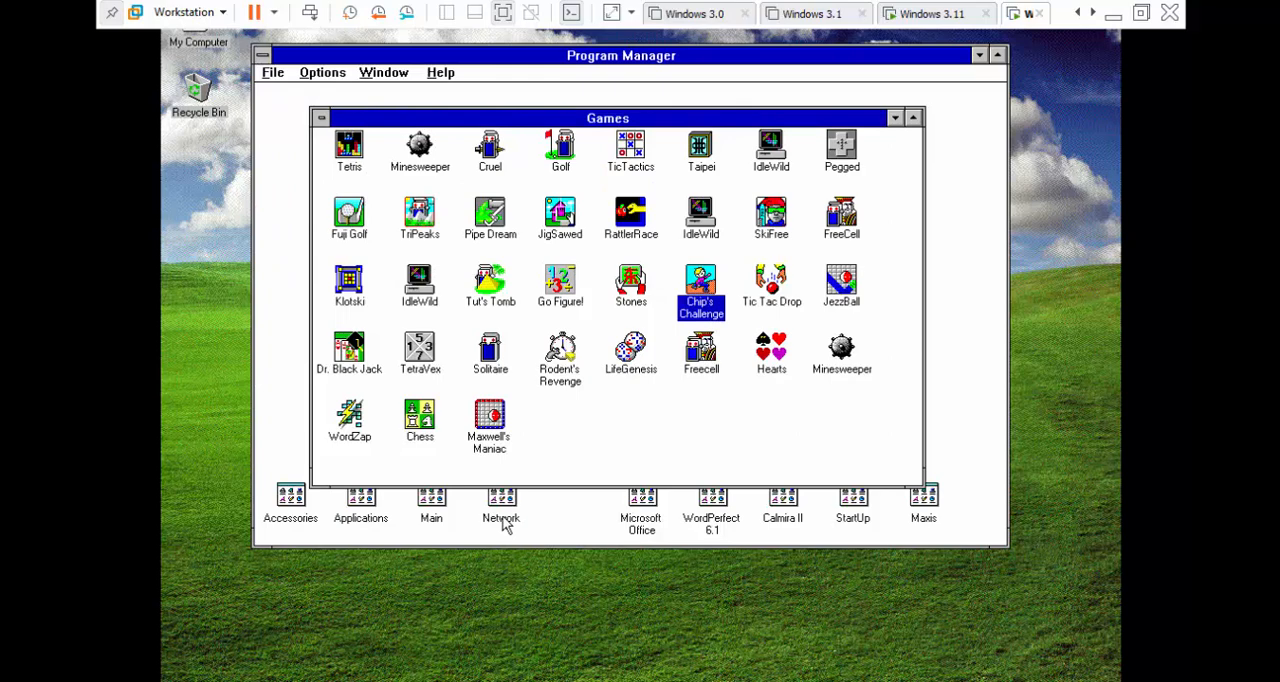
{"action": "left_click", "coordinate": [432, 504]}
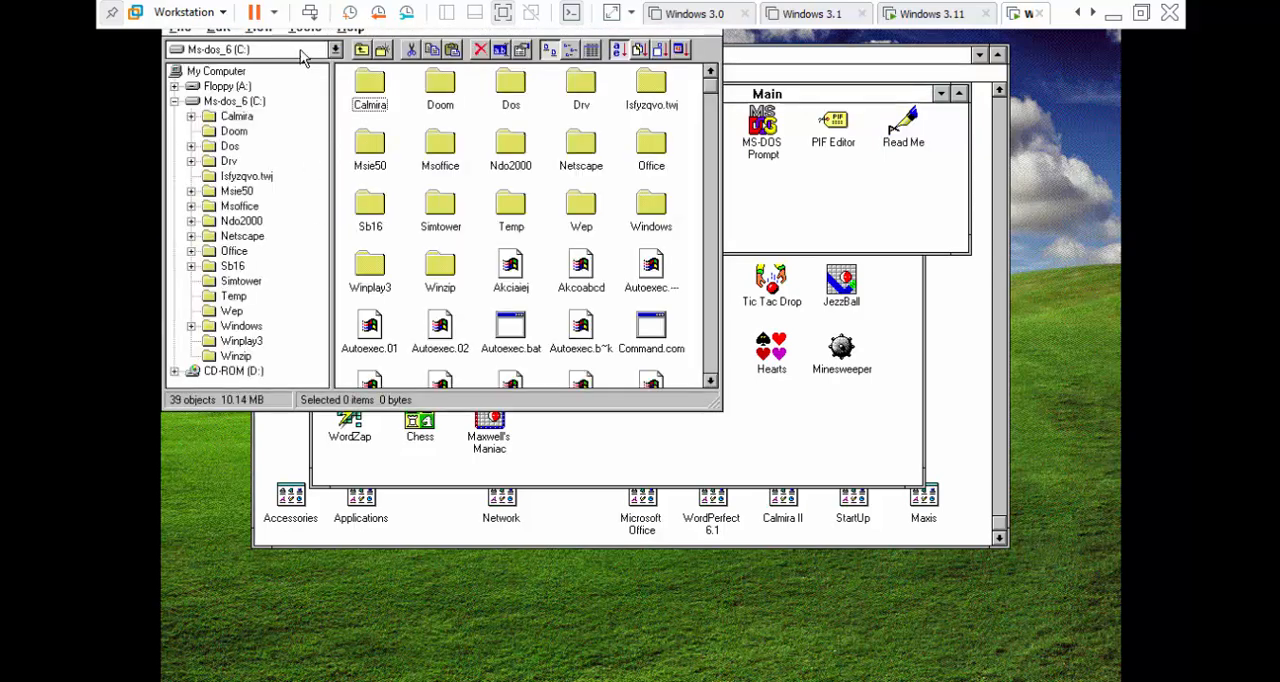
{"action": "left_click", "coordinate": [352, 28]}
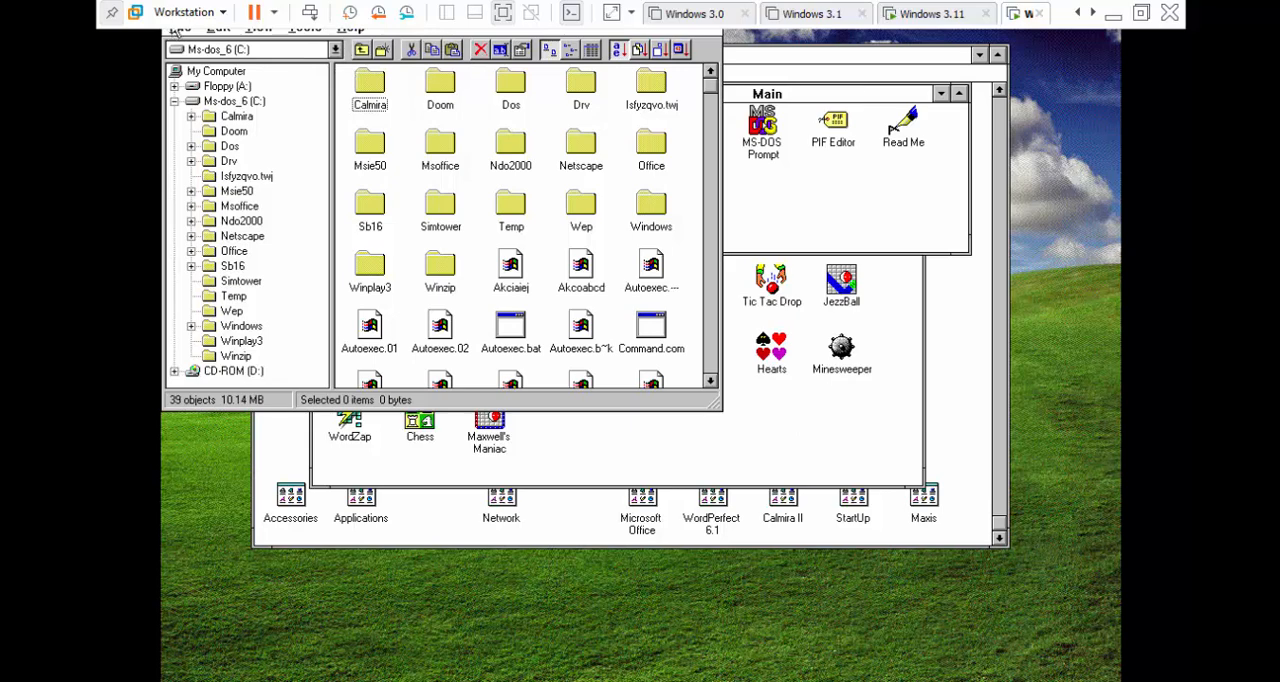
{"action": "mouse_move", "coordinate": [112, 114]}
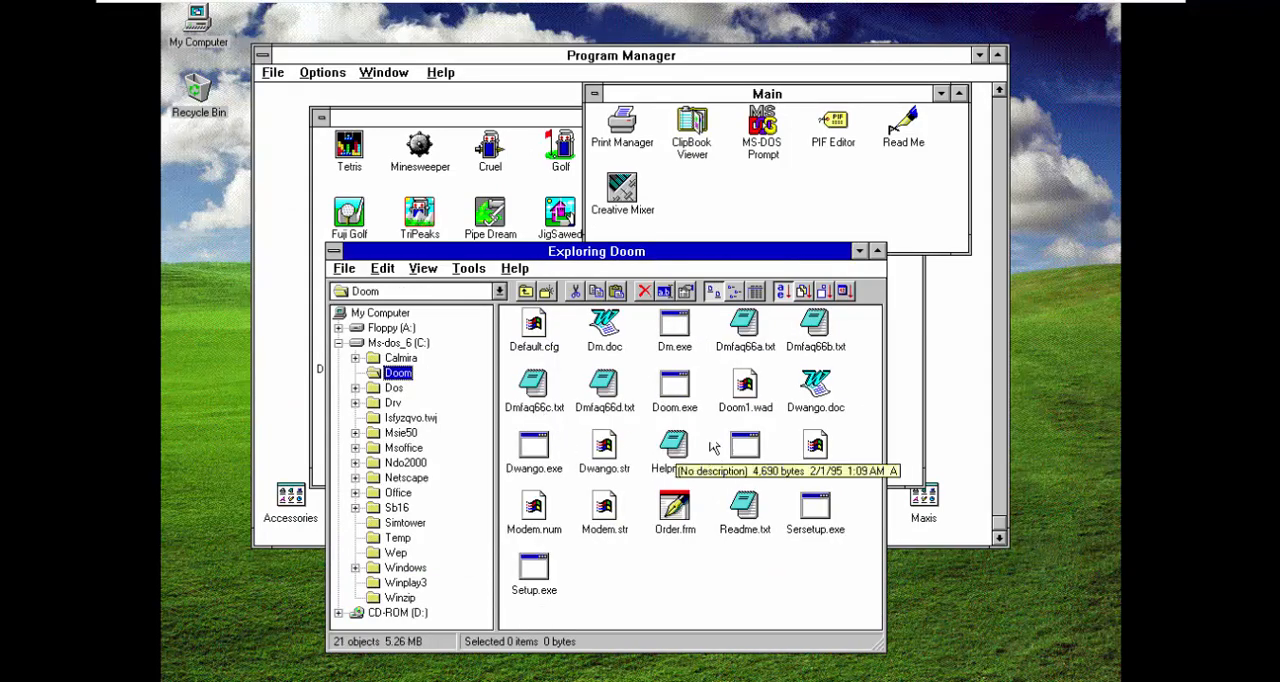
Start Doom.exe from the Doom folder on the C: drive.
{"action": "double_click", "coordinate": [674, 390]}
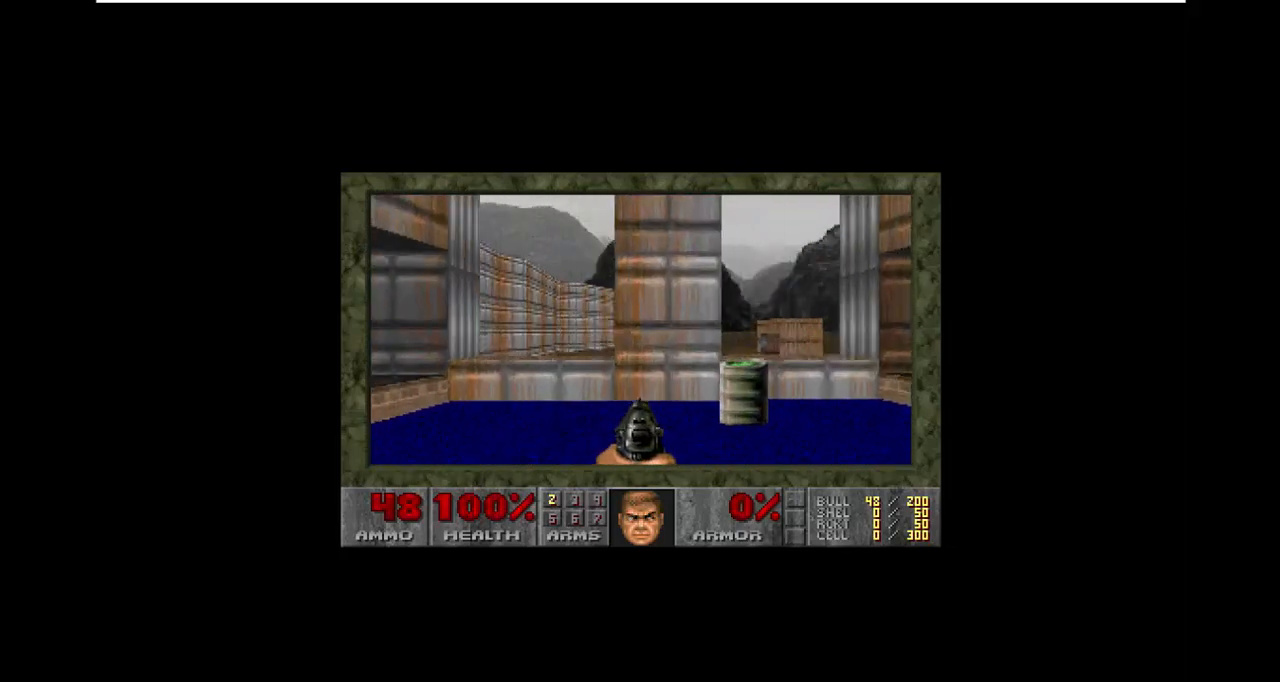
Quit Doom via its Escape menu, returning to Program Manager.
{"action": "key", "text": "Escape"}
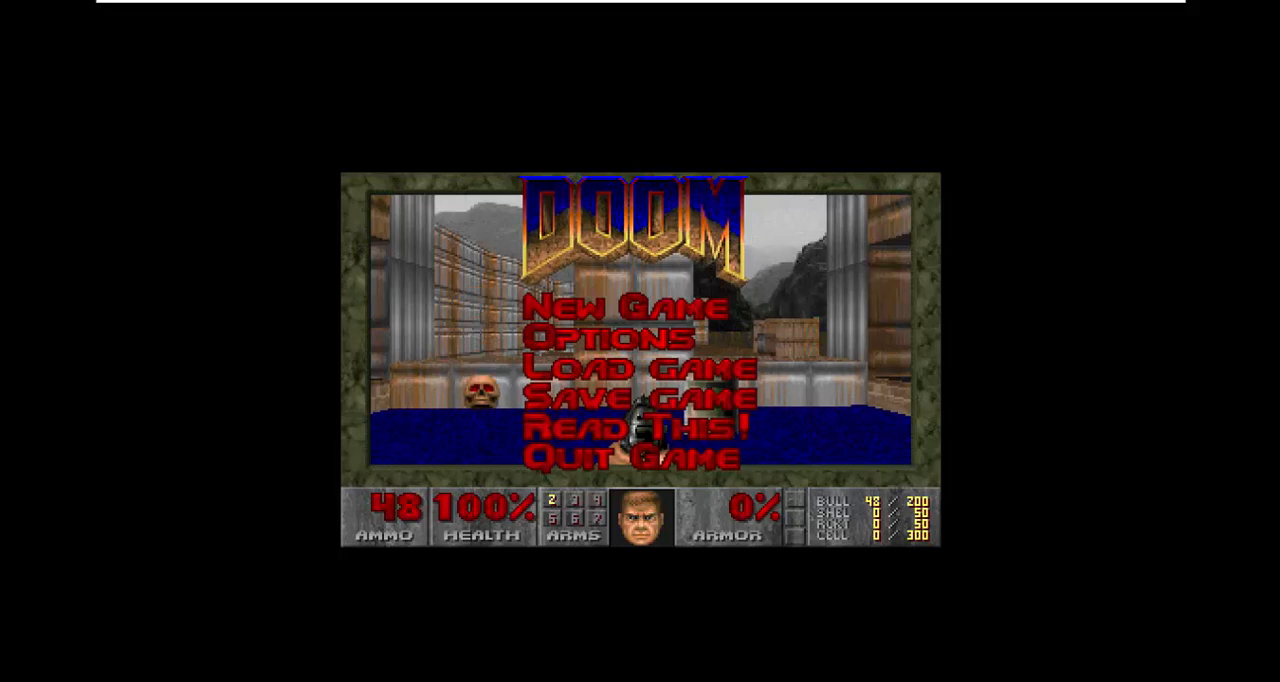
{"action": "left_click", "coordinate": [636, 456]}
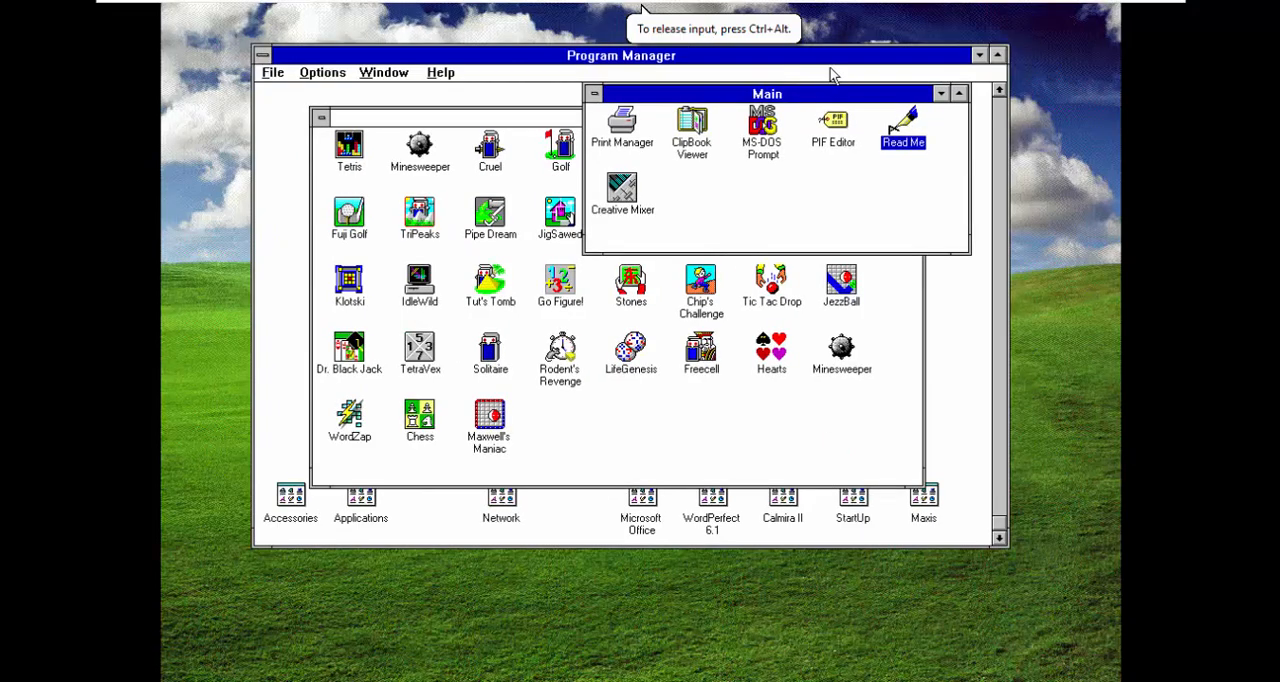
{"action": "mouse_move", "coordinate": [660, 410]}
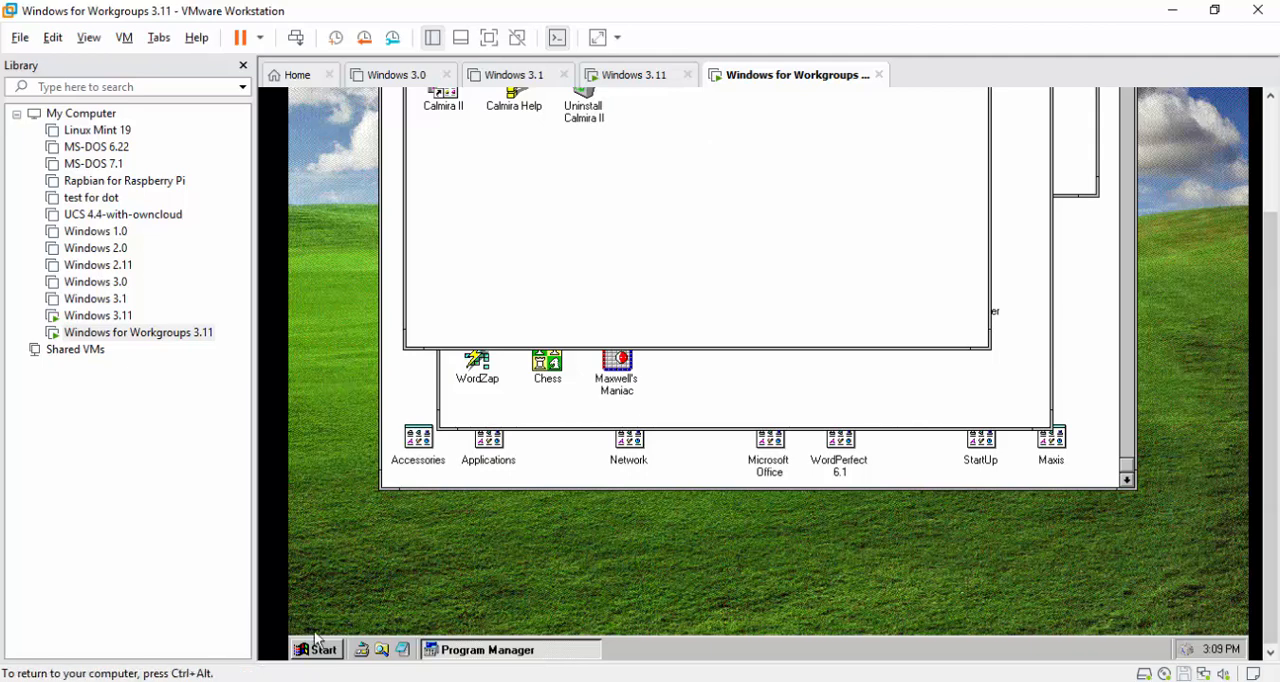
Browse Calmira Start > Programs, then dismiss the menu without choosing anything.
{"action": "left_click", "coordinate": [316, 648]}
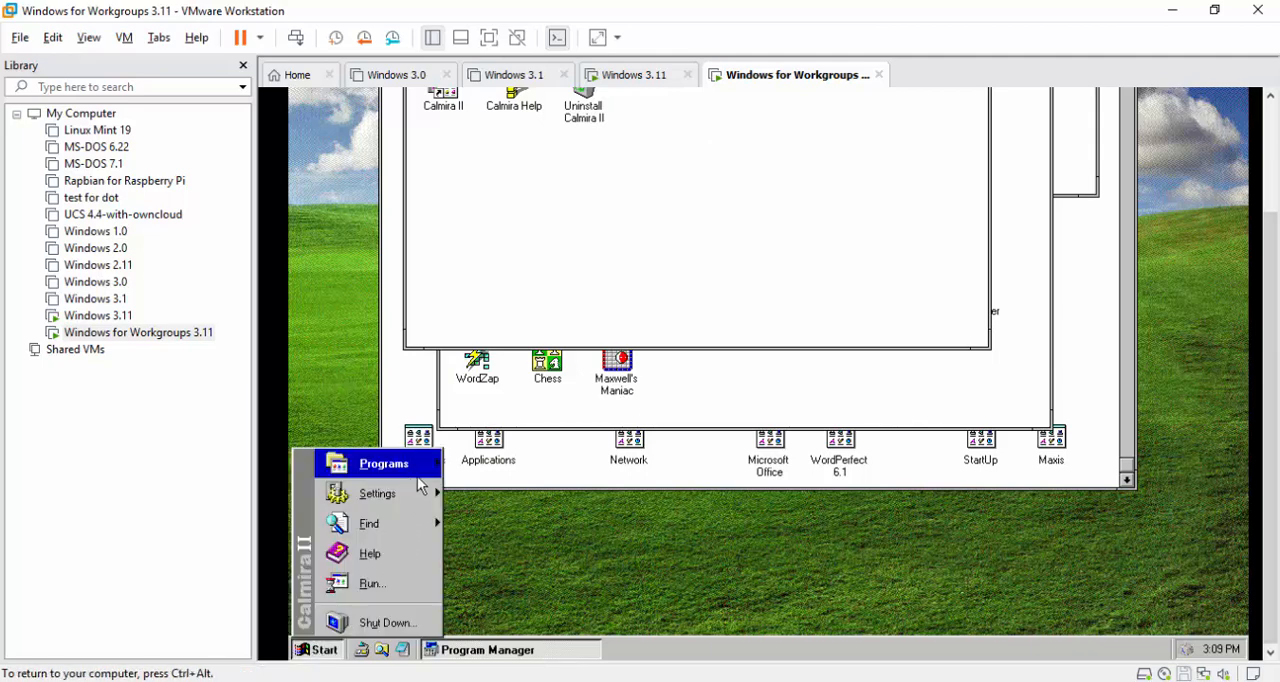
{"action": "left_click", "coordinate": [384, 462]}
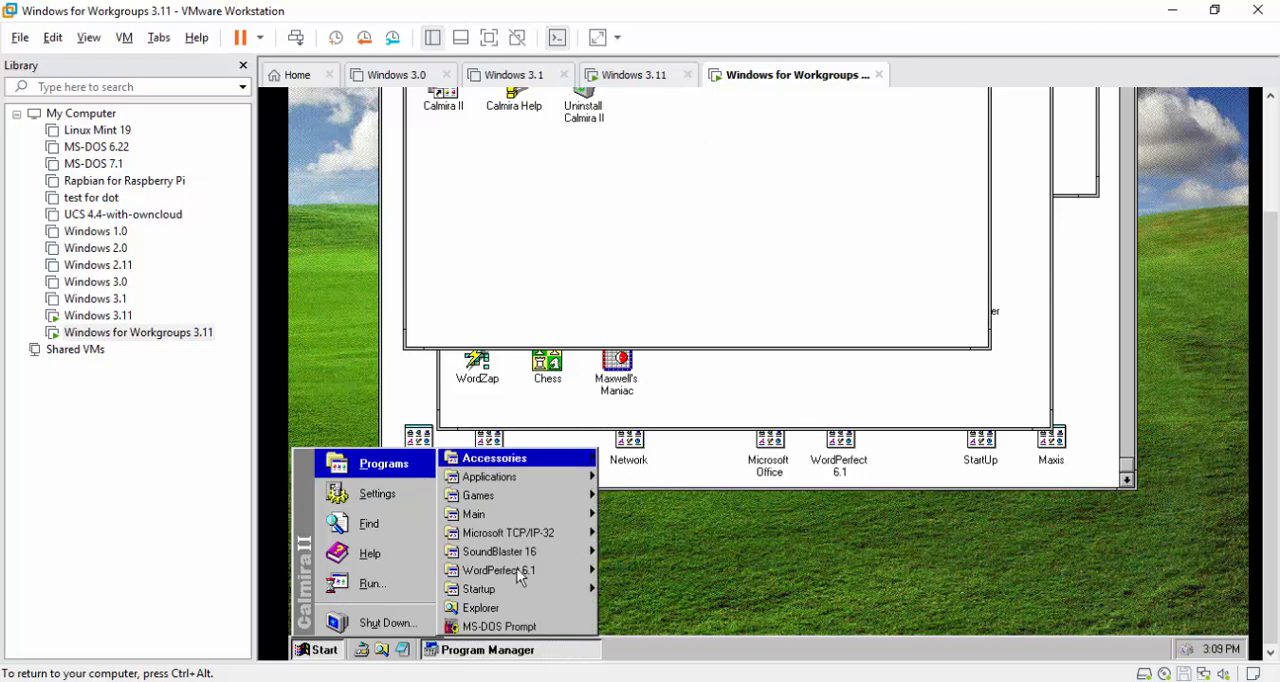
{"action": "left_click", "coordinate": [724, 572]}
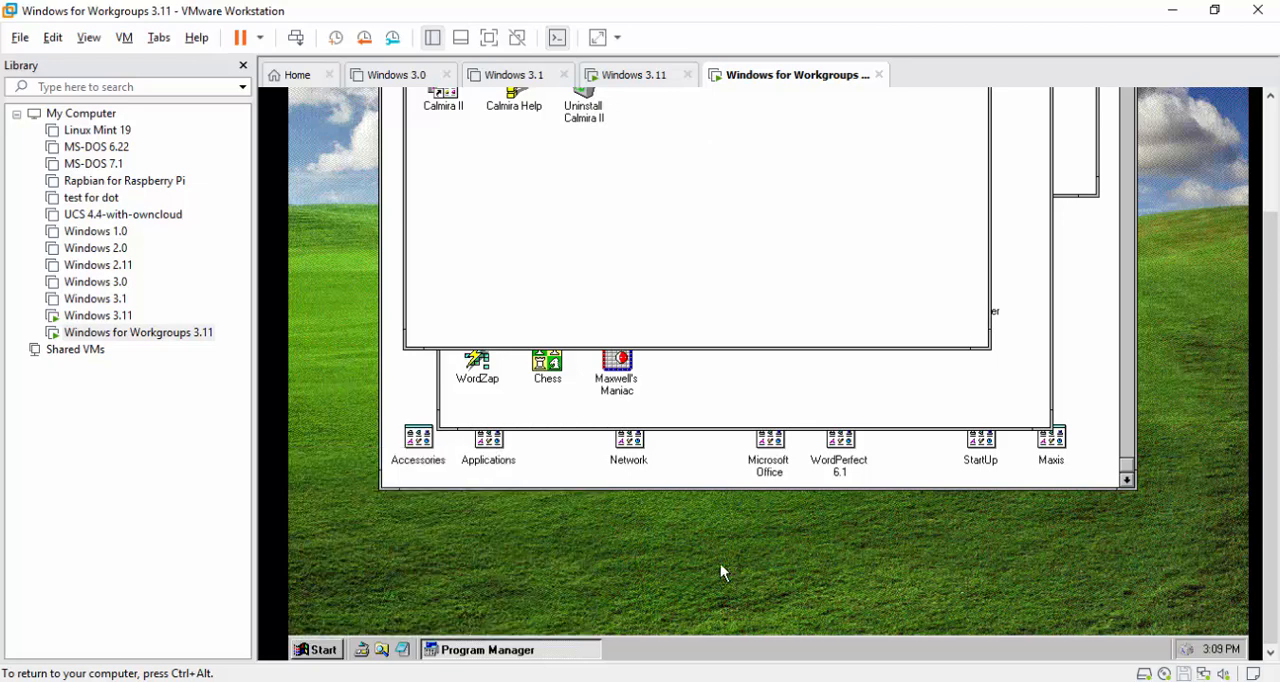